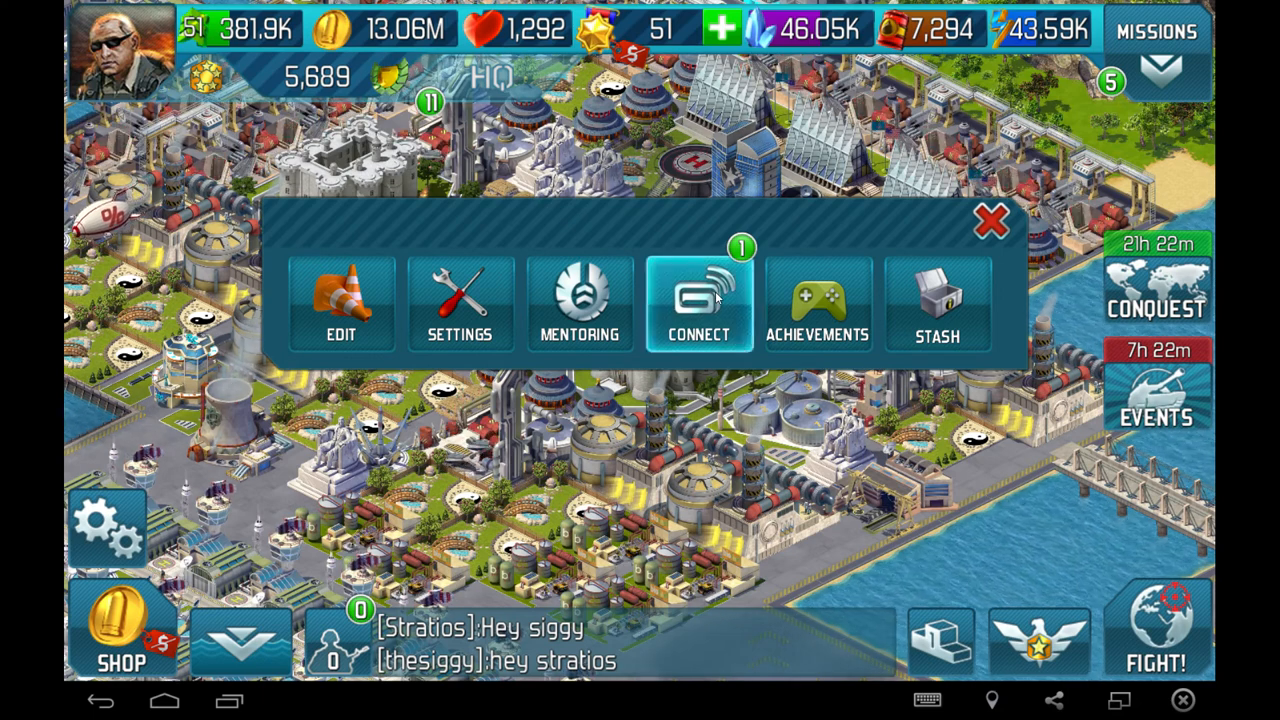
Open Gameloft Connect from the HQ menu and go to its News feed.
left_click(698, 300)
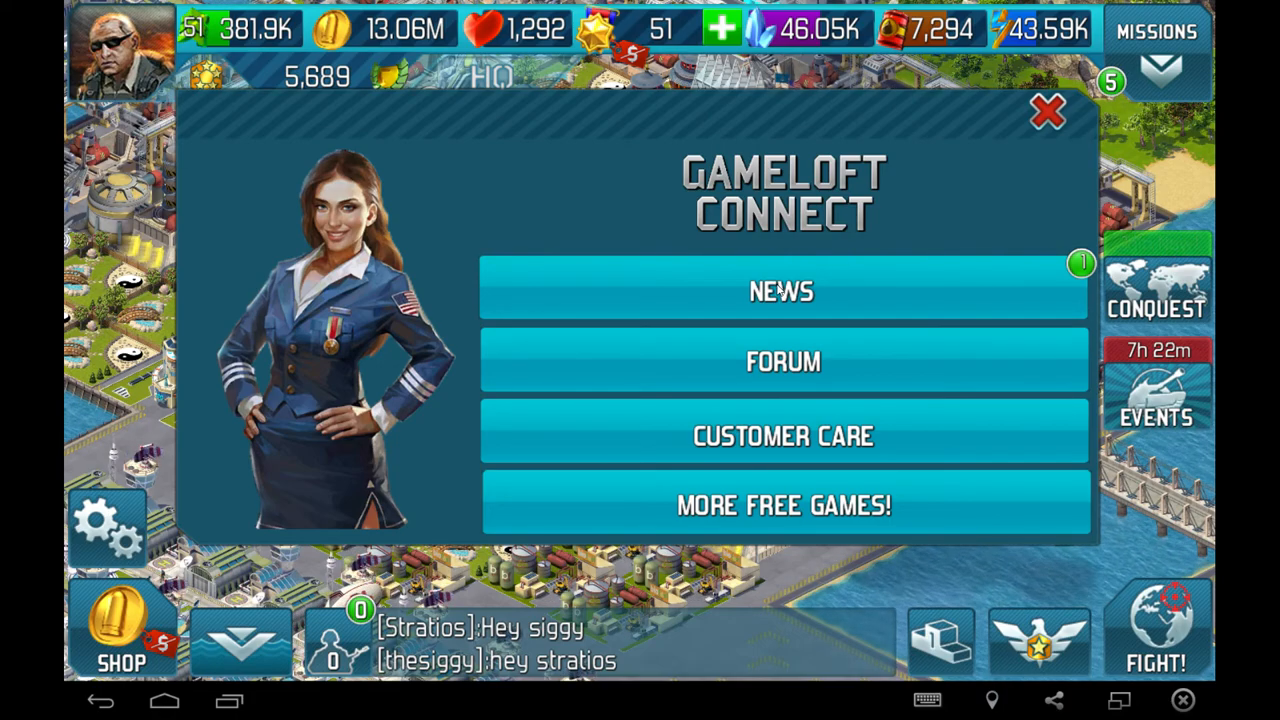
left_click(783, 290)
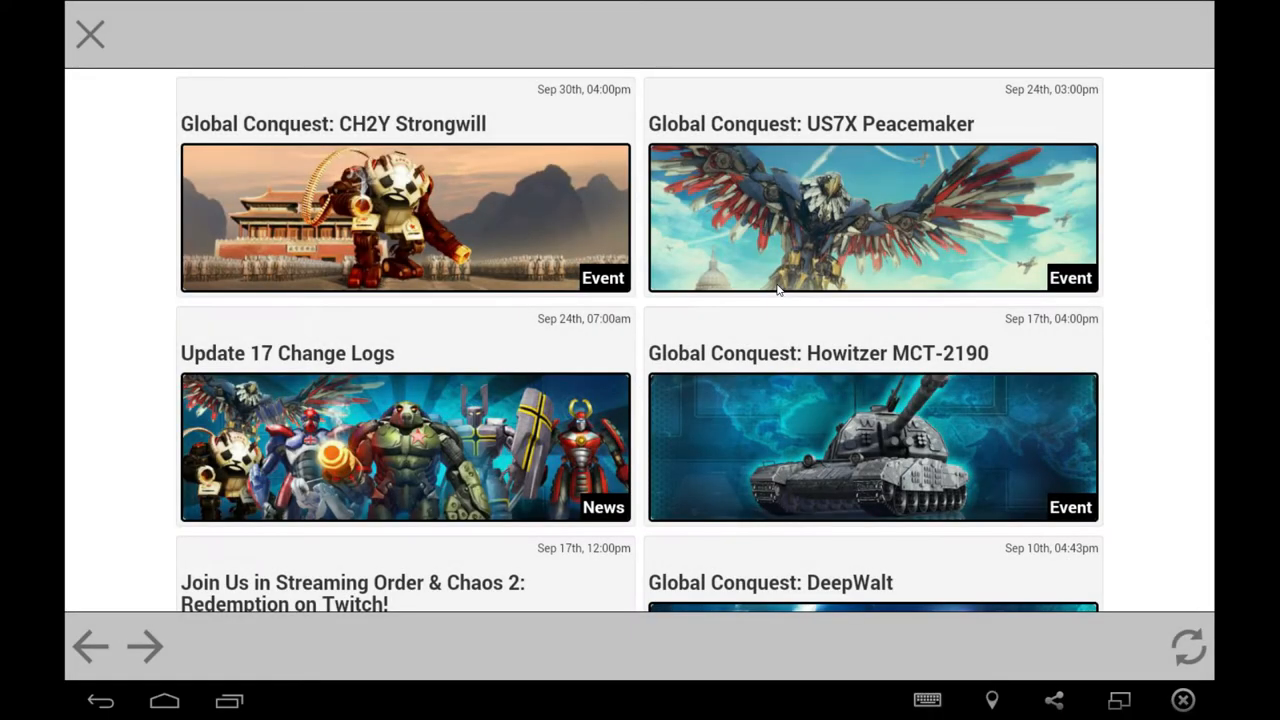
mouse_move(445, 265)
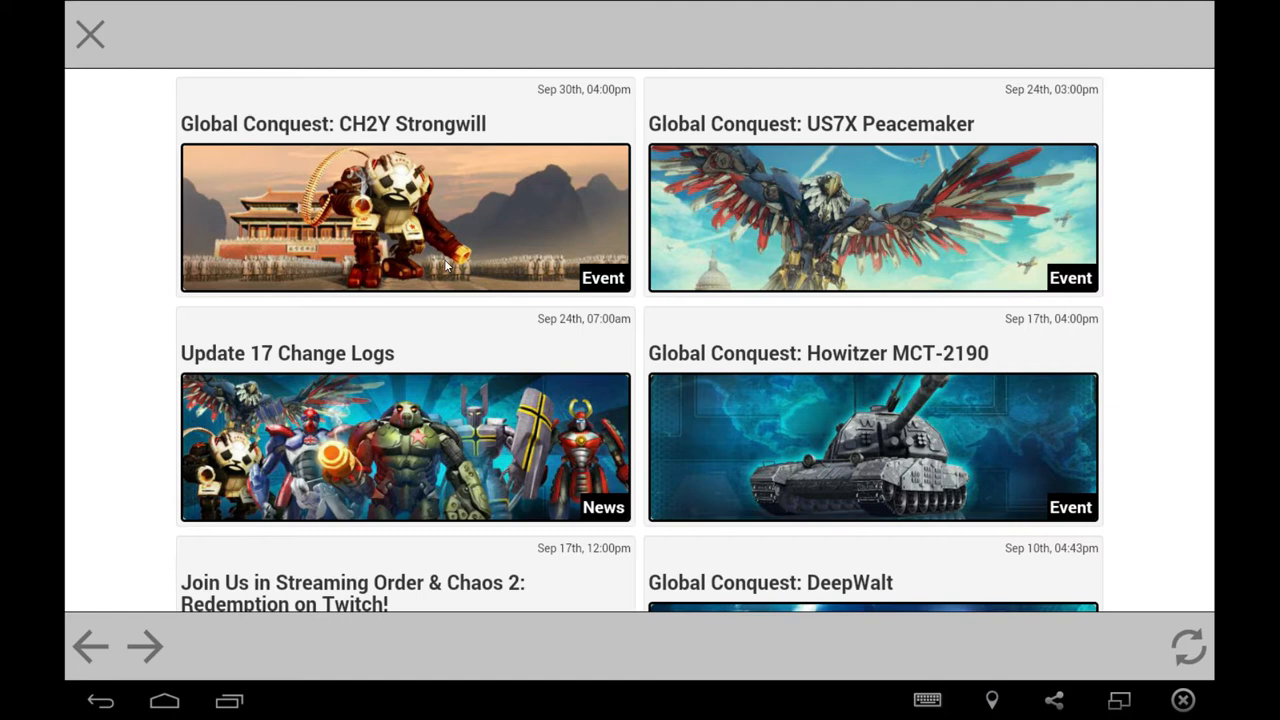
mouse_move(320, 158)
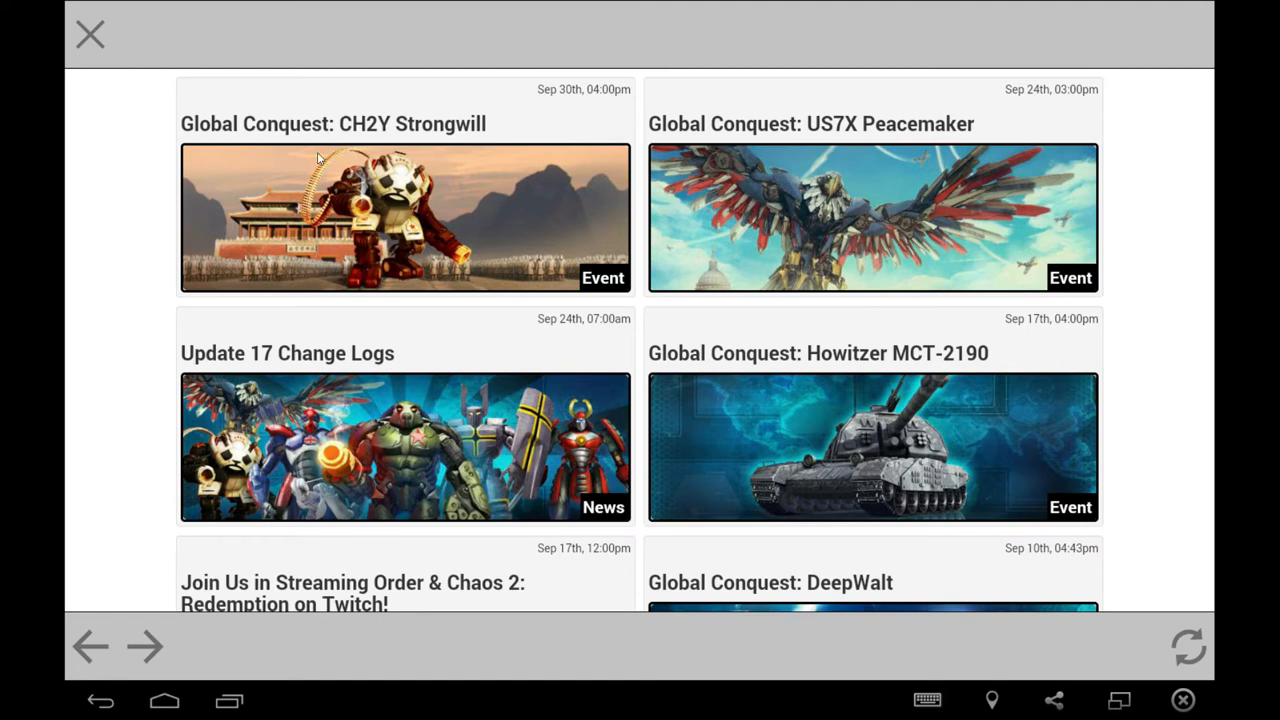
mouse_move(494, 118)
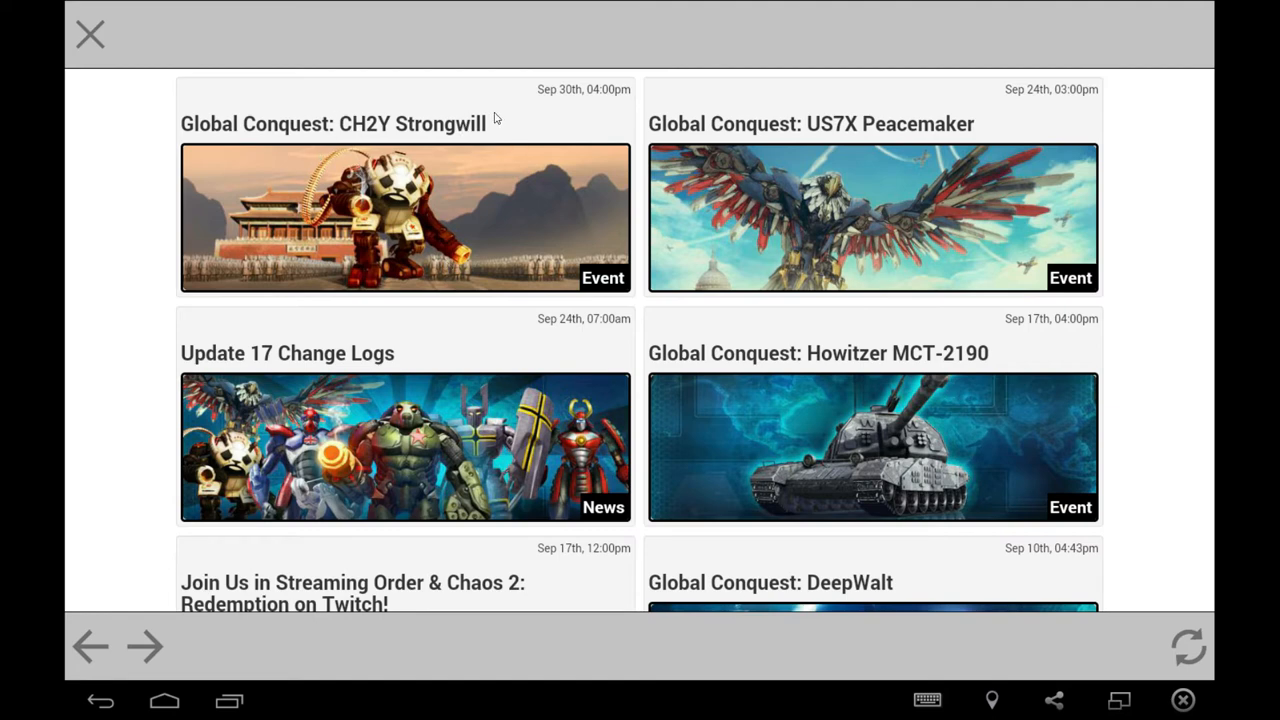
mouse_move(432, 282)
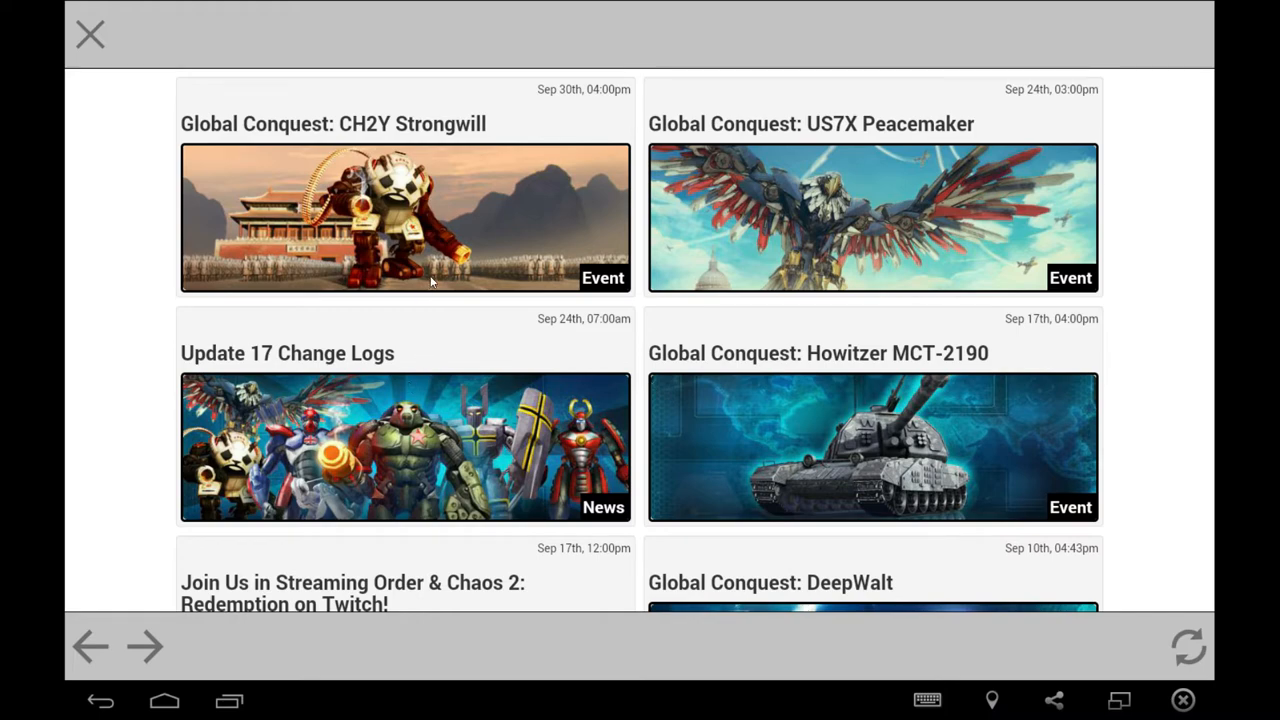
mouse_move(433, 448)
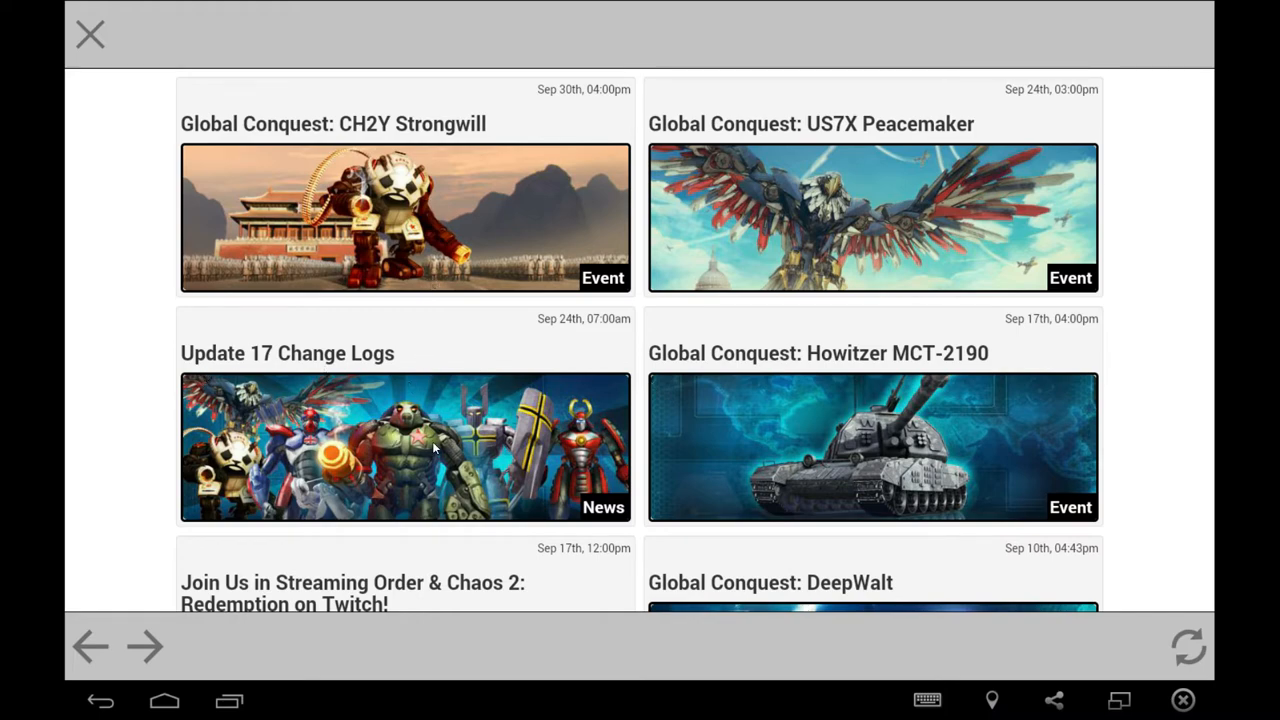
Select the 'Update 17 Change Logs' tile in the news list.
left_click(405, 447)
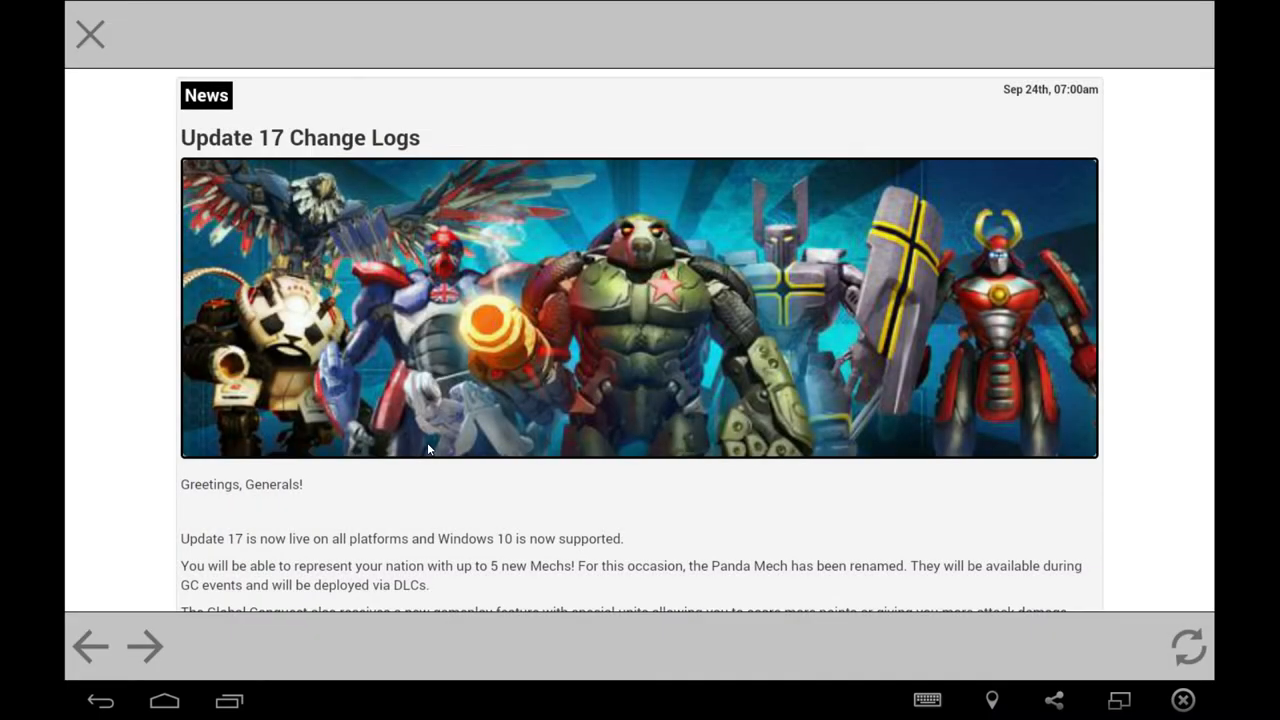
mouse_move(1060, 191)
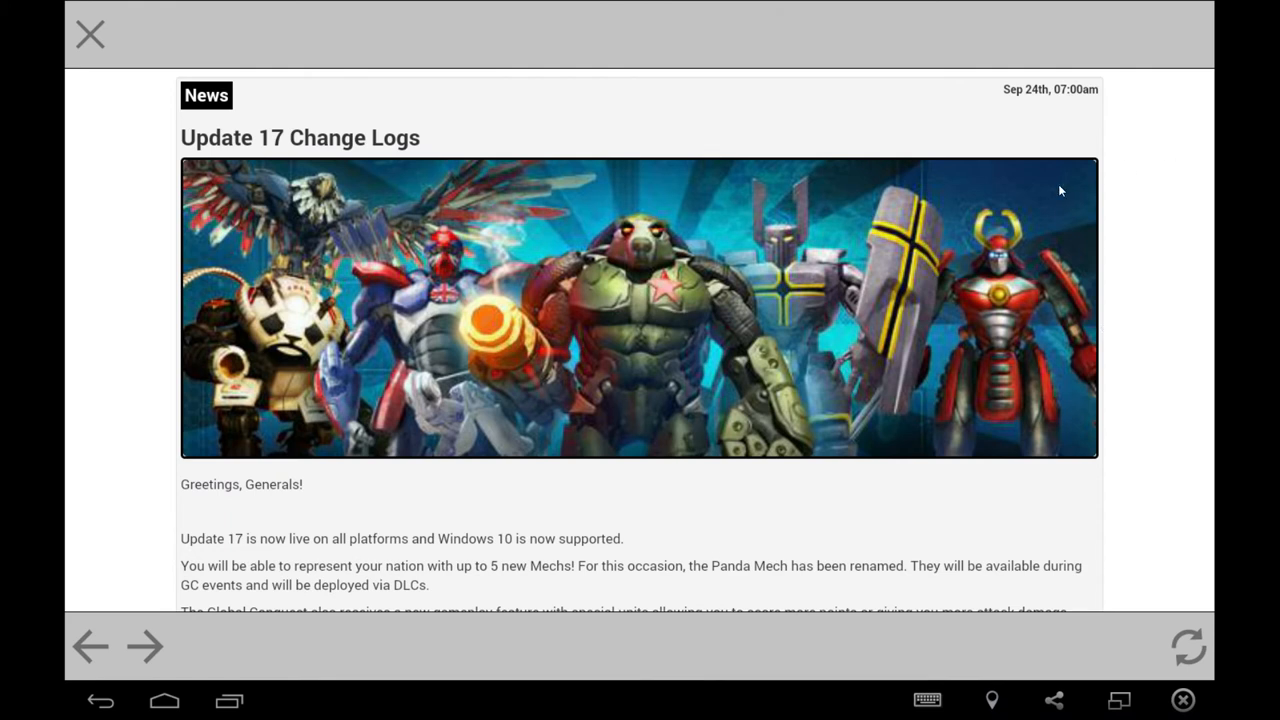
mouse_move(605, 232)
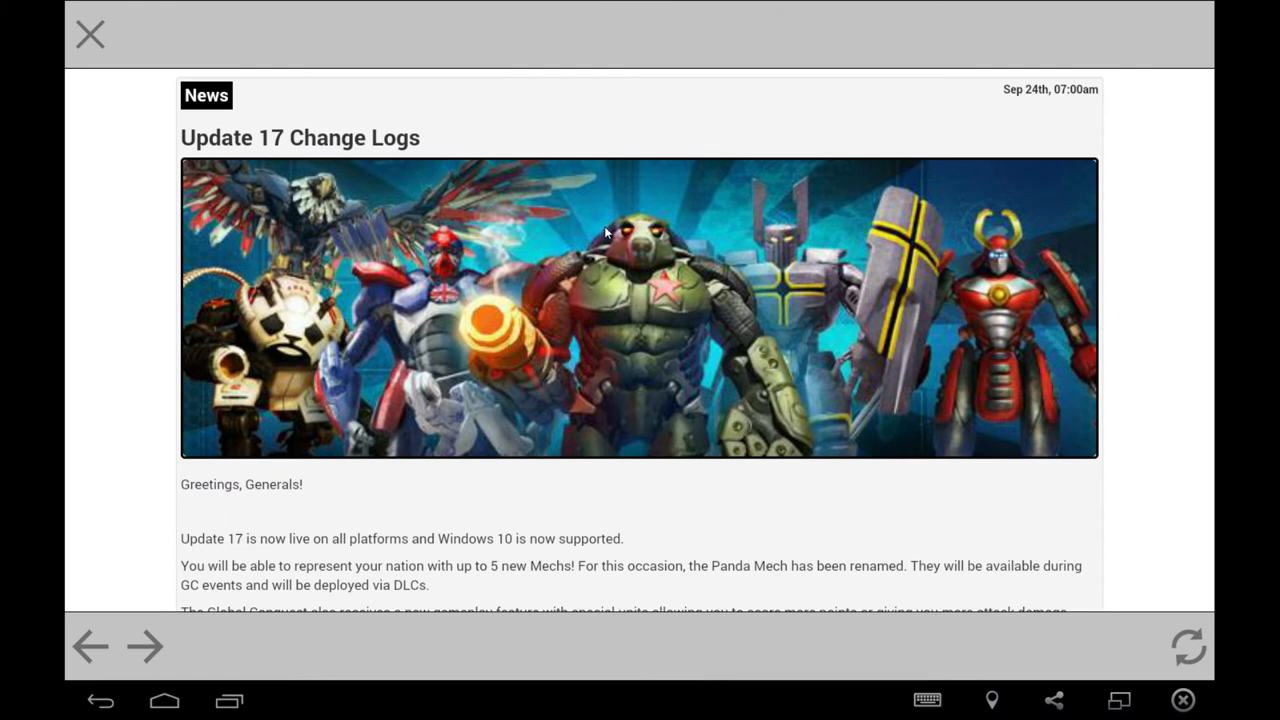
mouse_move(635, 255)
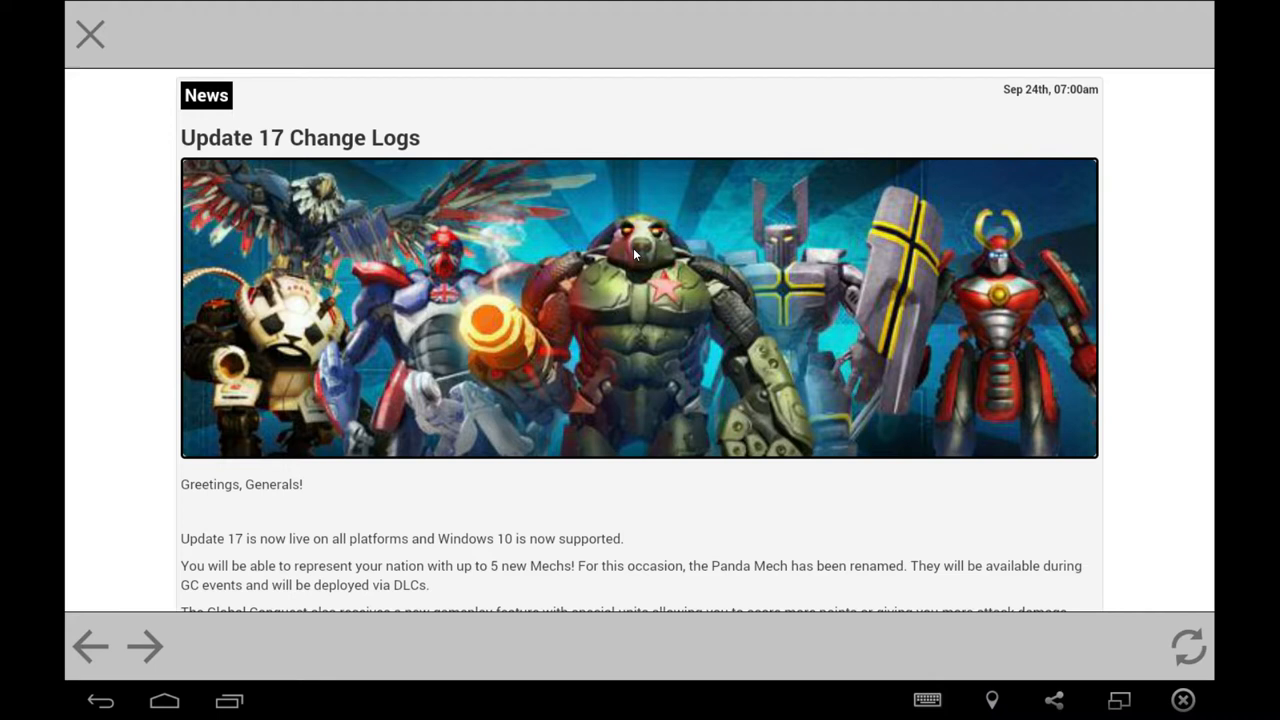
mouse_move(311, 301)
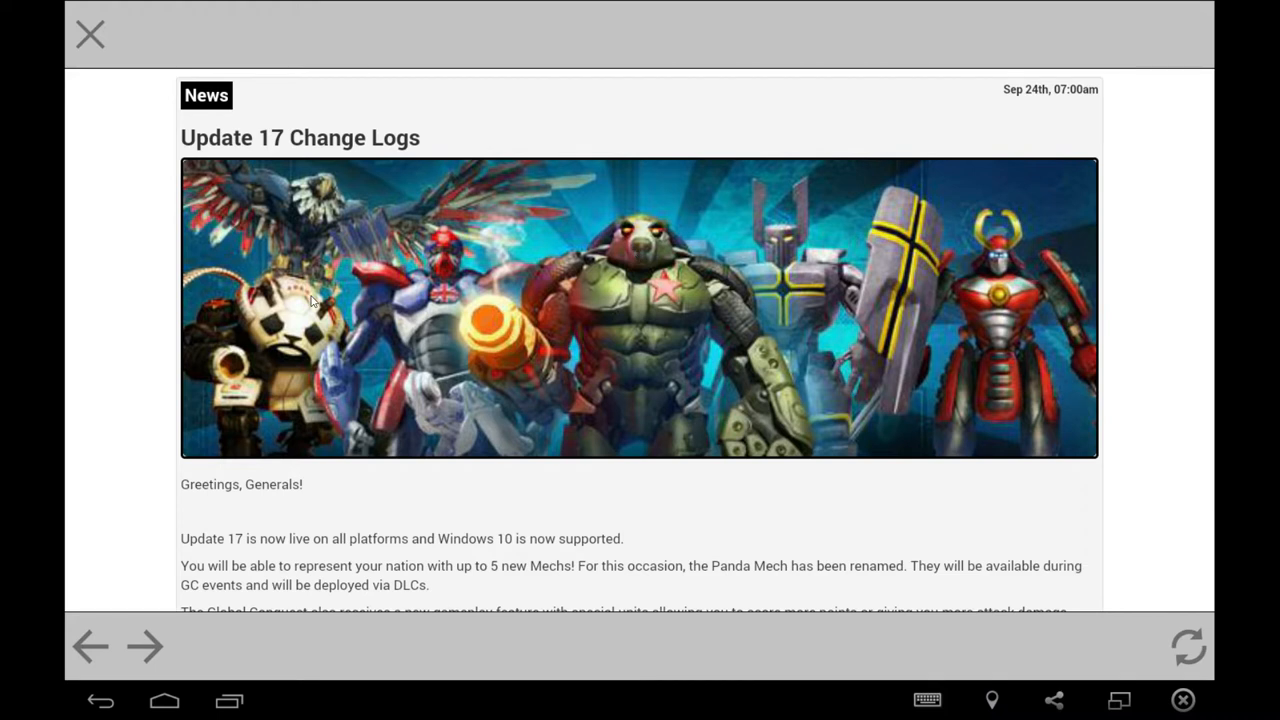
mouse_move(420, 278)
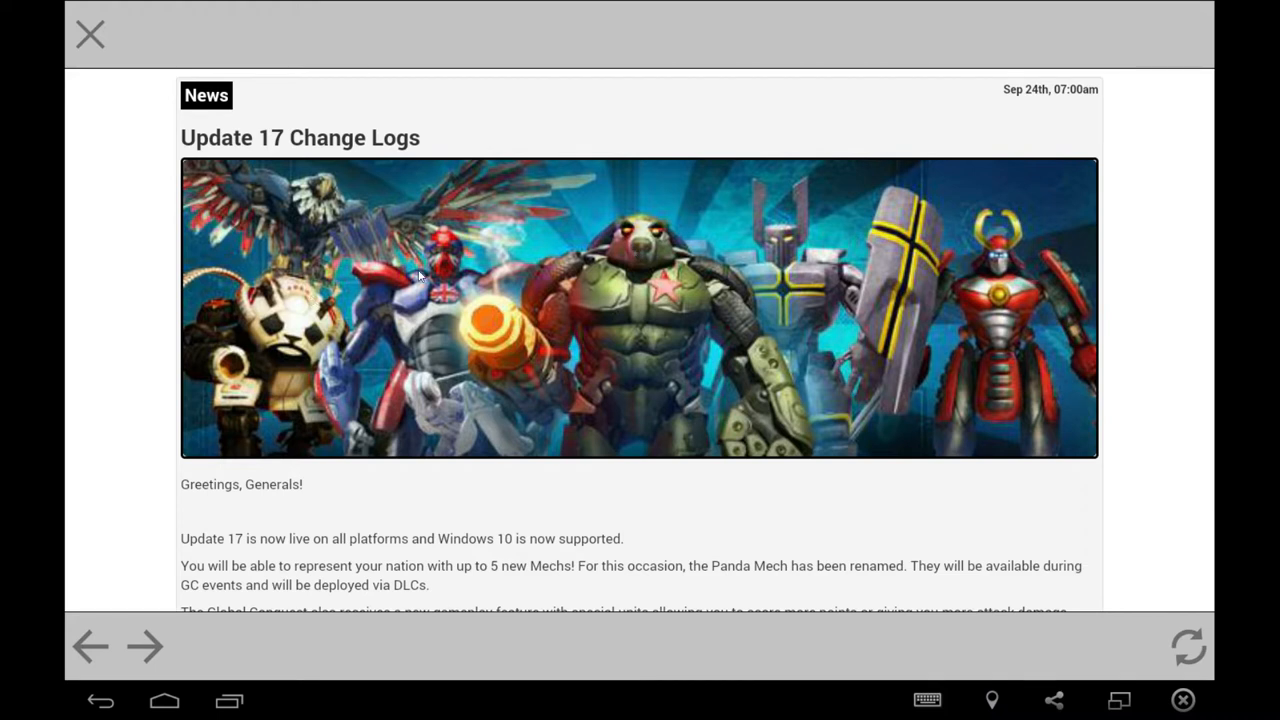
mouse_move(462, 282)
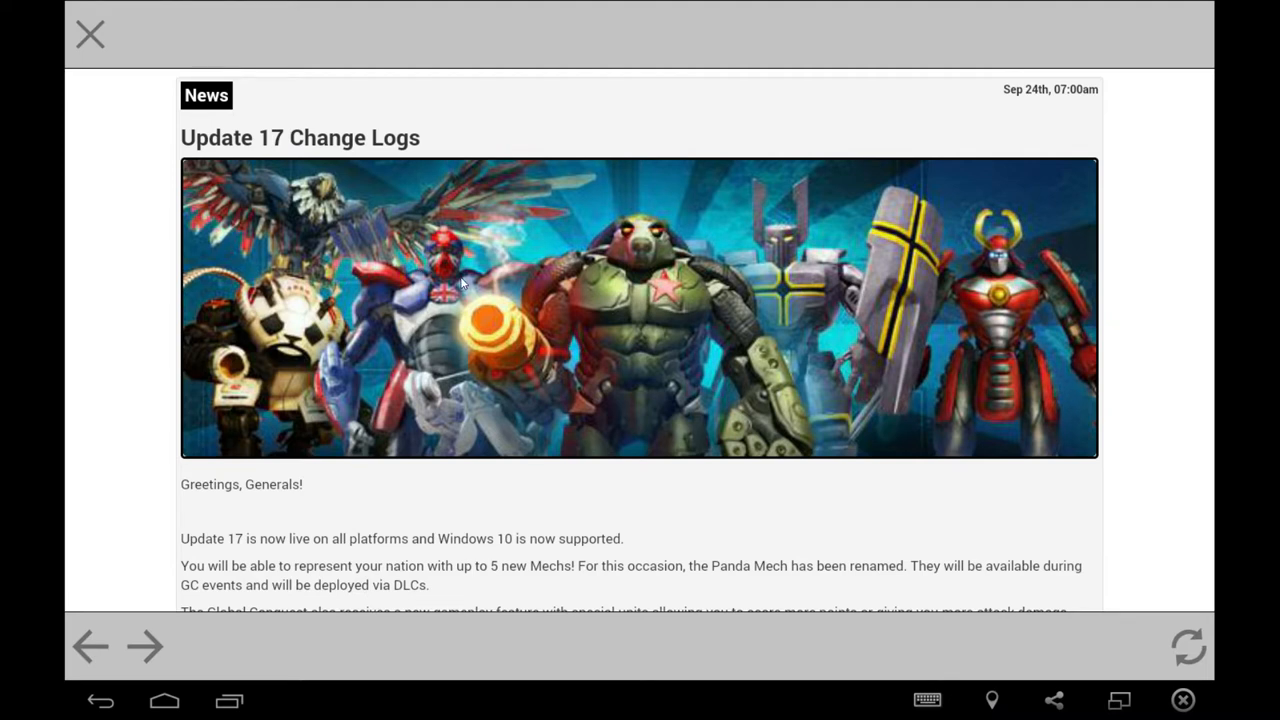
mouse_move(538, 285)
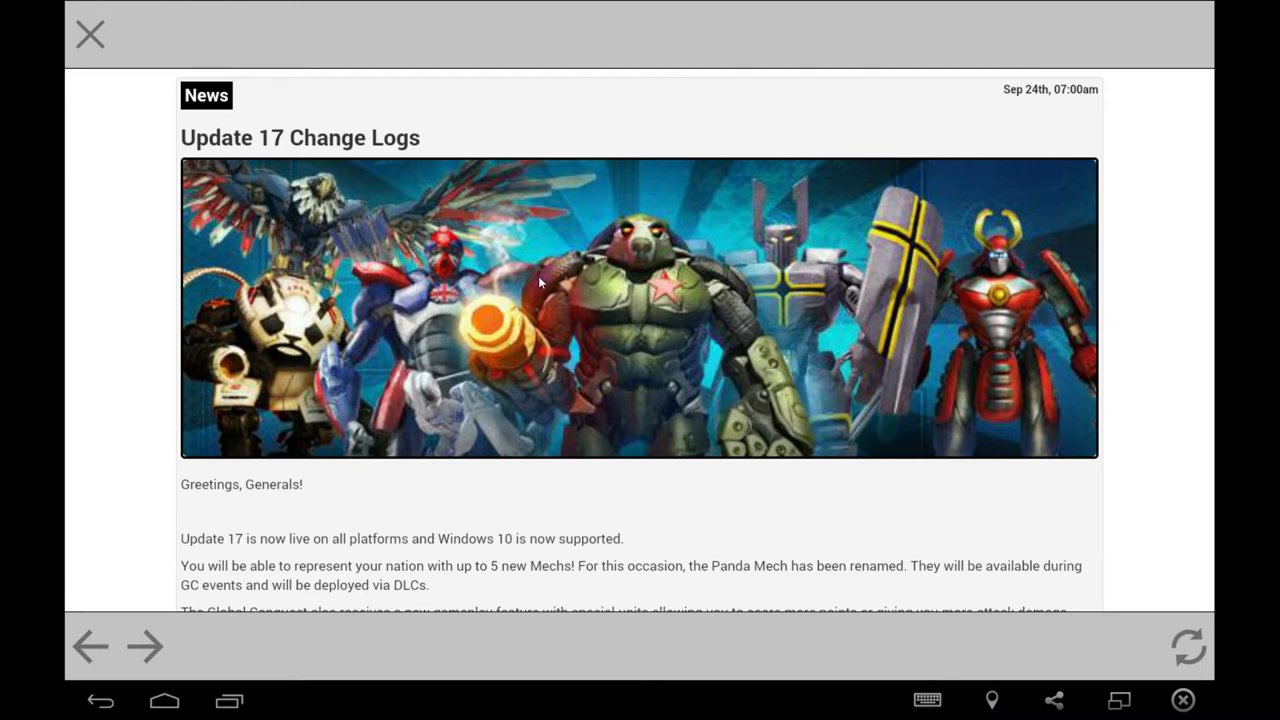
mouse_move(735, 365)
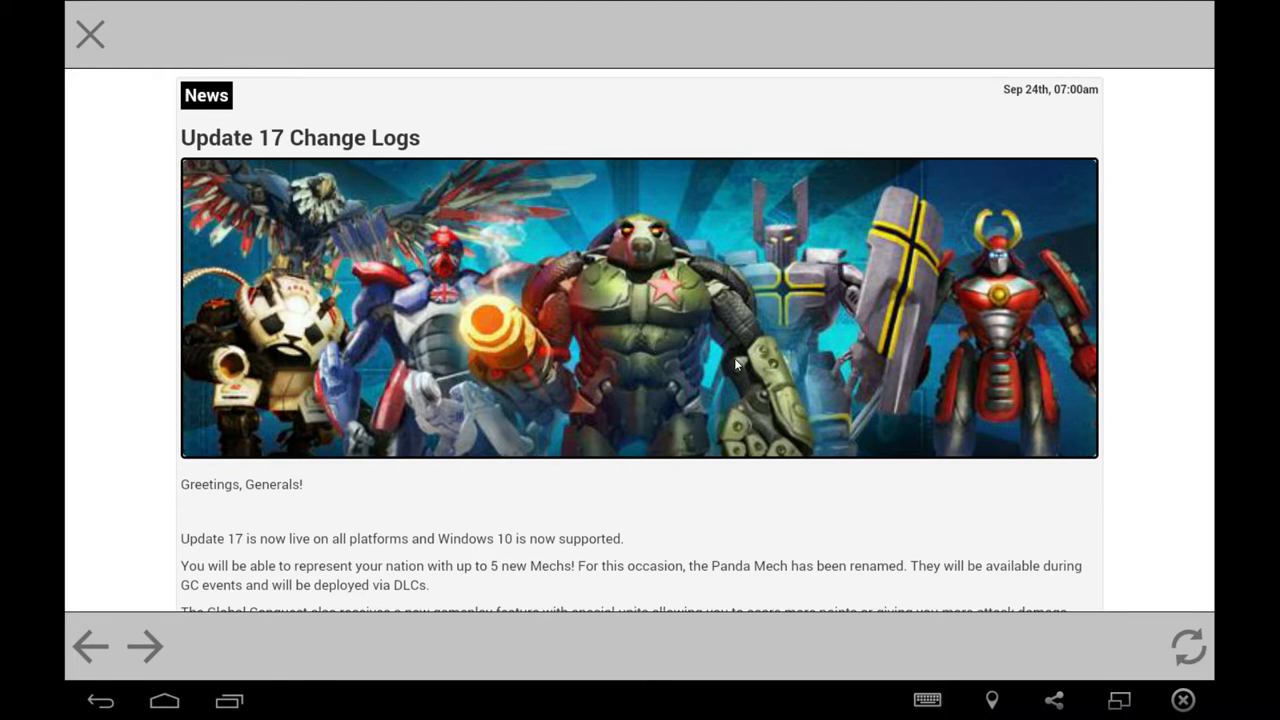
mouse_move(860, 274)
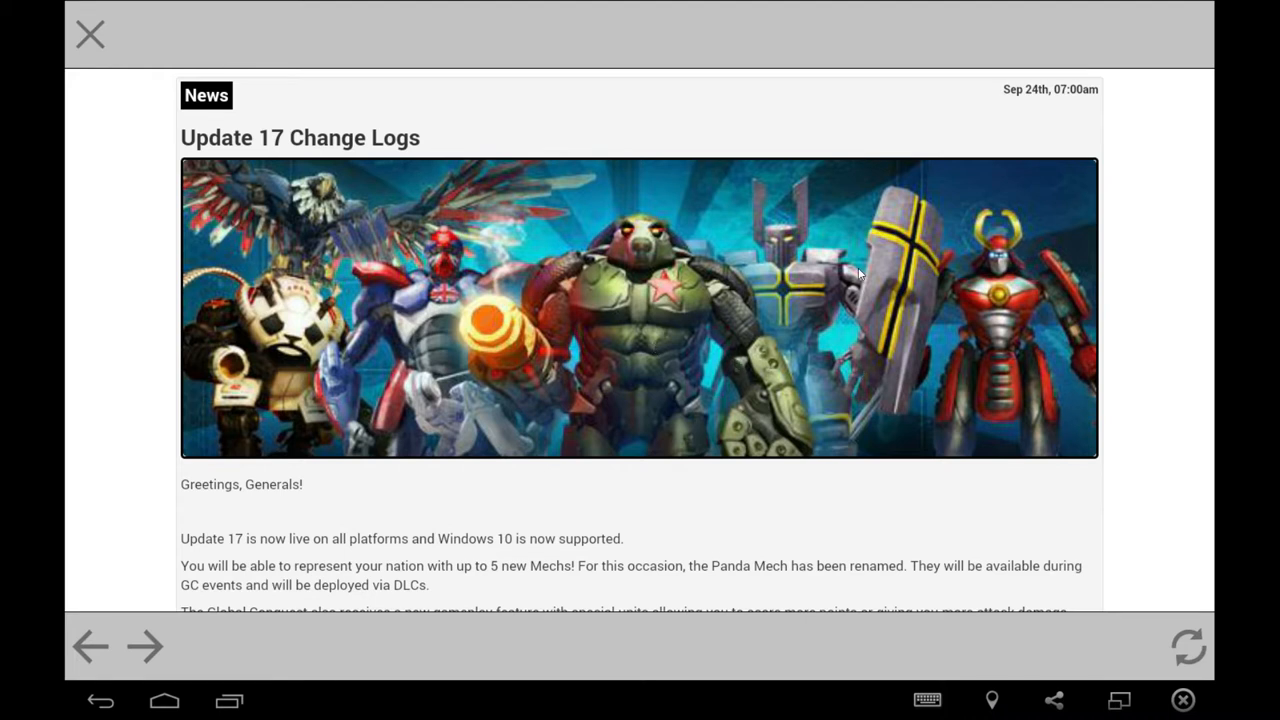
mouse_move(610, 270)
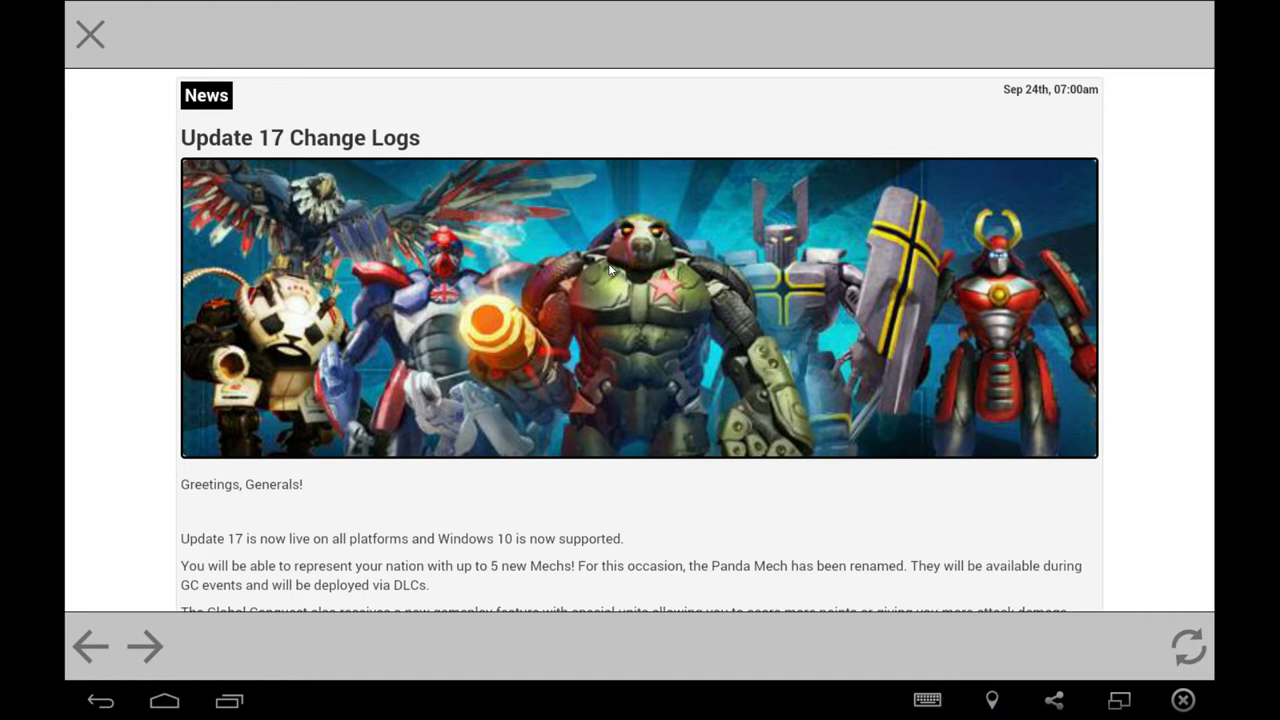
mouse_move(700, 325)
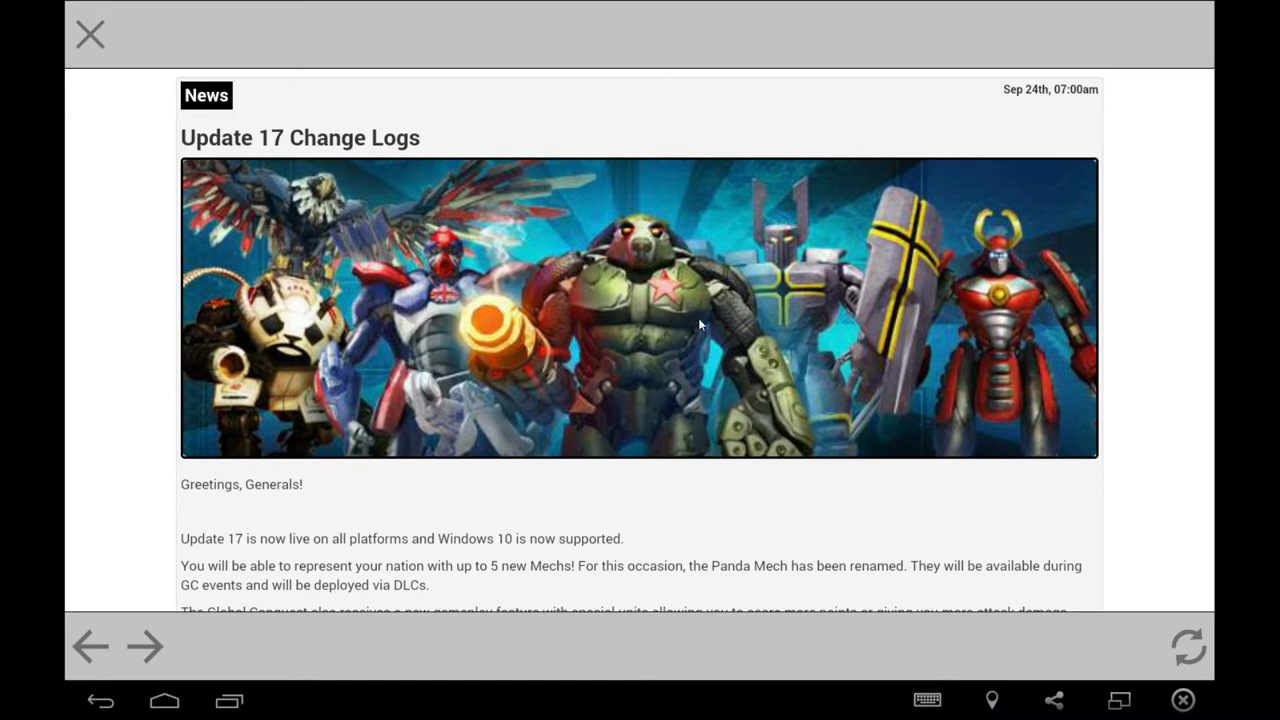
mouse_move(733, 453)
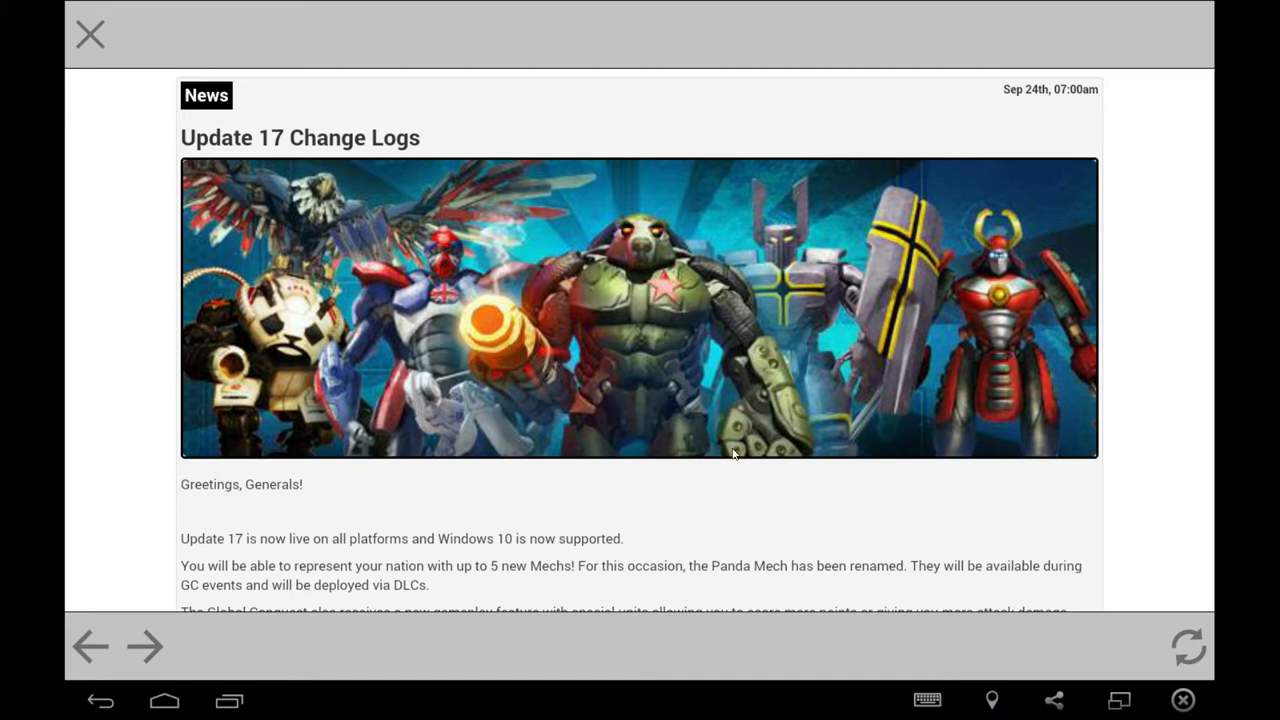
Scroll past the greeting to the new Mechs, US7X Peacemaker and RU4H Undefeatable.
scroll("down", 3)
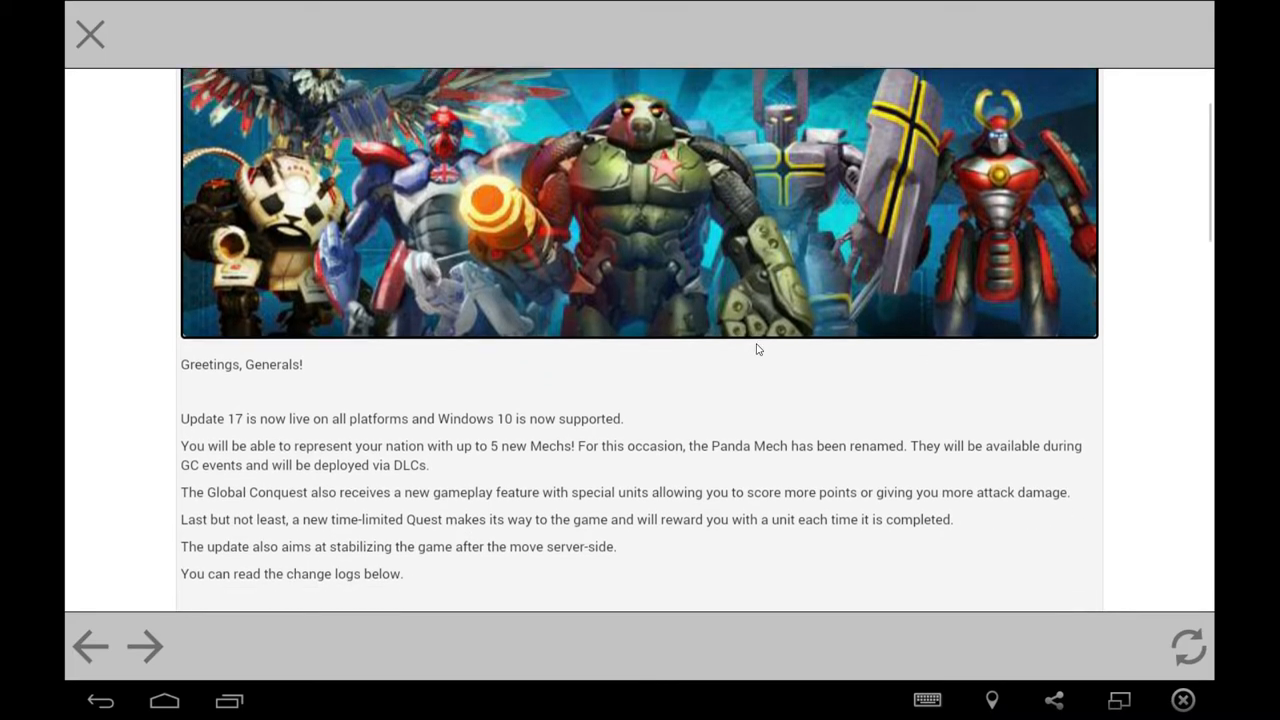
scroll("down", 3)
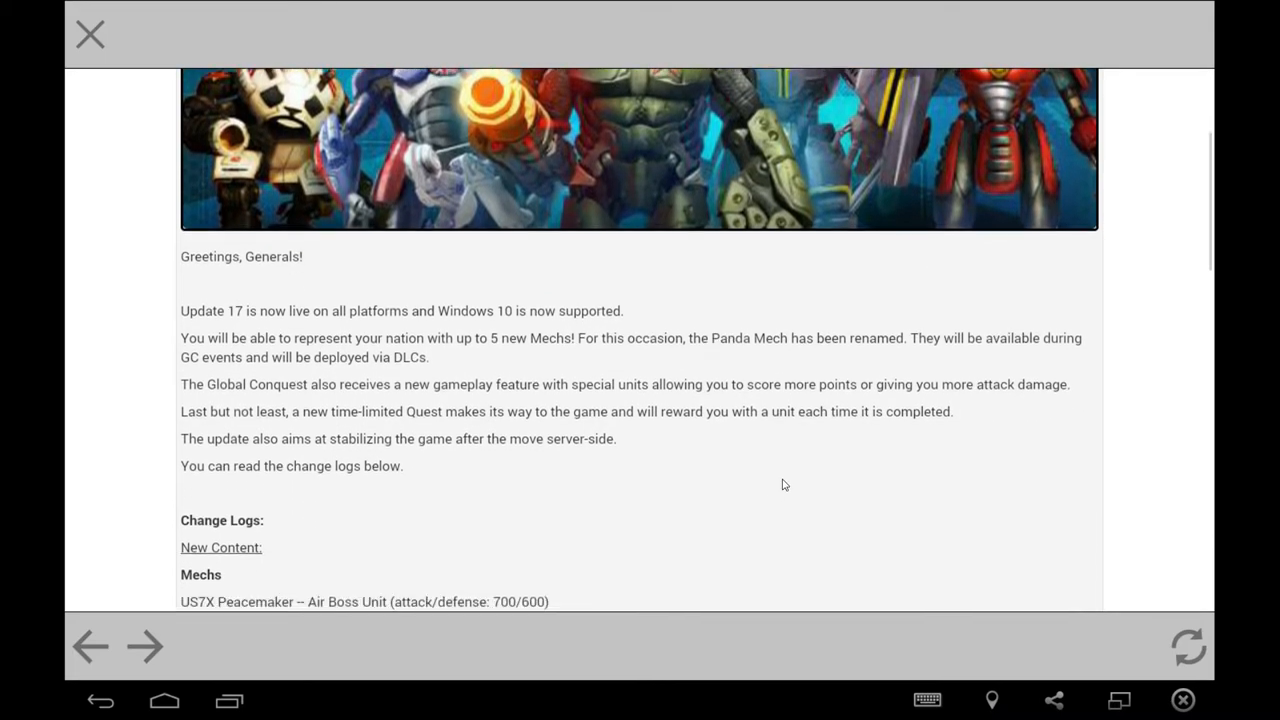
scroll("down", 3)
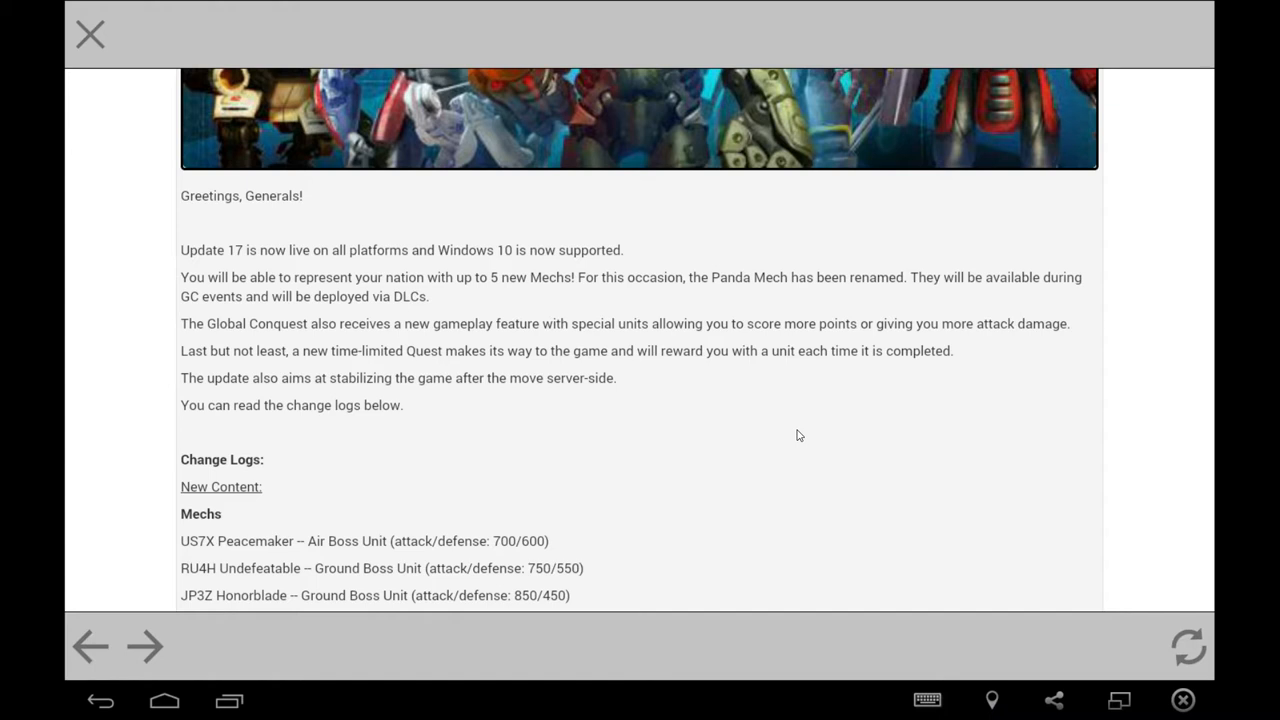
mouse_move(455, 410)
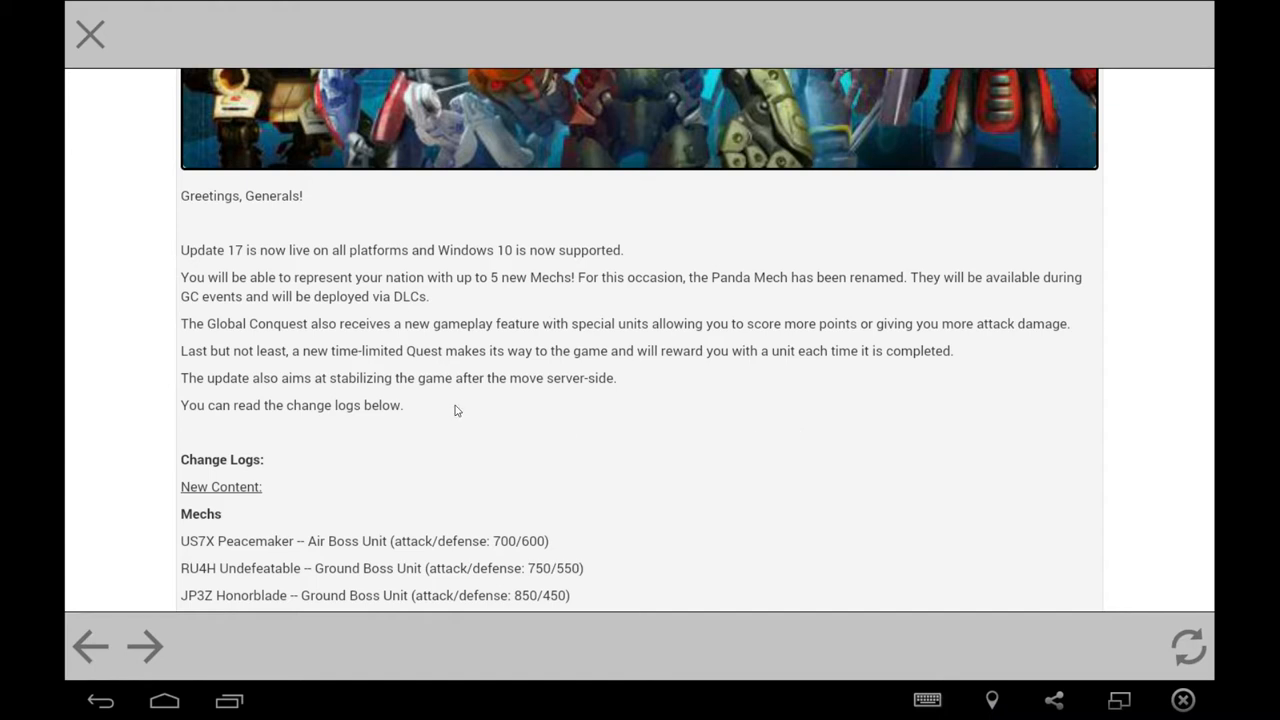
mouse_move(733, 428)
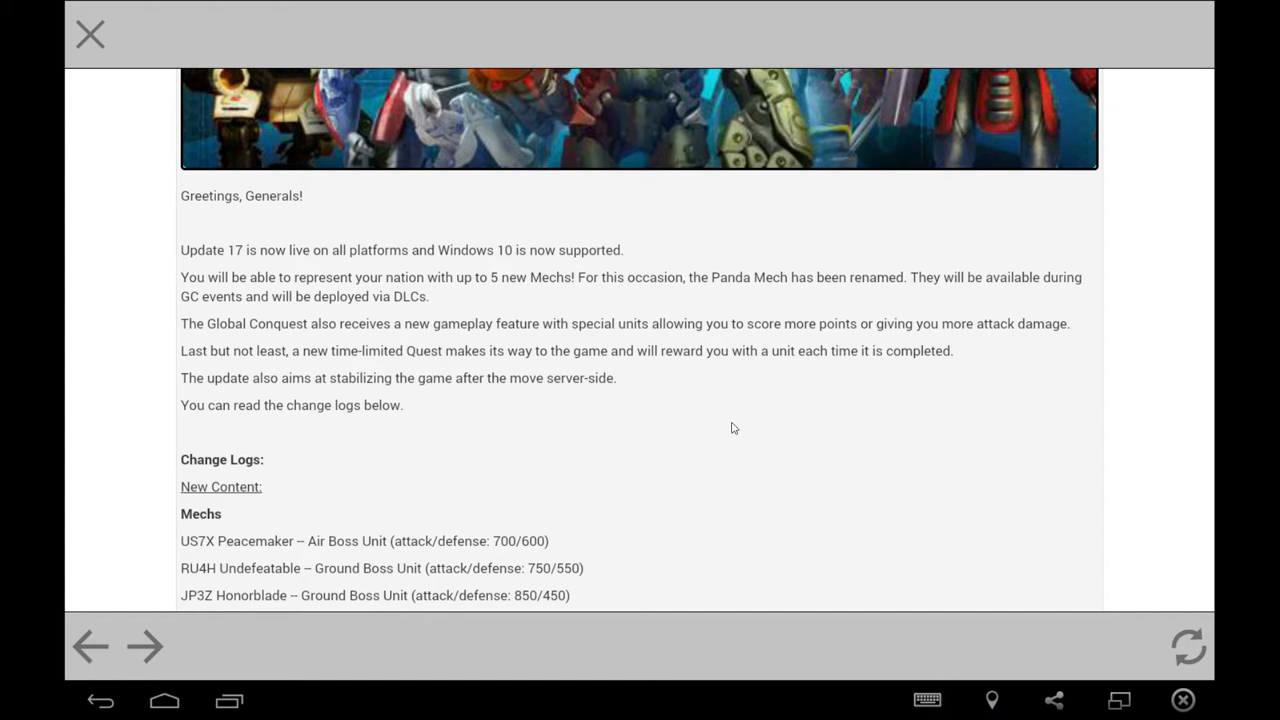
Scroll through new units, decorations and buildings to the New Time-Limited Quest section.
scroll("down", 3)
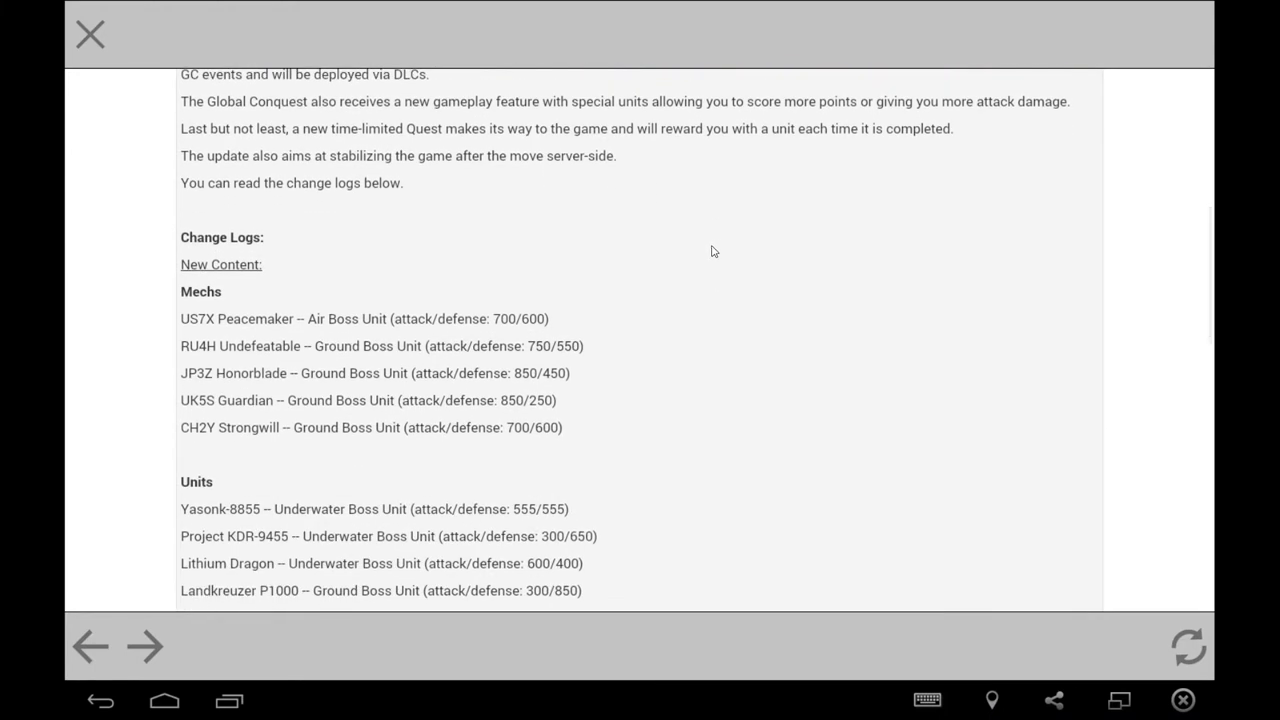
scroll("down", 3)
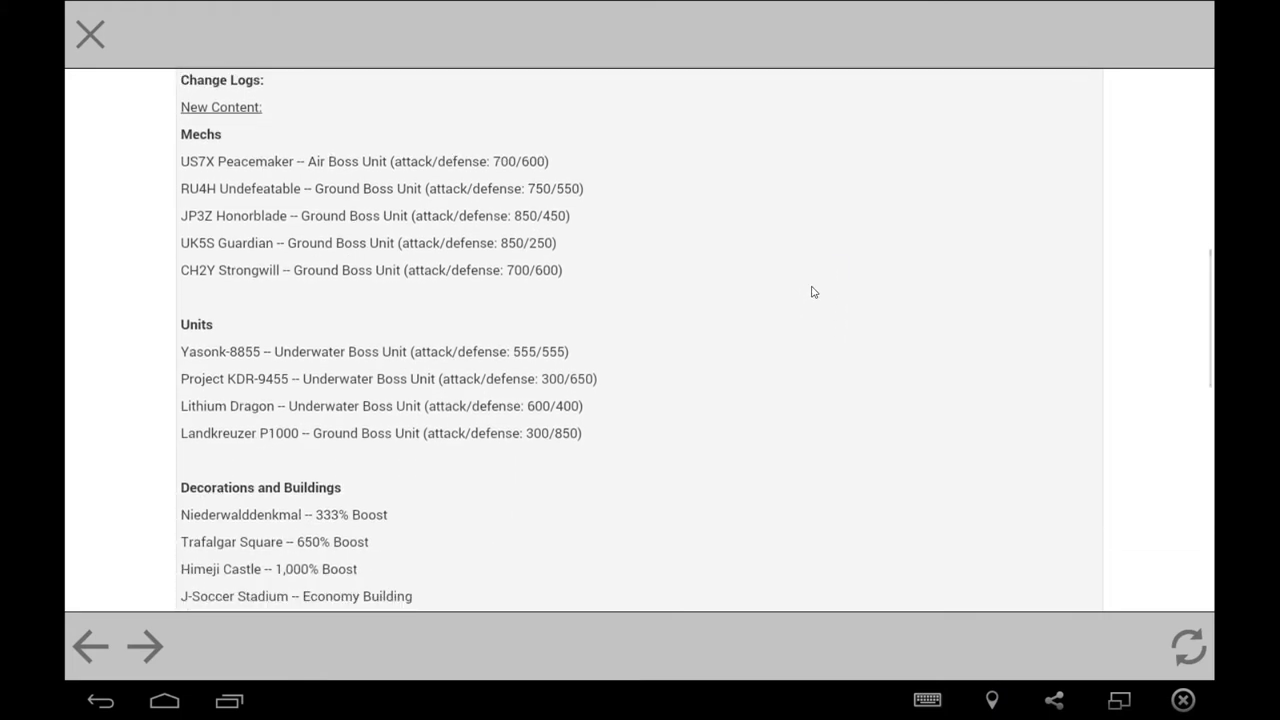
mouse_move(878, 295)
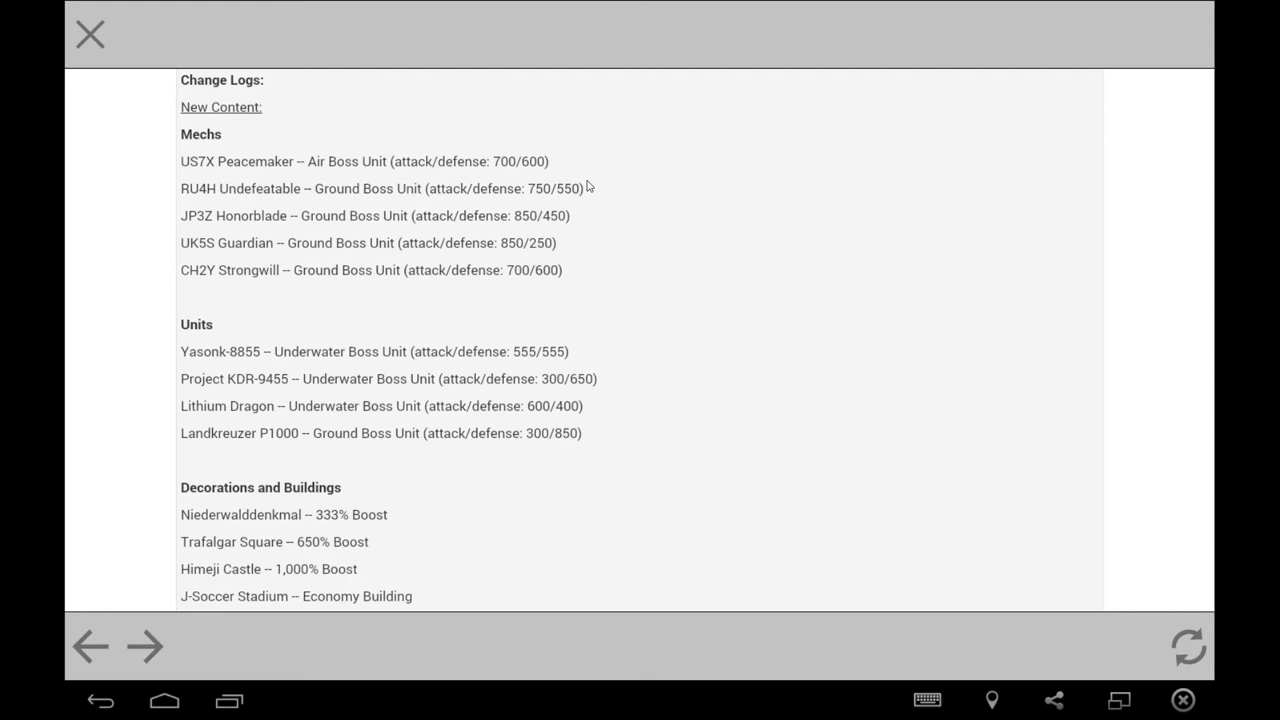
mouse_move(578, 168)
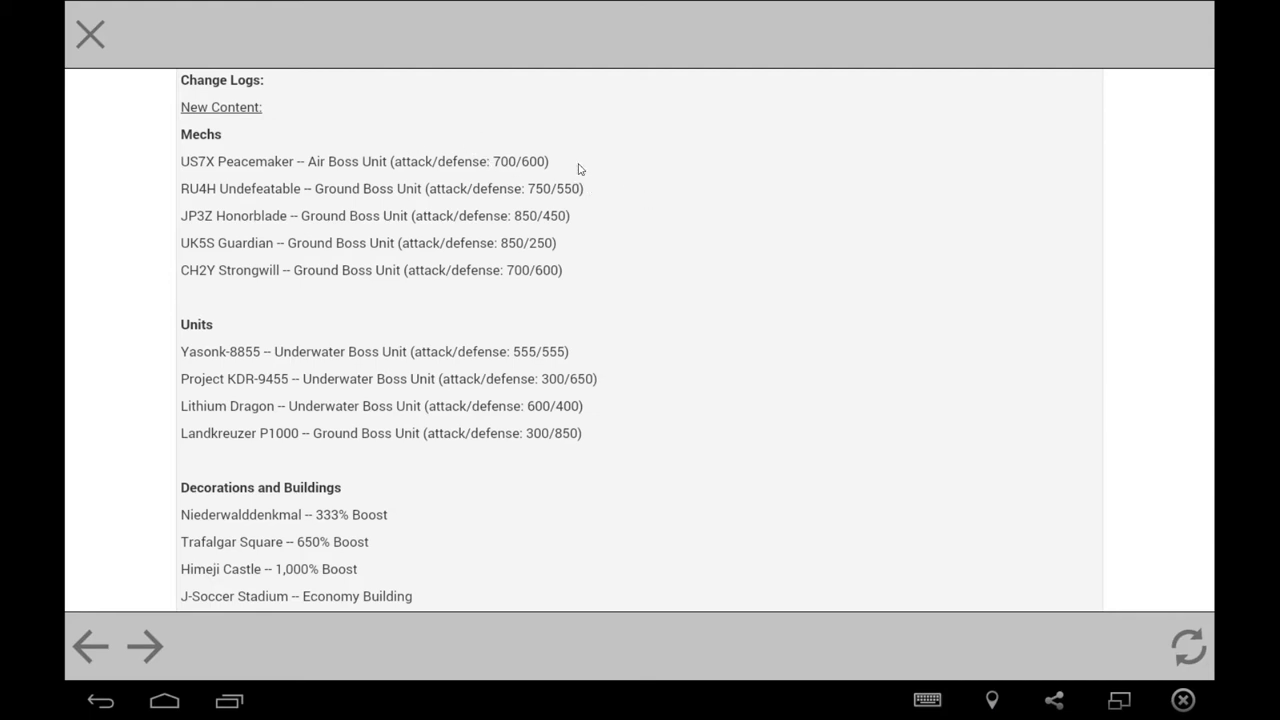
mouse_move(519, 179)
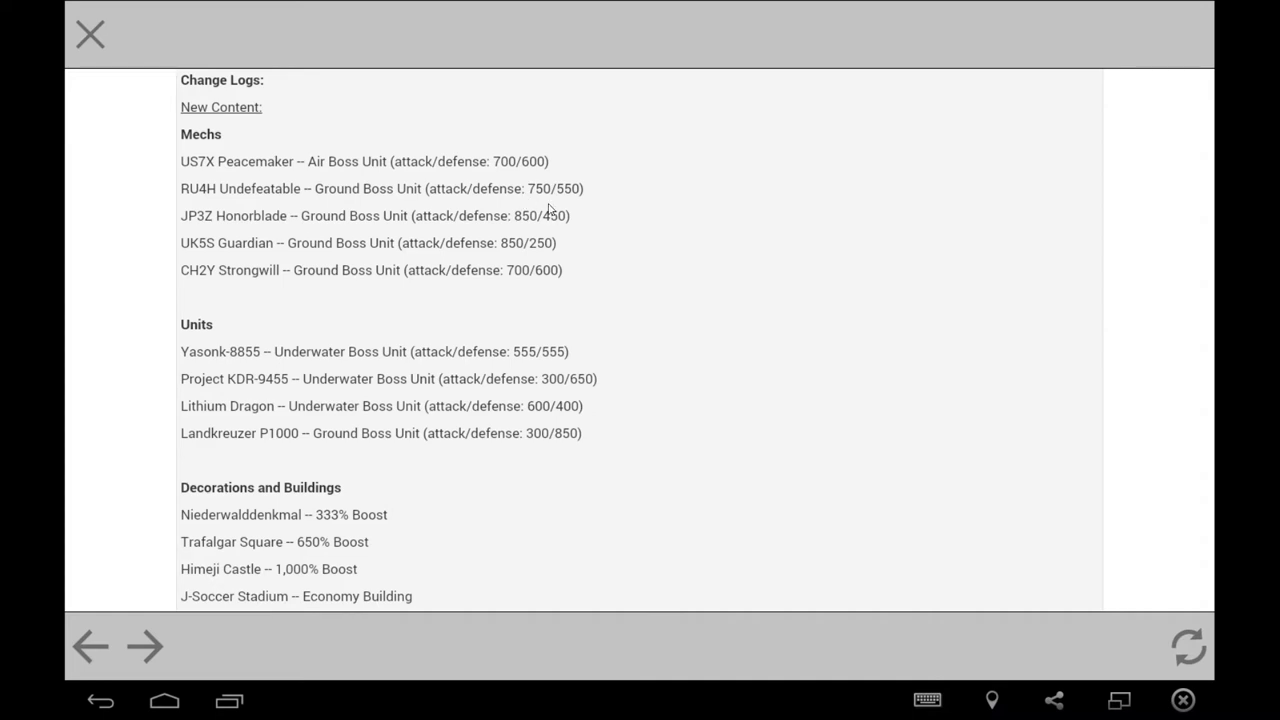
mouse_move(570, 203)
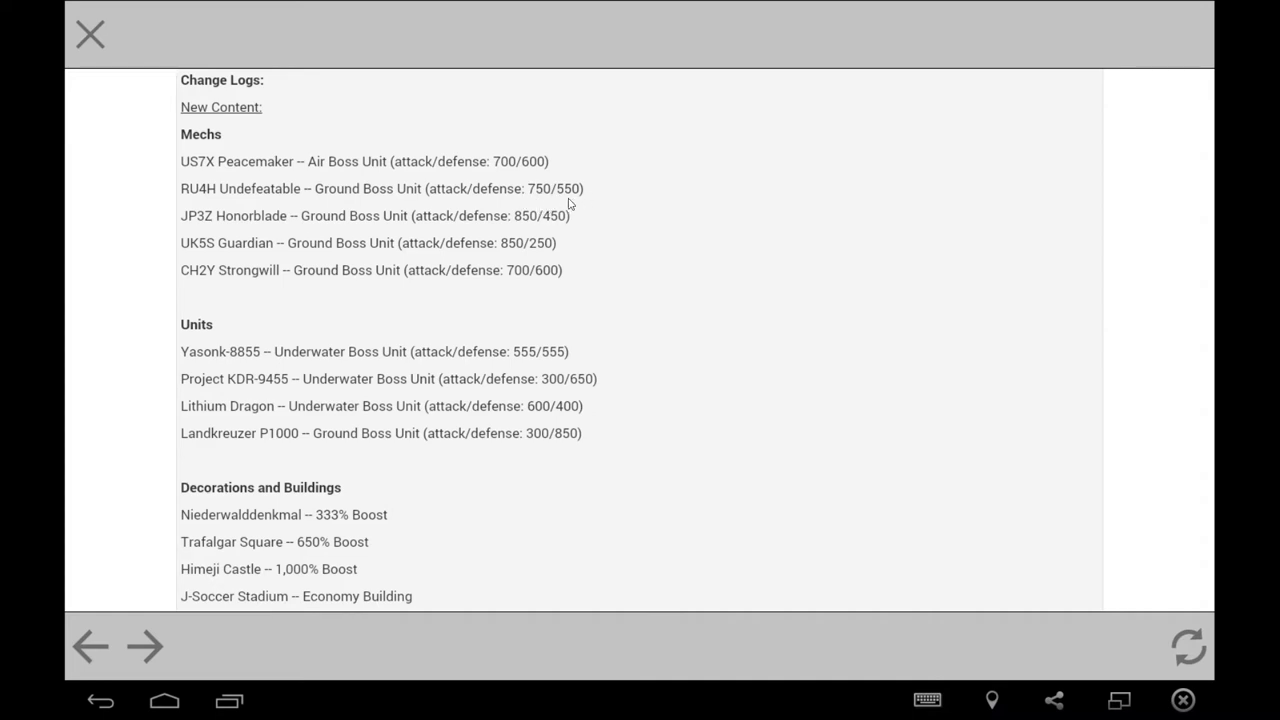
mouse_move(524, 228)
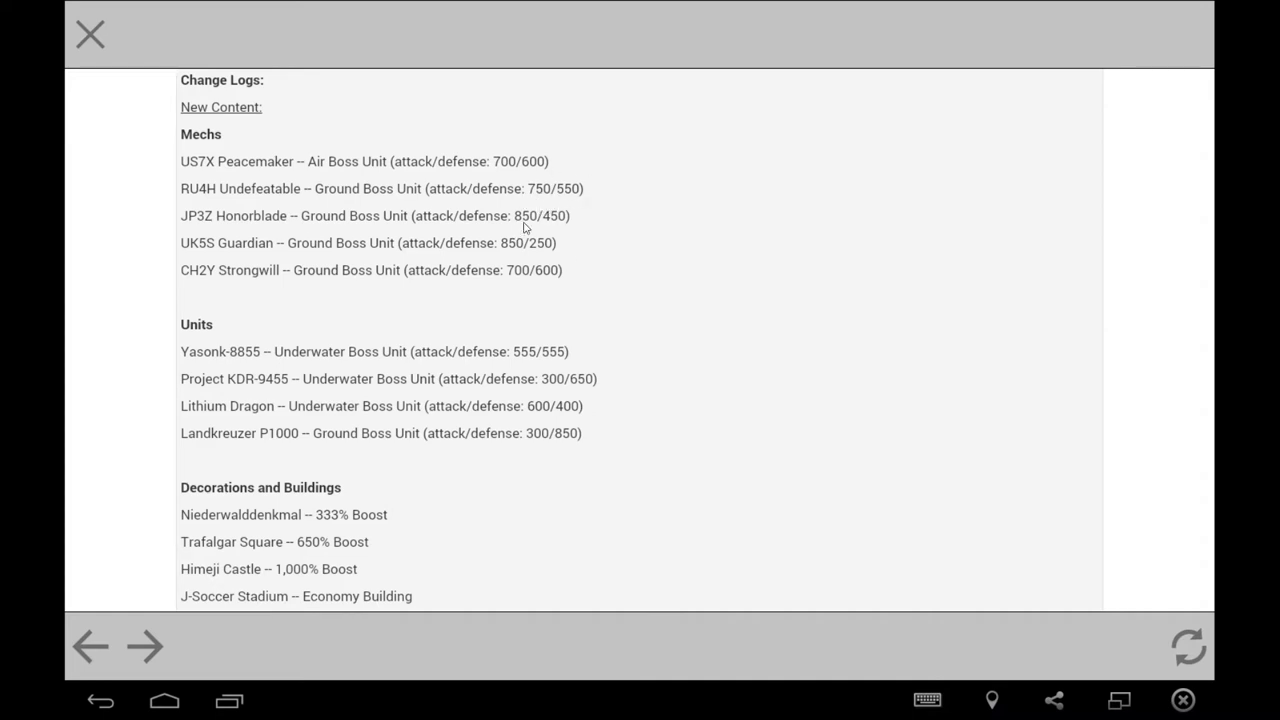
mouse_move(560, 233)
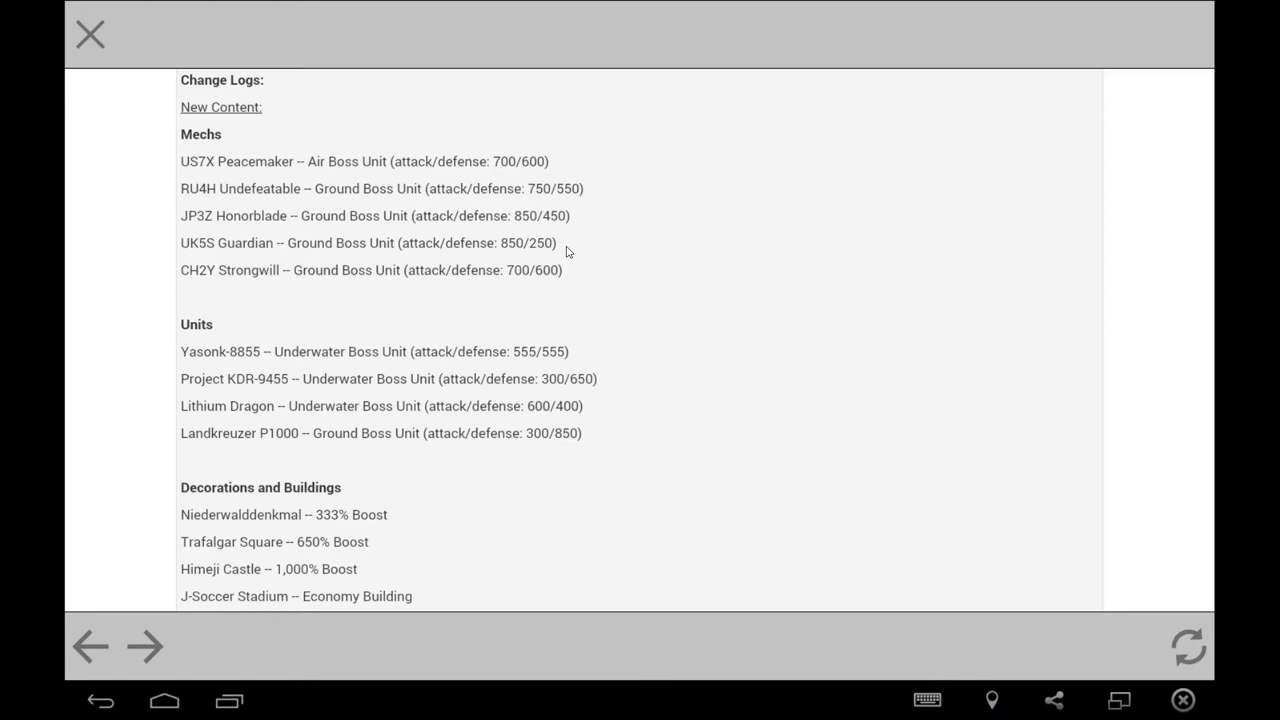
mouse_move(608, 285)
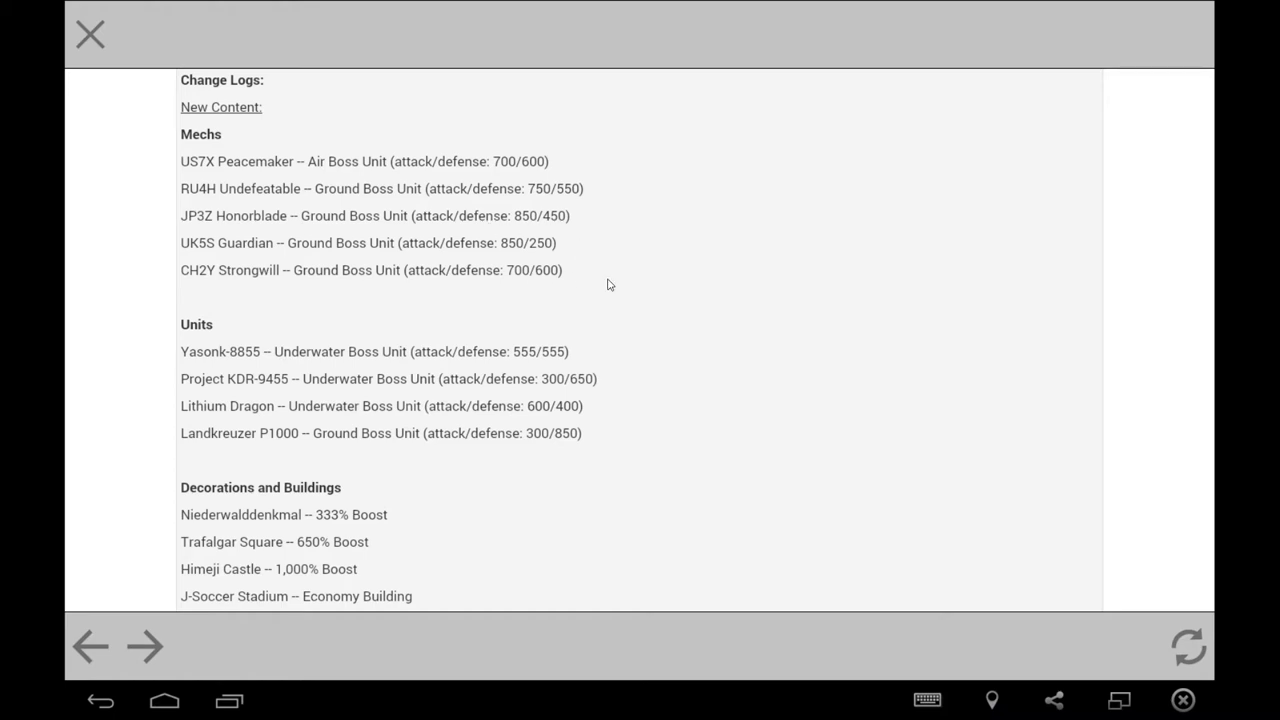
mouse_move(417, 178)
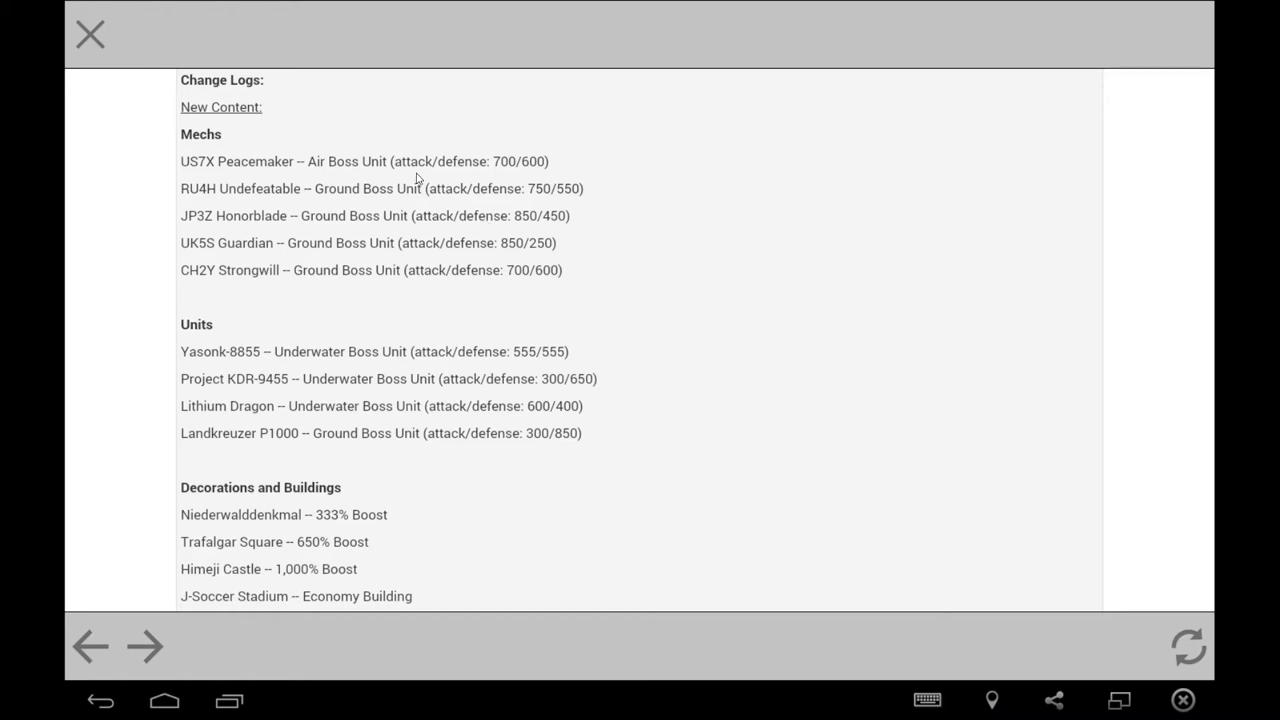
mouse_move(660, 328)
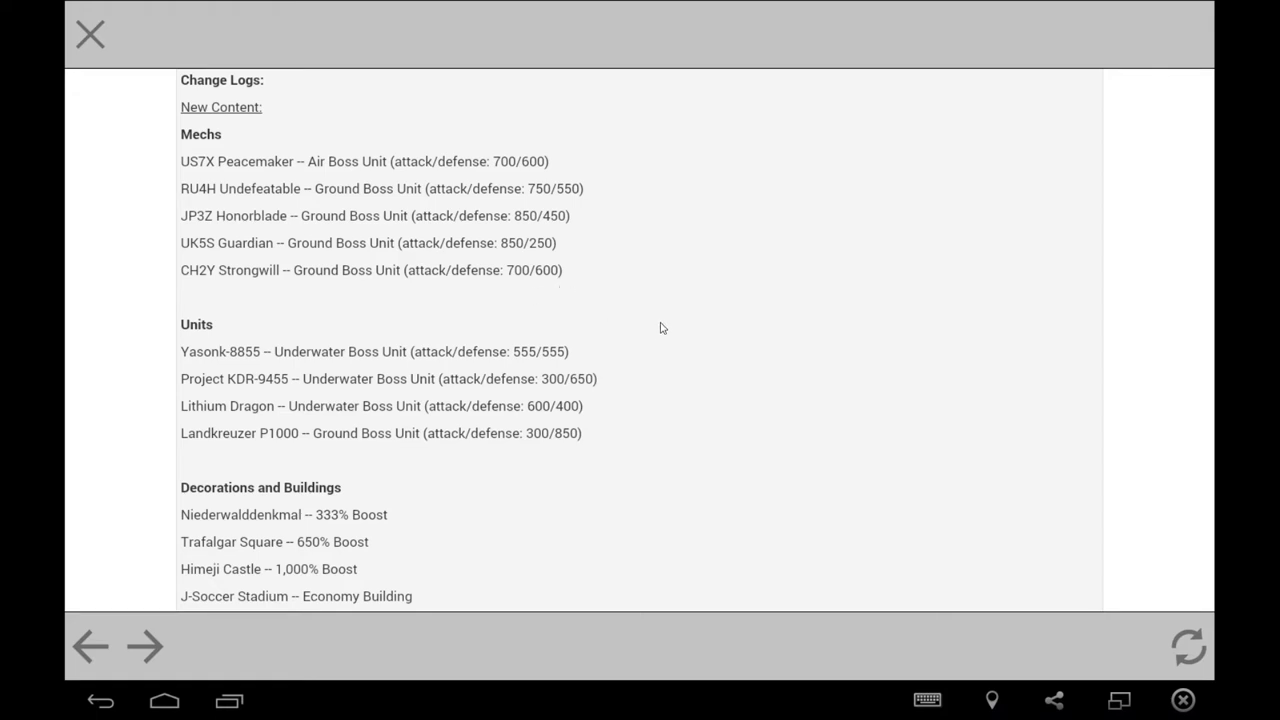
scroll("down", 3)
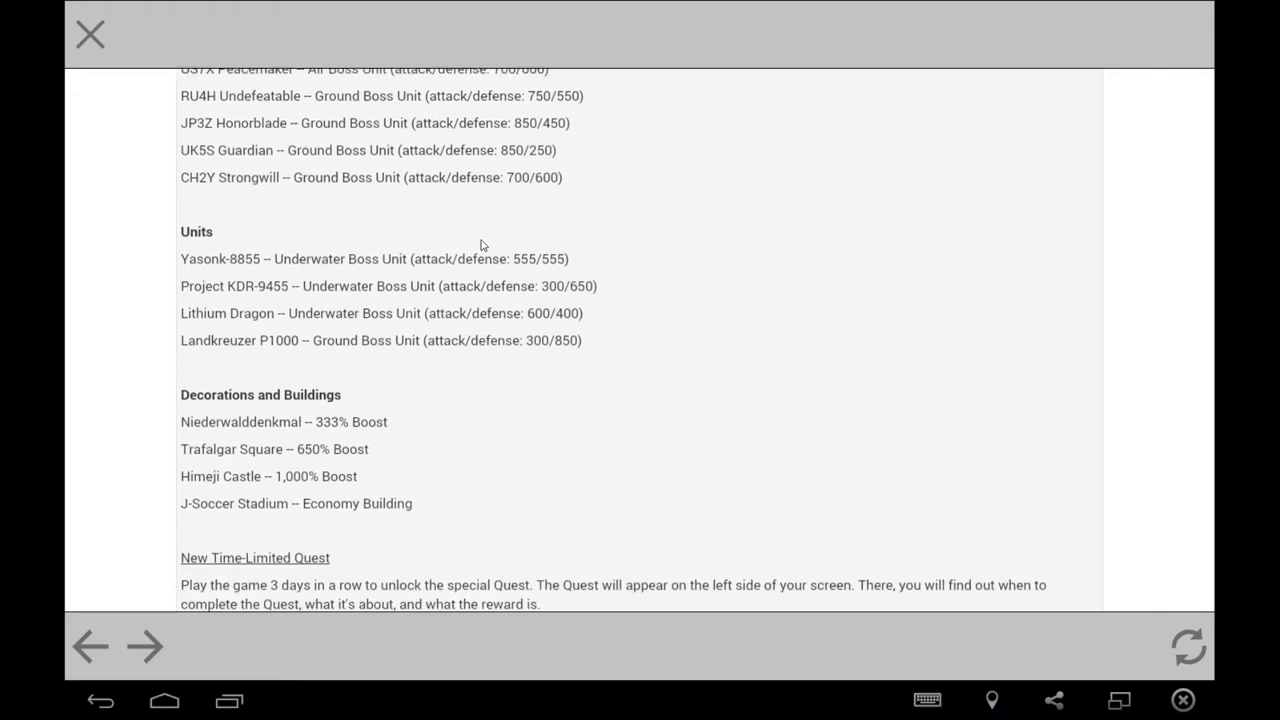
mouse_move(555, 264)
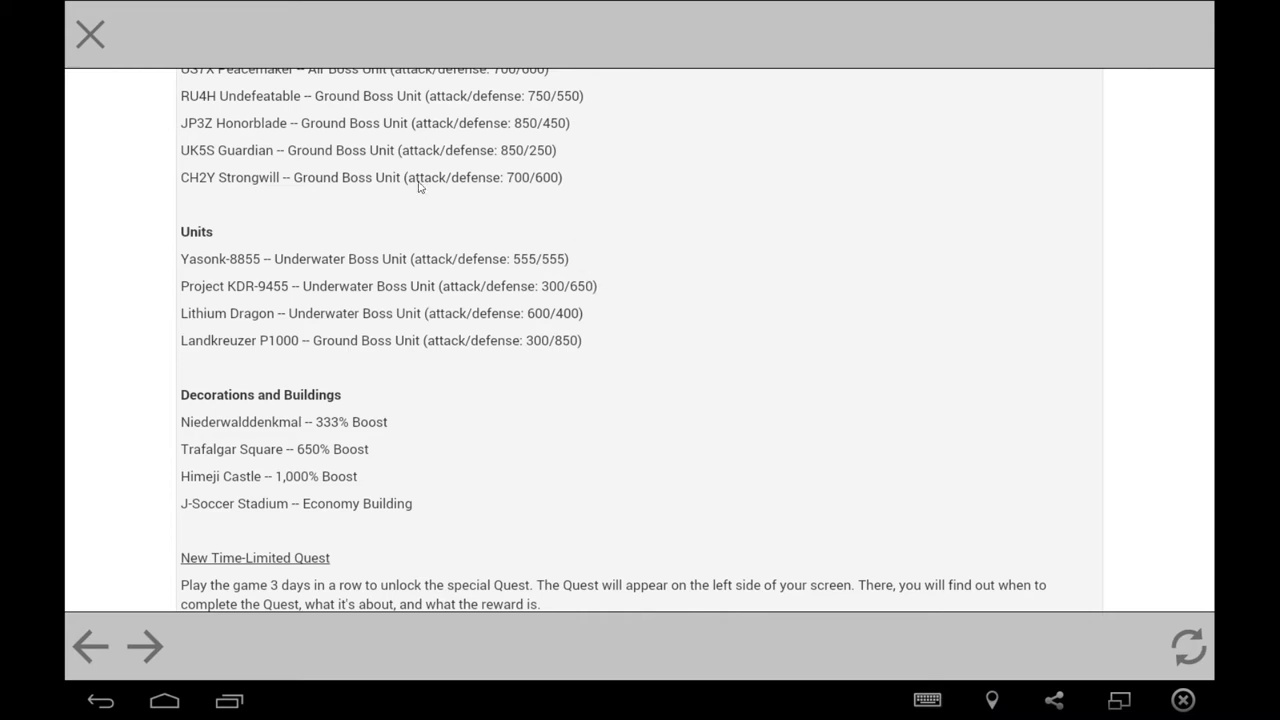
mouse_move(645, 347)
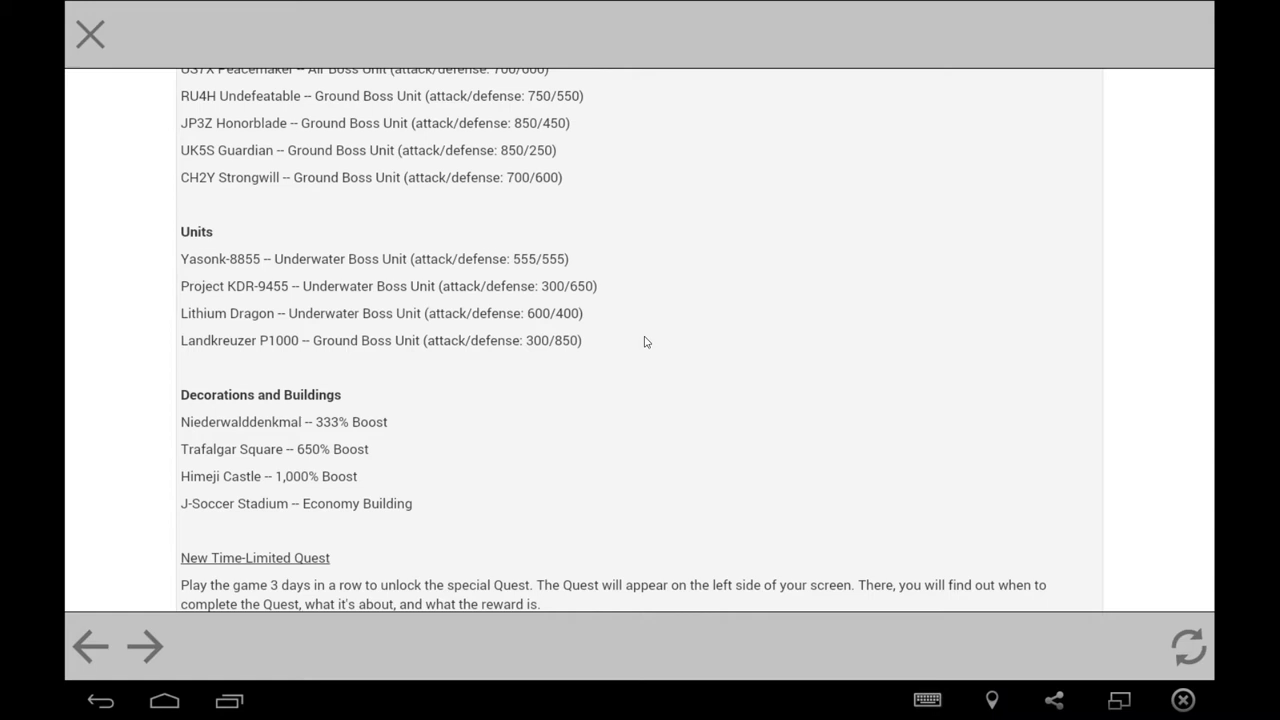
mouse_move(700, 240)
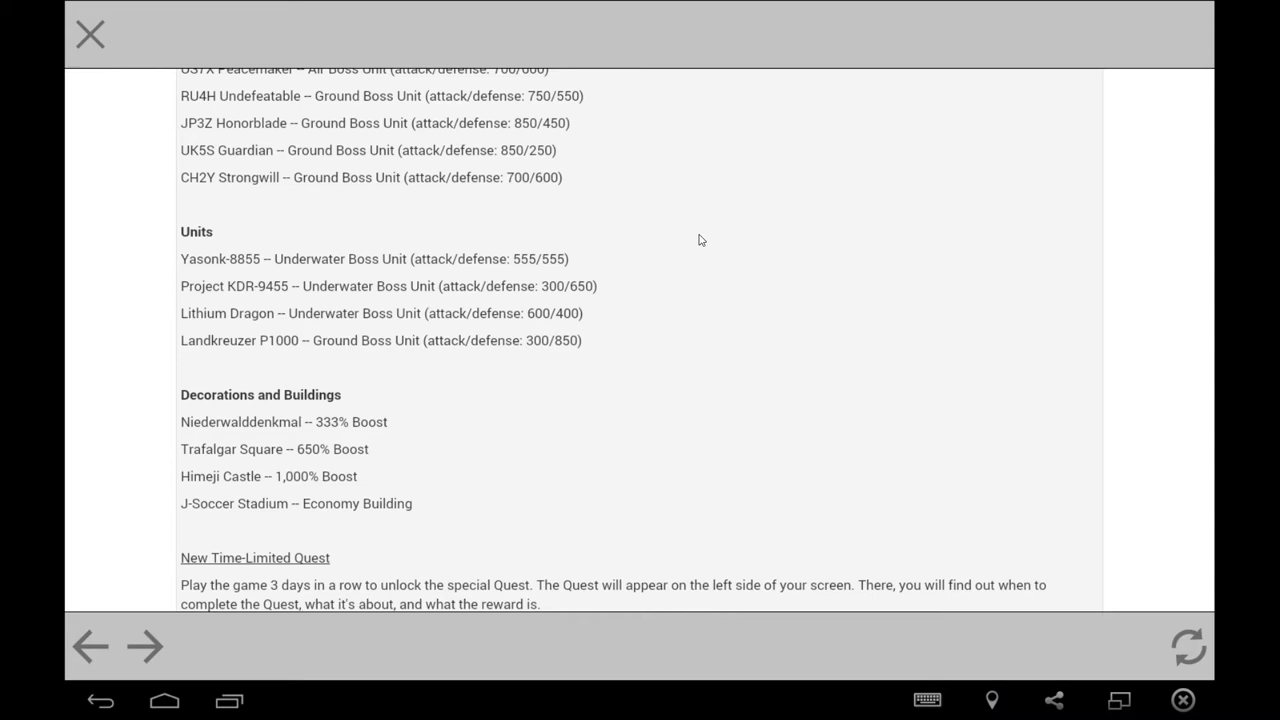
mouse_move(292, 232)
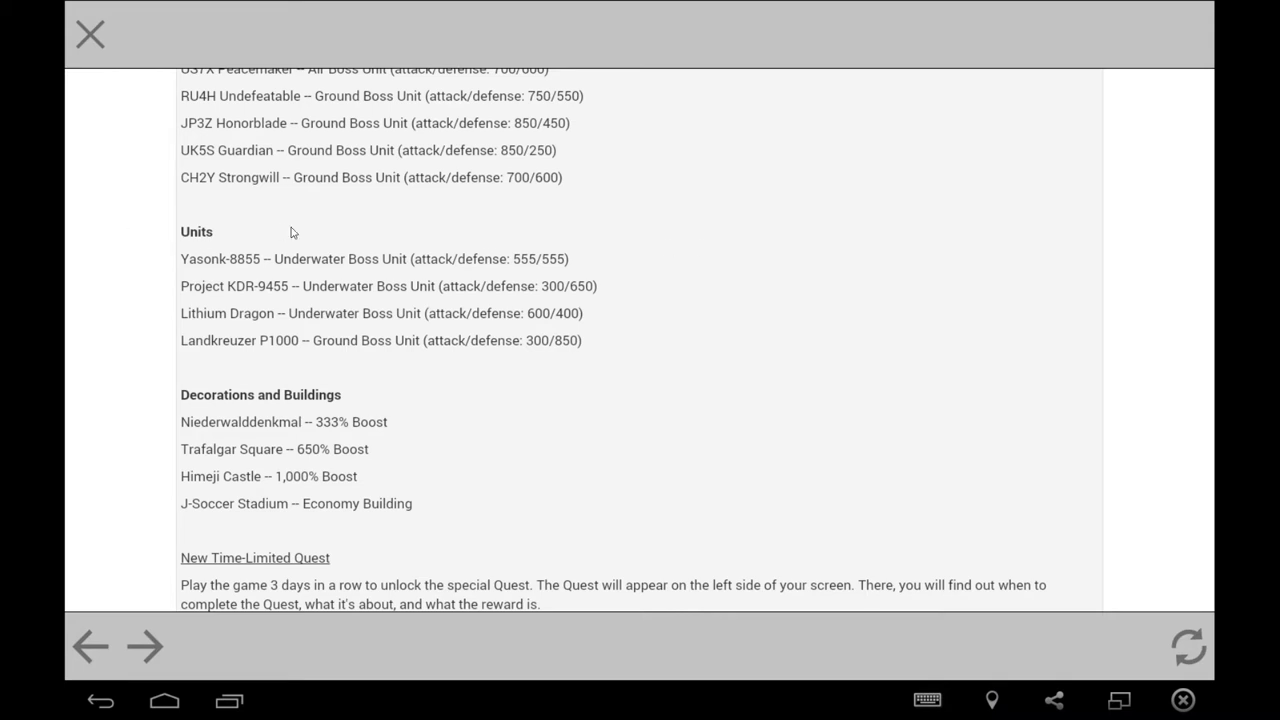
mouse_move(651, 234)
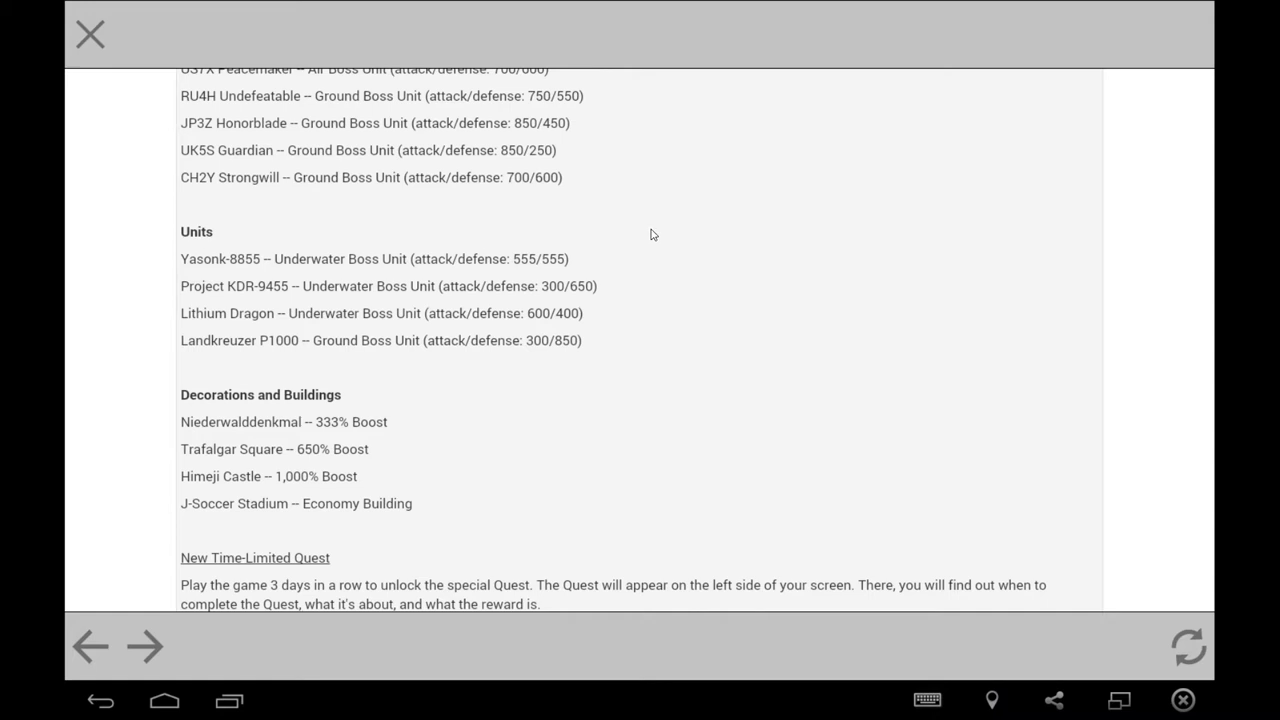
mouse_move(658, 237)
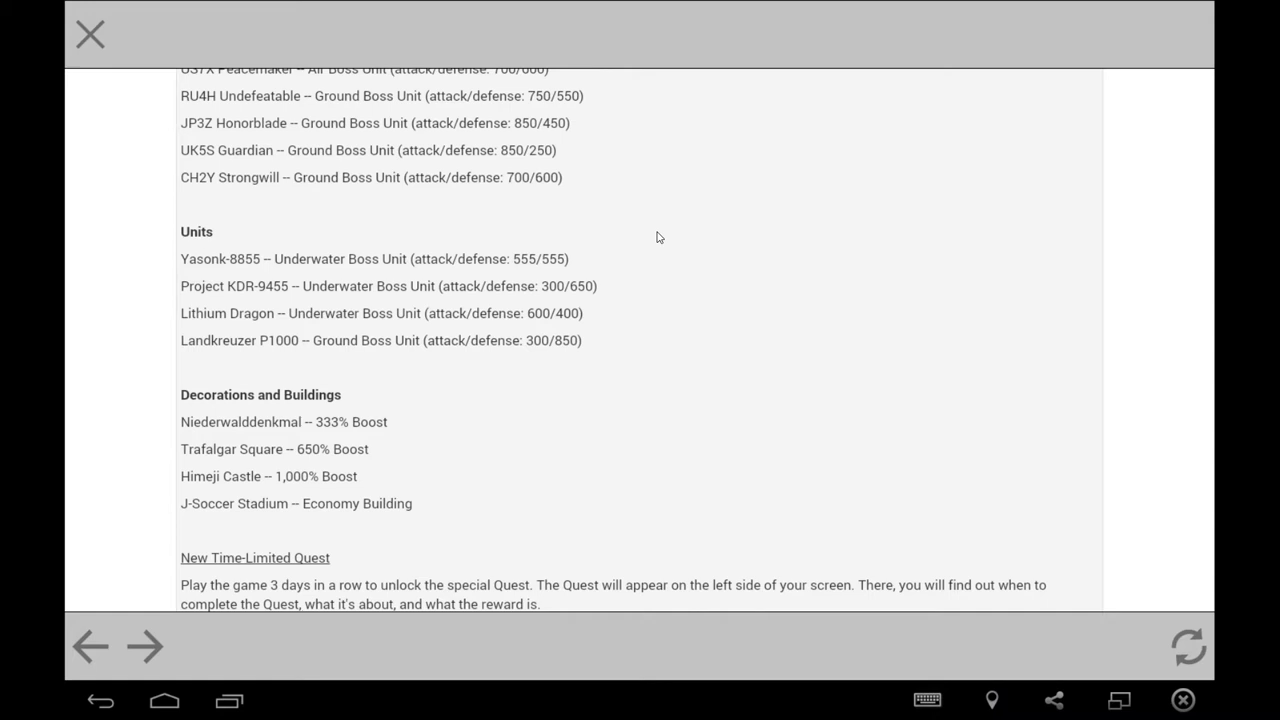
mouse_move(614, 214)
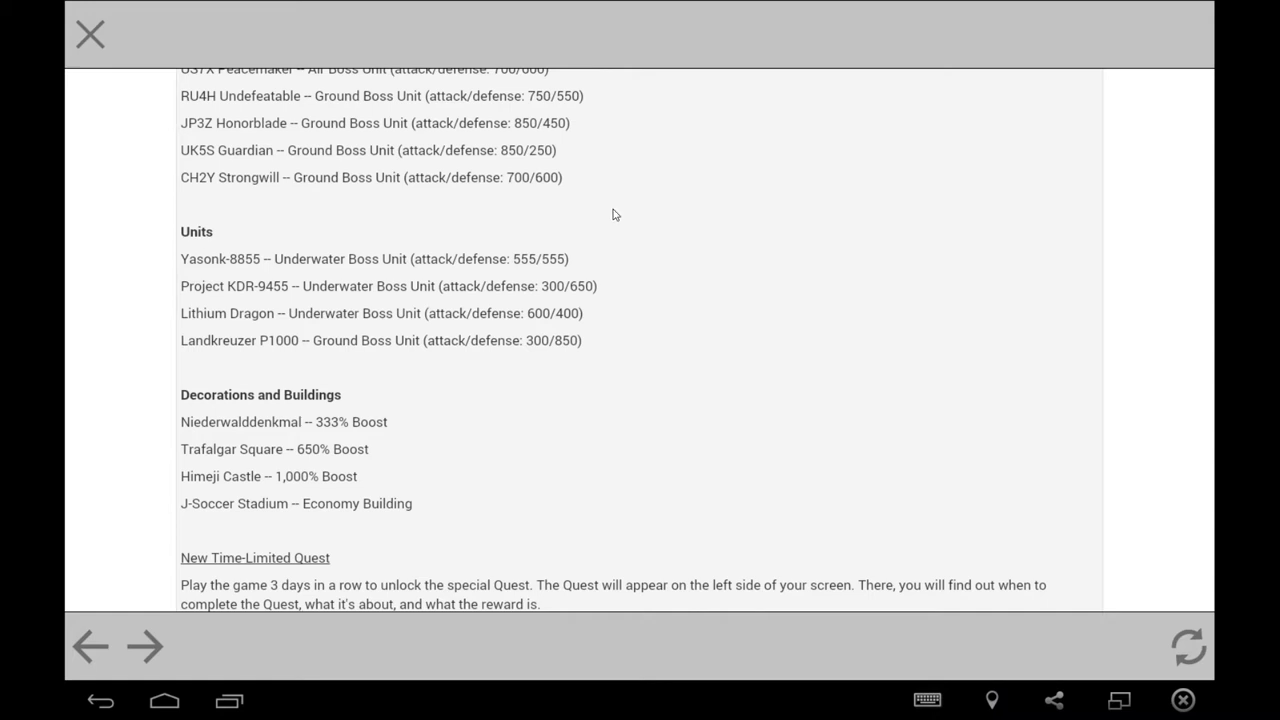
mouse_move(559, 516)
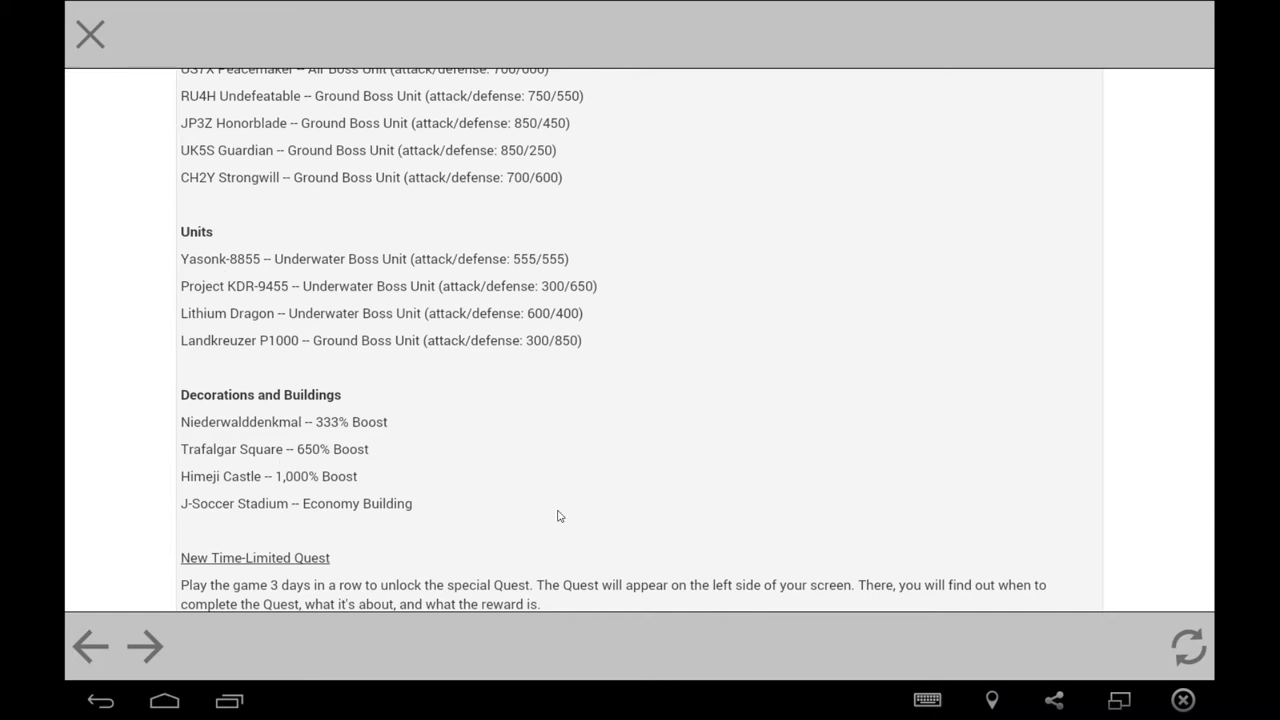
Scroll down slightly to reveal the New Global Conquest Feature heading.
scroll("down", 3)
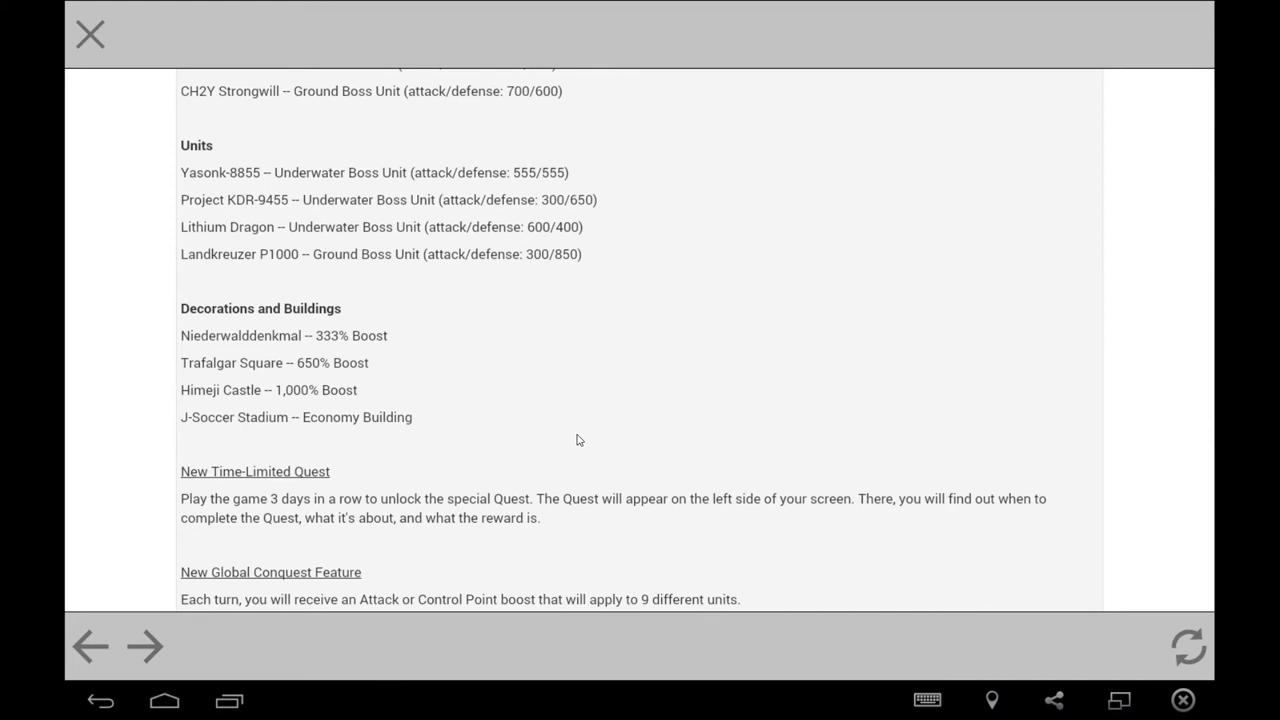
mouse_move(533, 333)
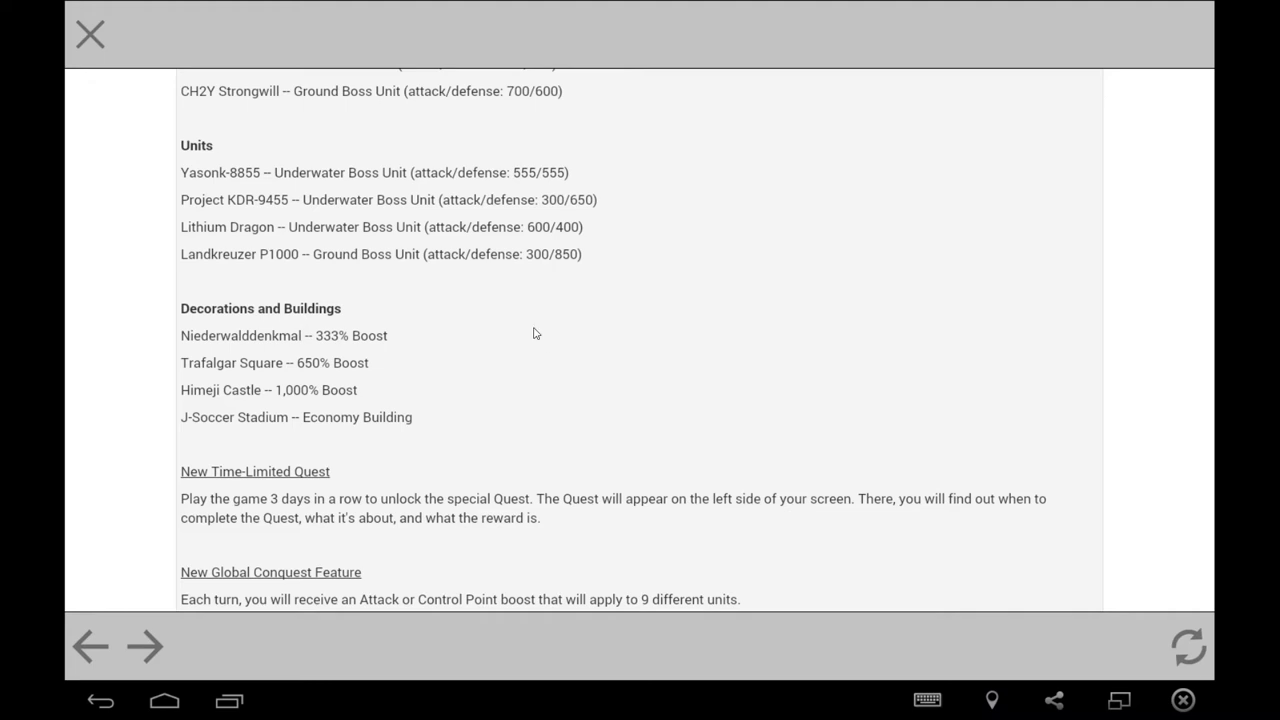
mouse_move(560, 422)
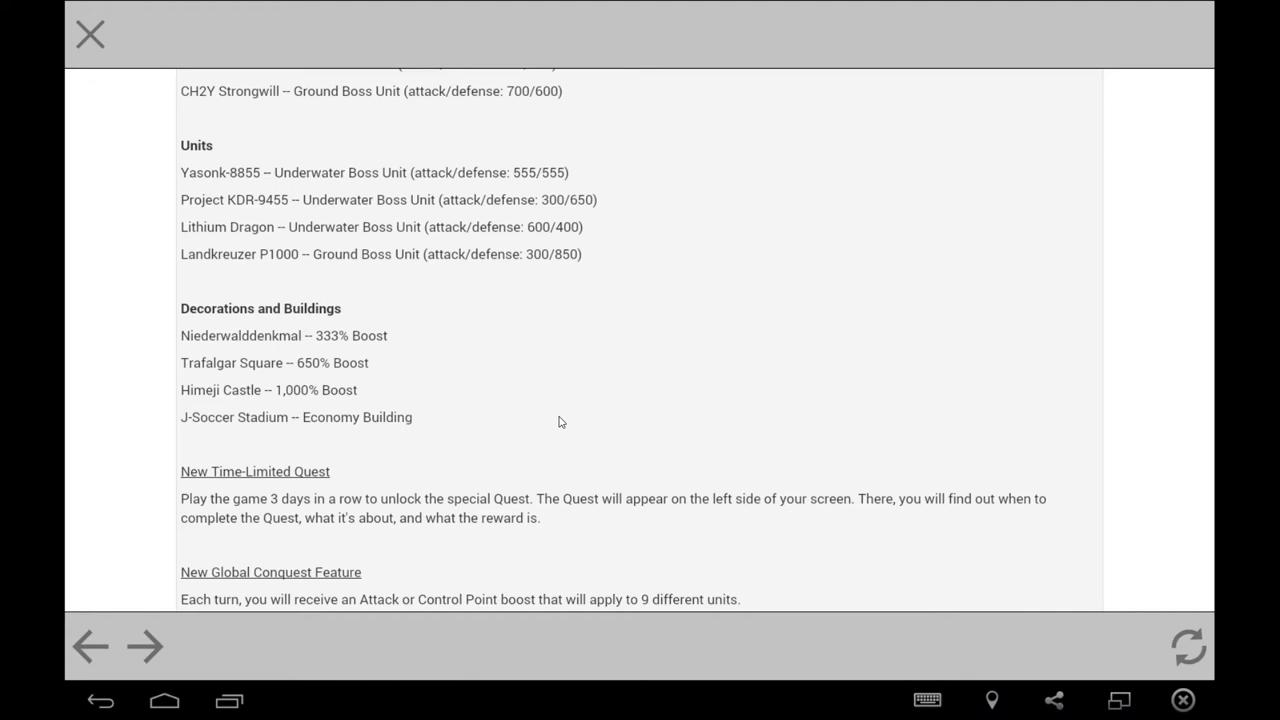
mouse_move(257, 418)
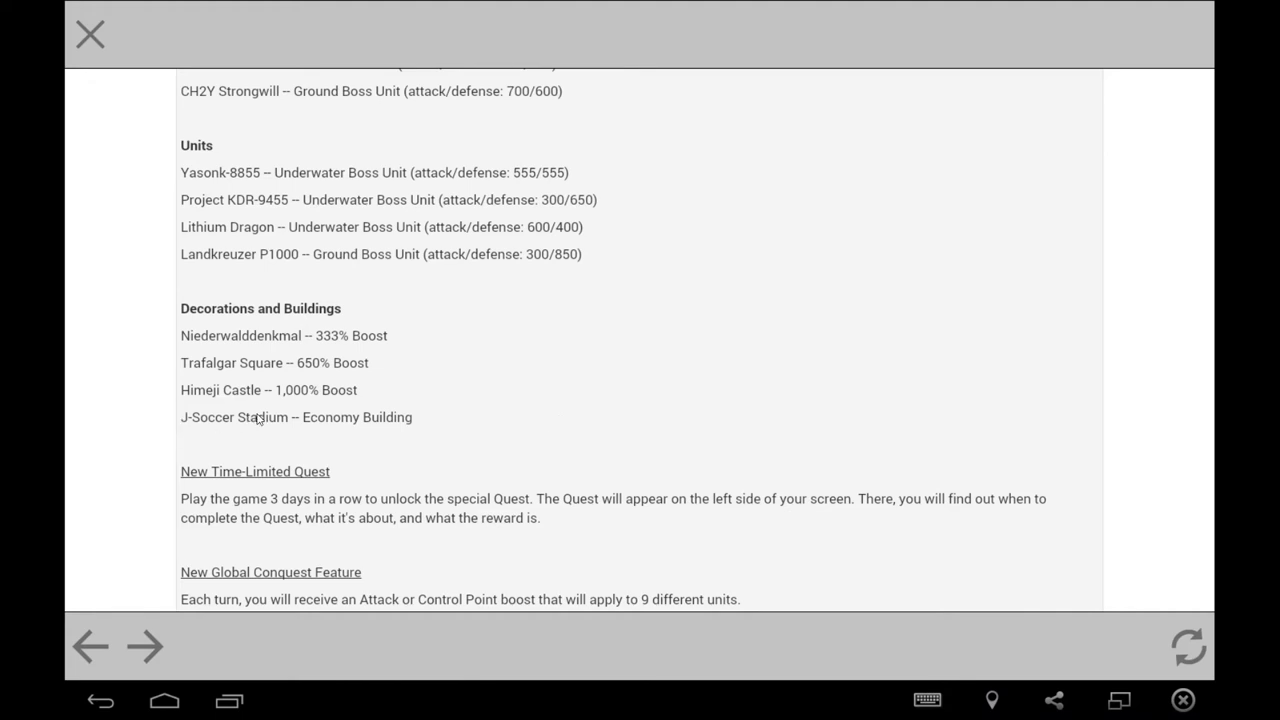
mouse_move(370, 423)
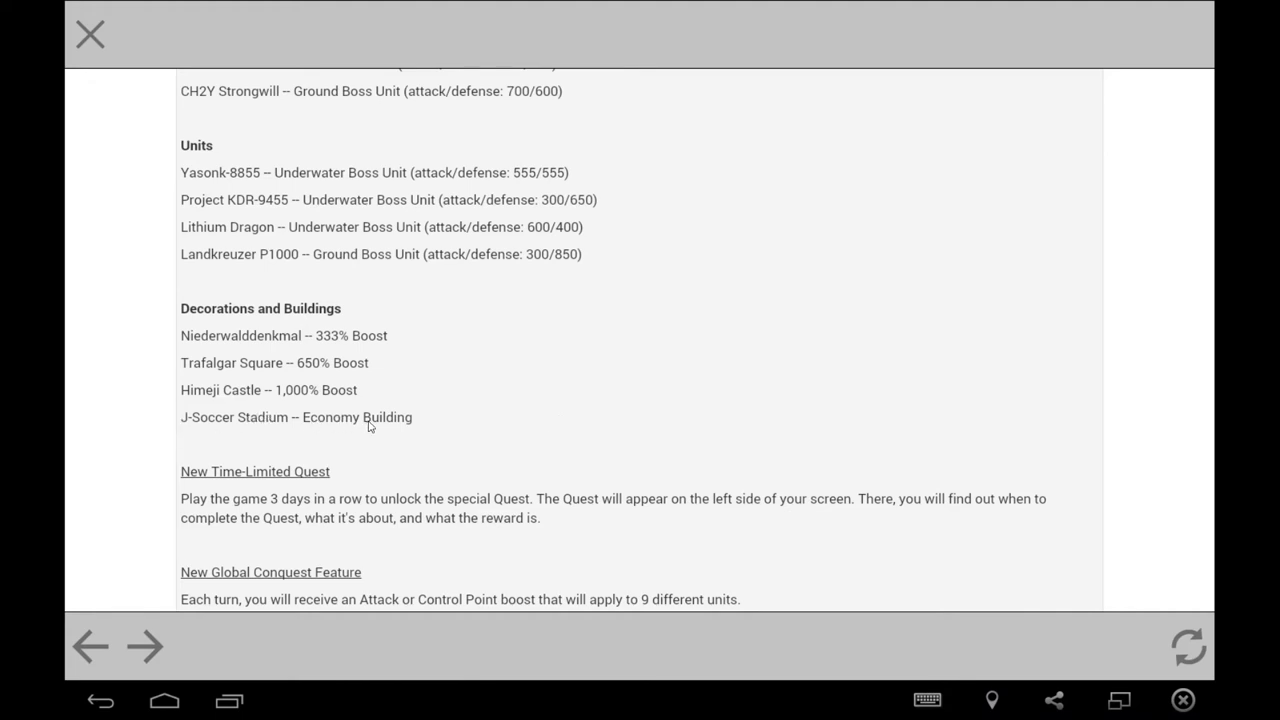
mouse_move(463, 322)
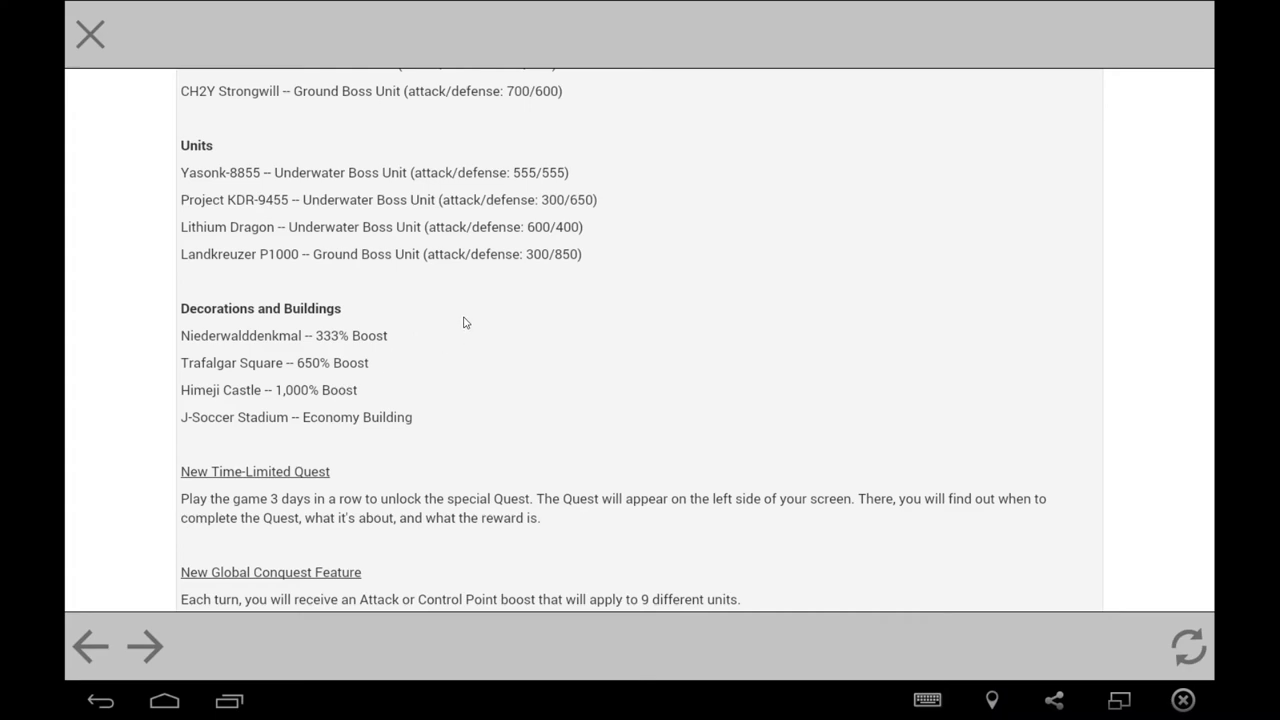
Scroll to show the full Global Conquest paragraph, including Gold Star boosted-unit purchases.
scroll("down", 3)
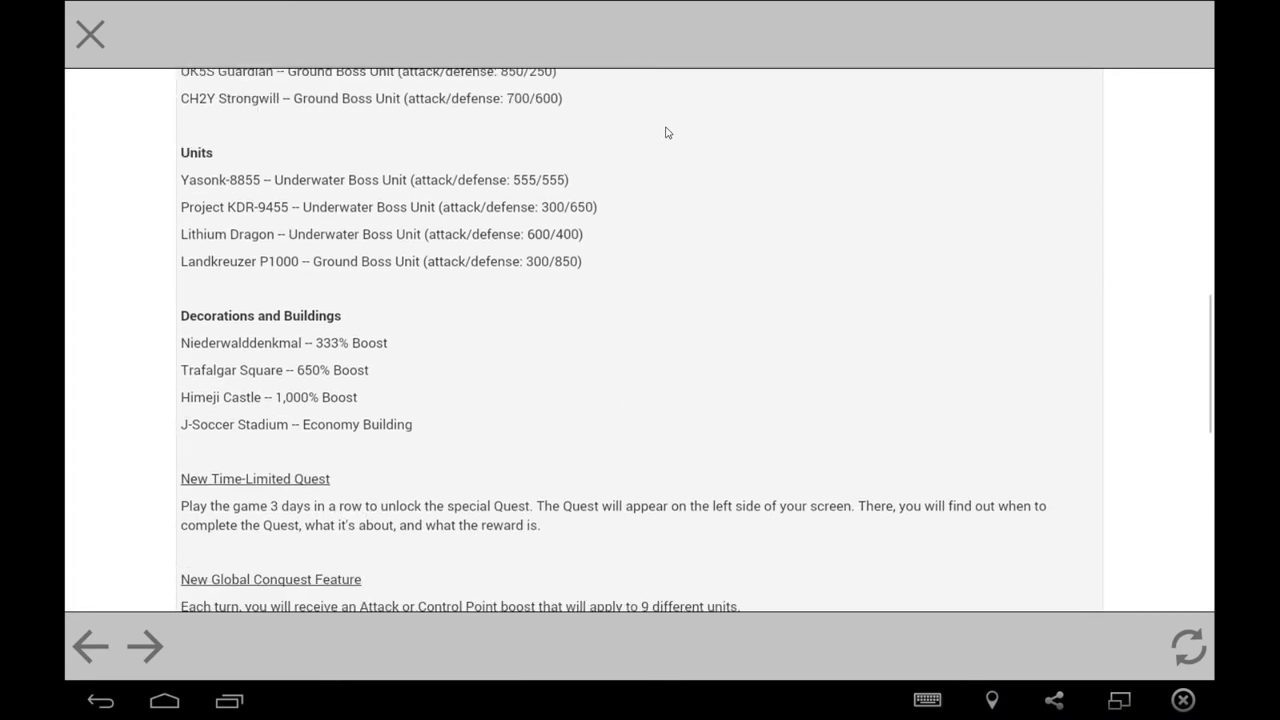
scroll("down", 3)
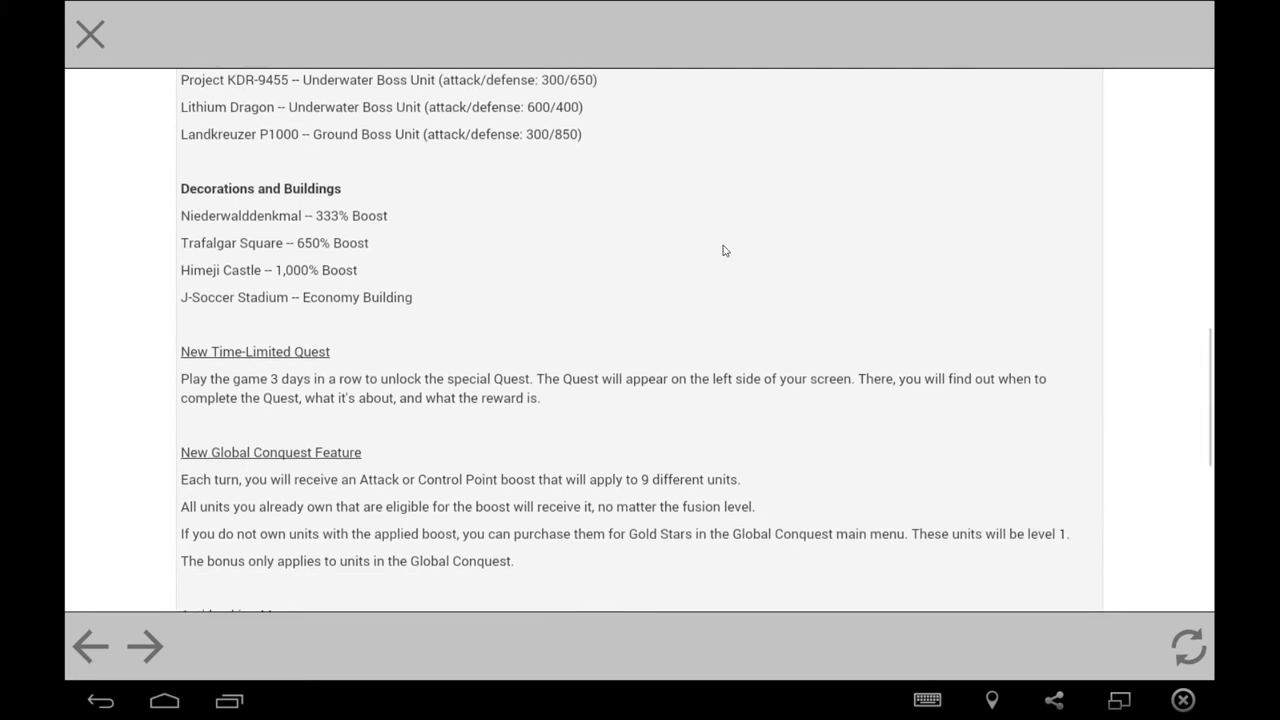
mouse_move(695, 340)
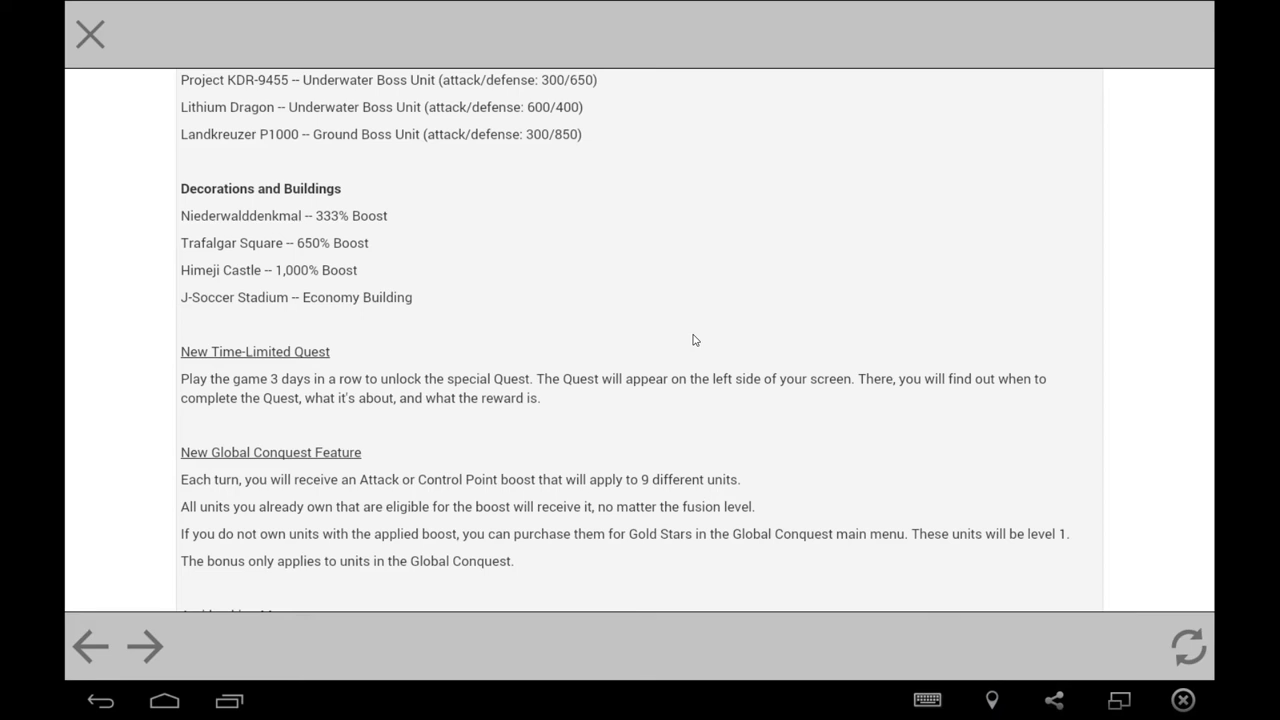
mouse_move(847, 294)
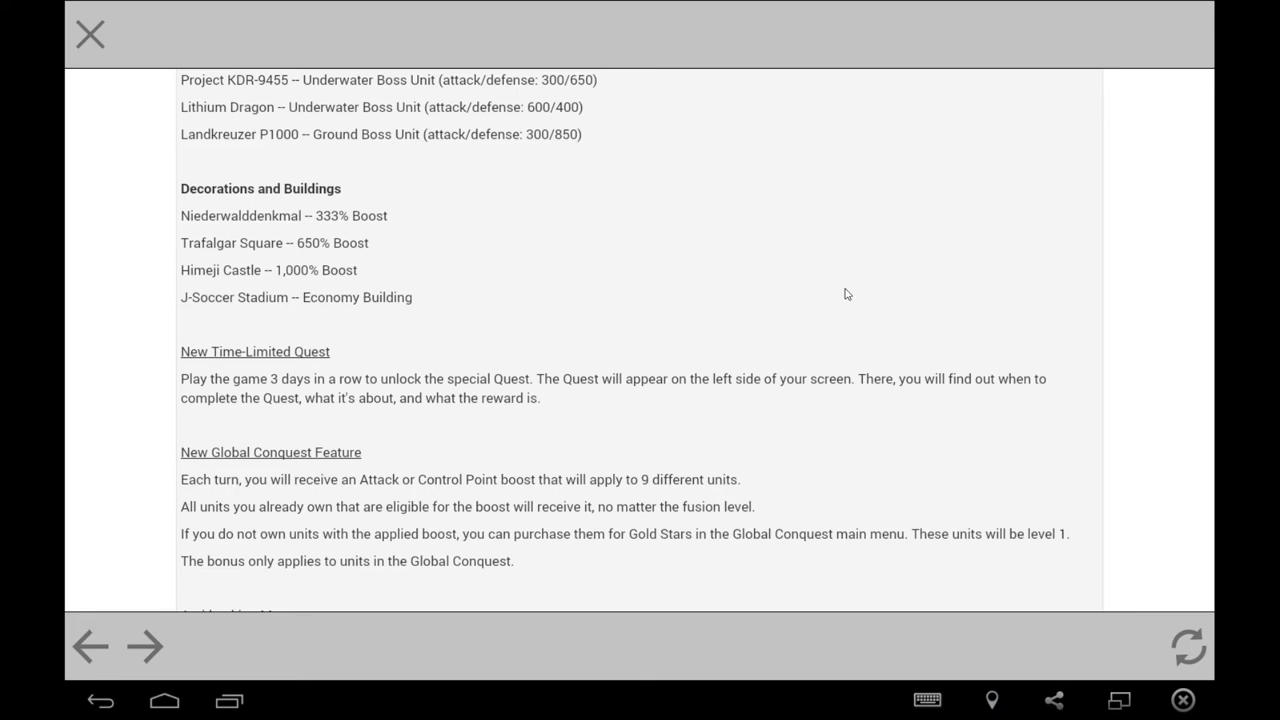
Scroll past Anti-hacking Measures to the Bug Fixes and Hot Topics sections.
scroll("down", 3)
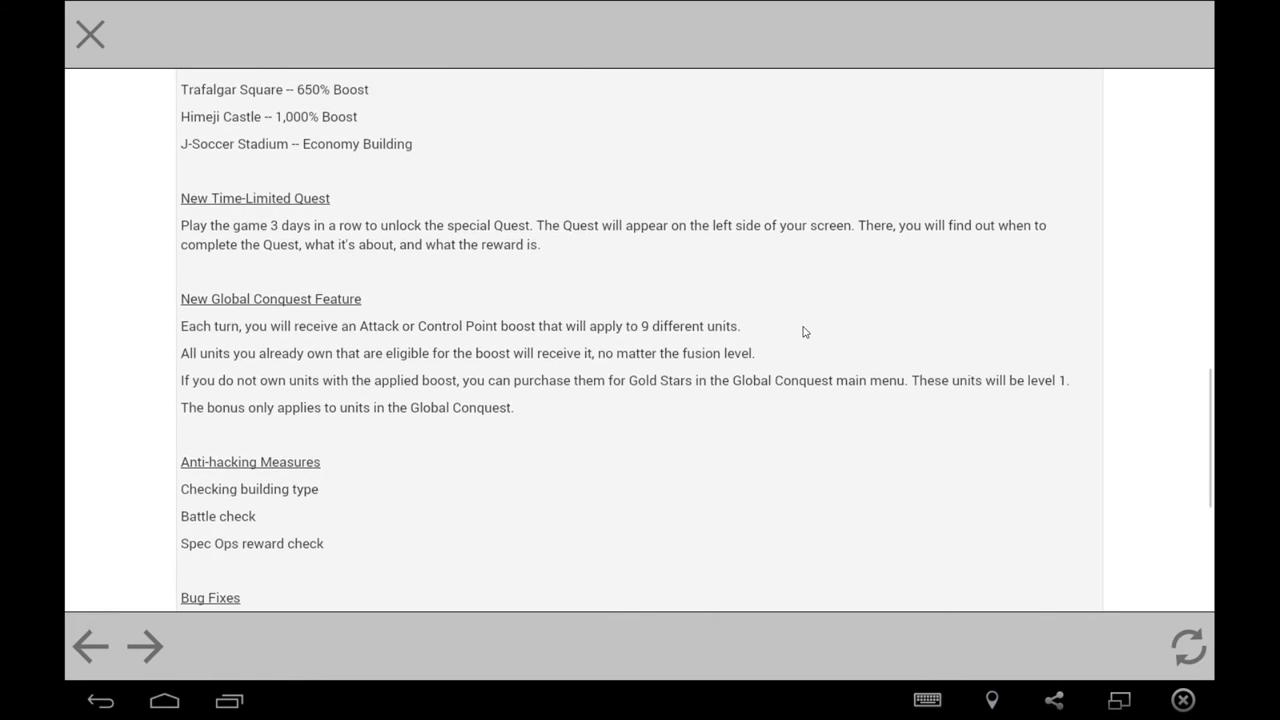
mouse_move(813, 332)
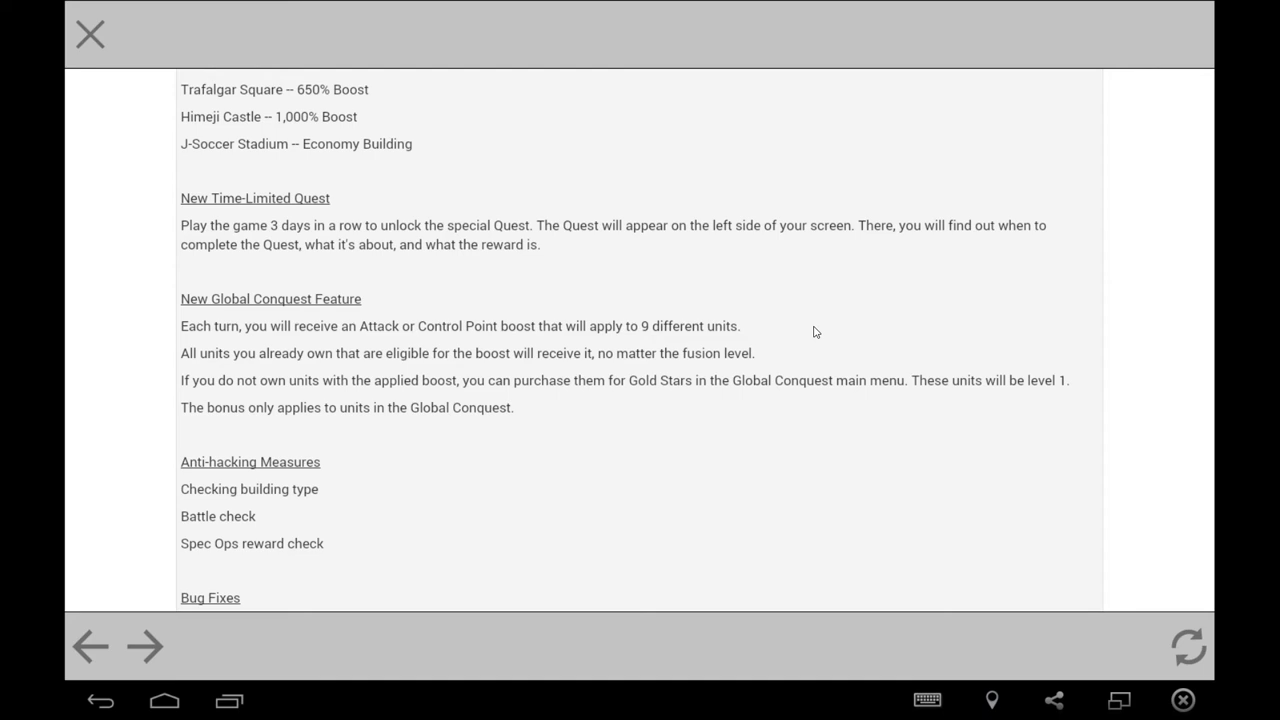
mouse_move(888, 362)
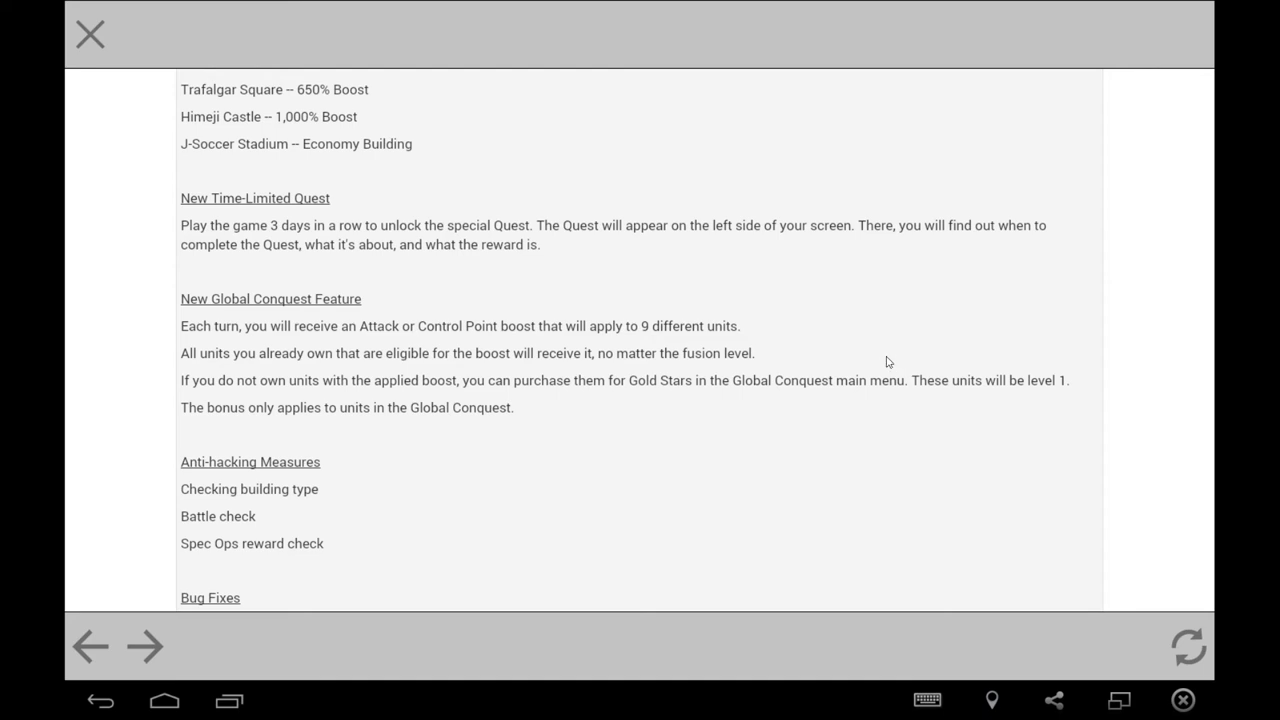
scroll("down", 3)
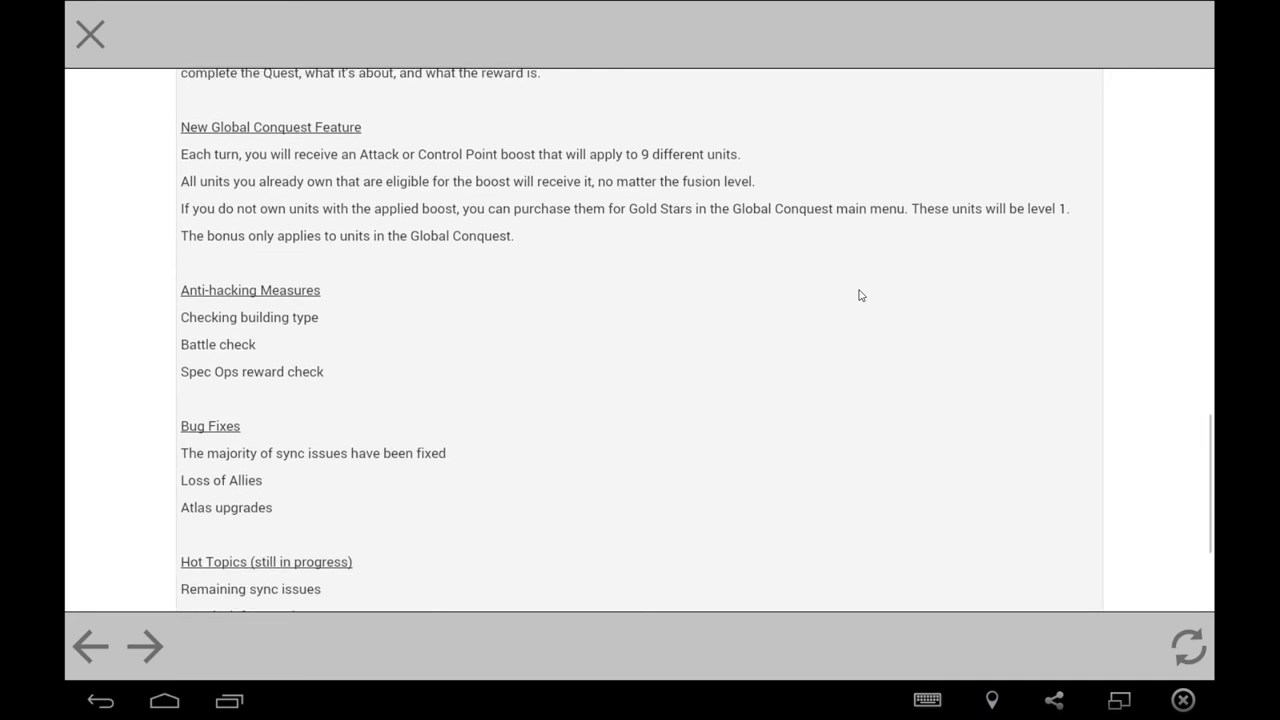
Scroll until the Hot Topics list ends with the donation confirmation pop-up item.
scroll("down", 3)
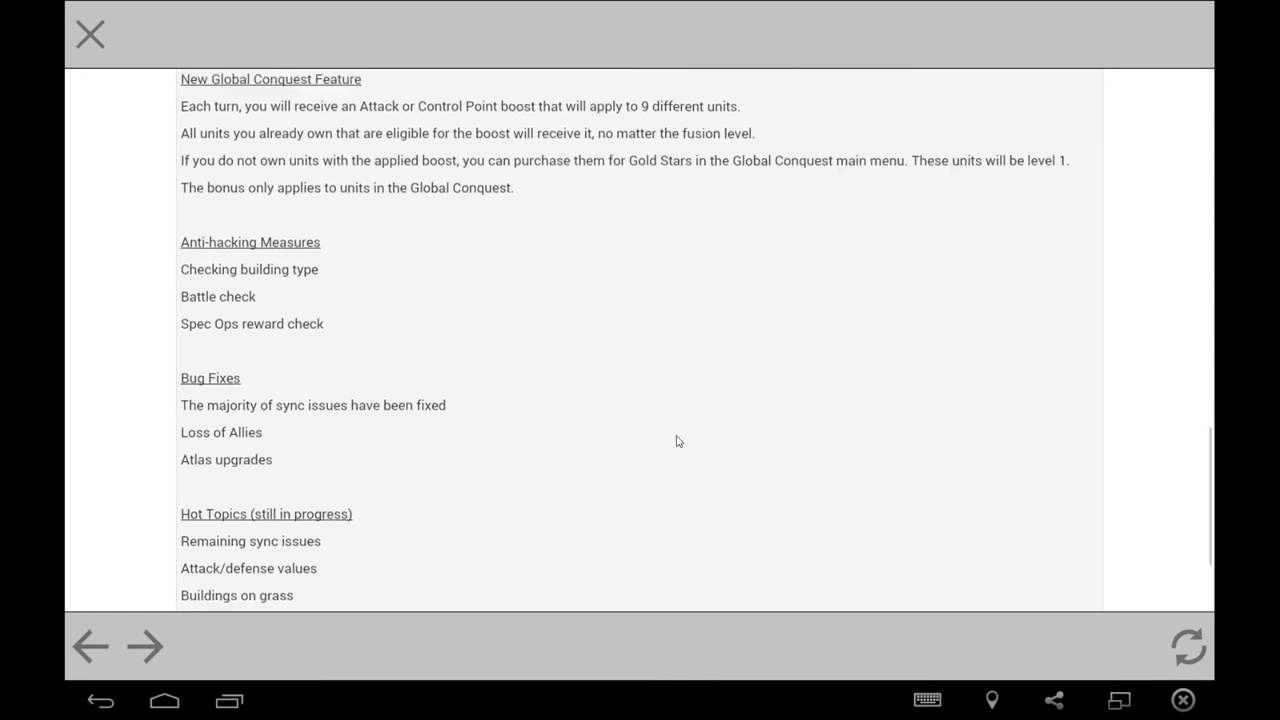
scroll("down", 3)
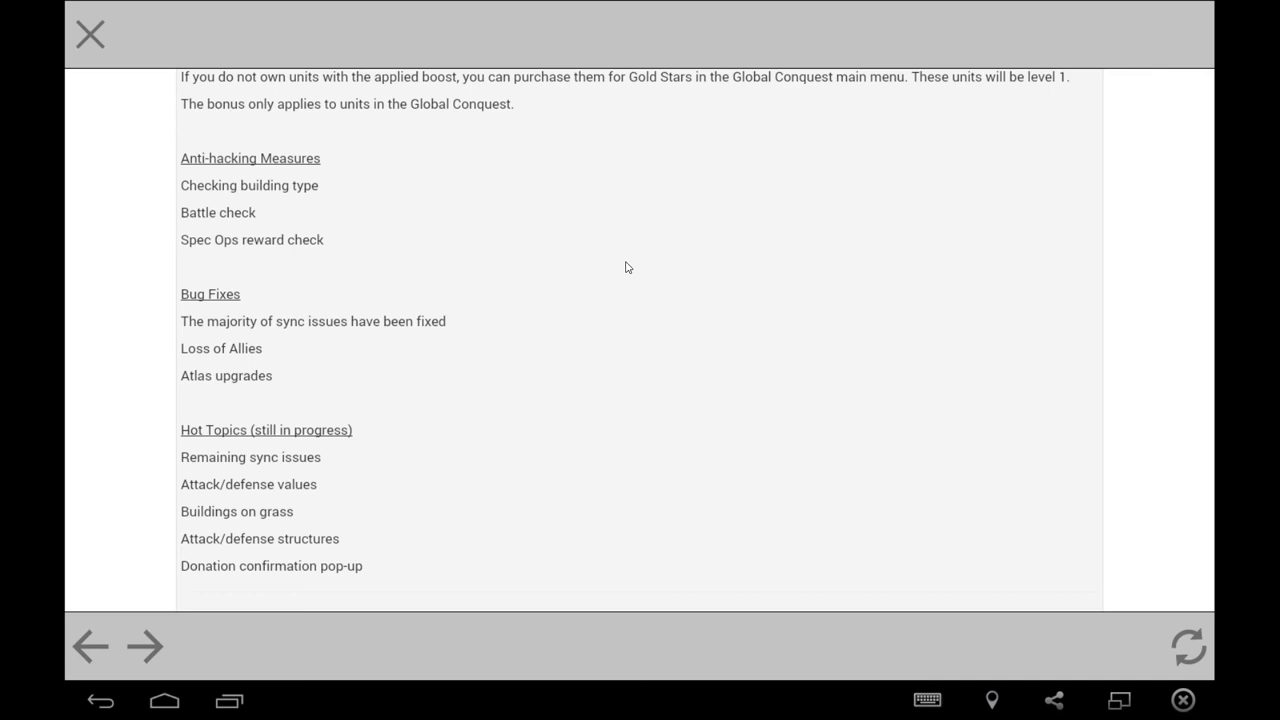
mouse_move(582, 182)
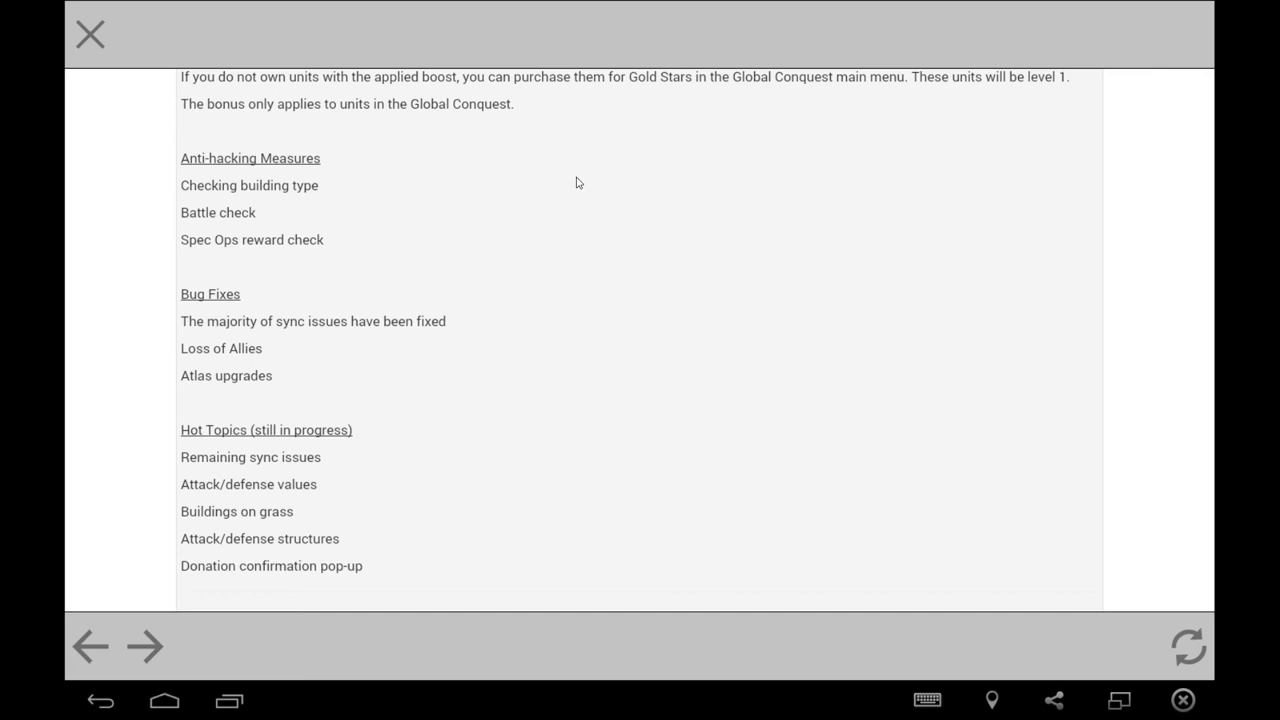
mouse_move(294, 250)
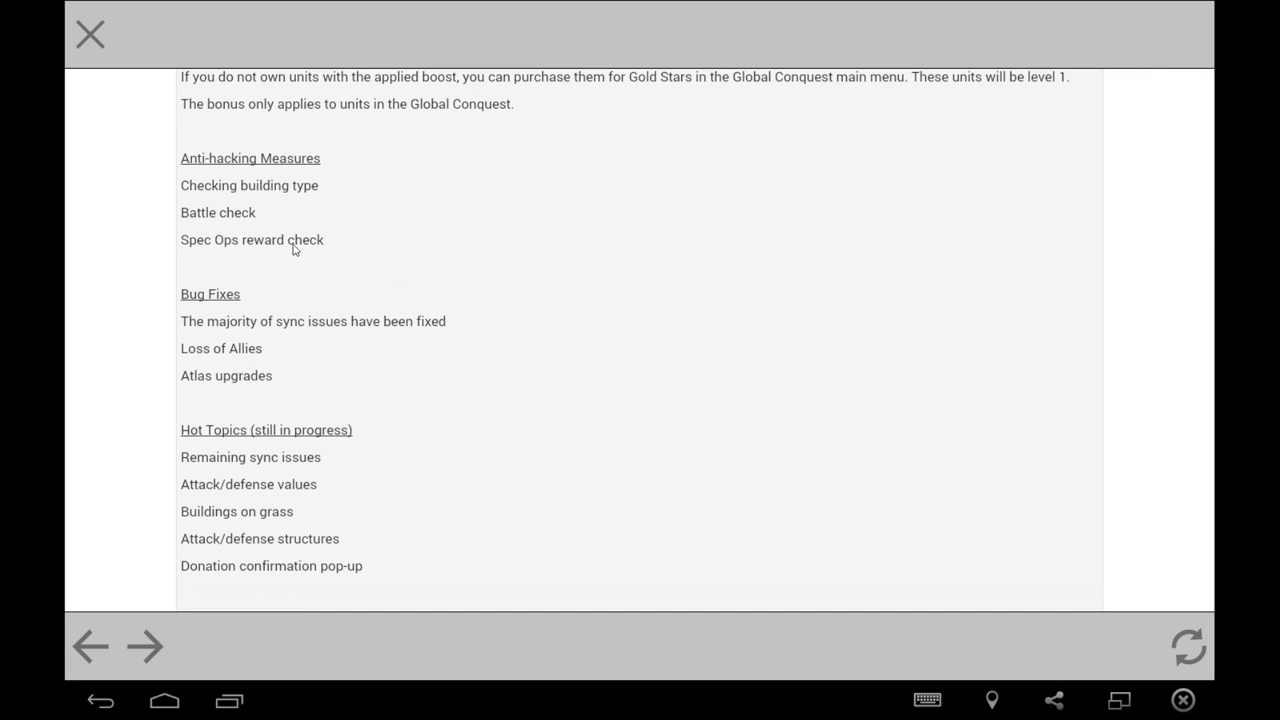
mouse_move(587, 331)
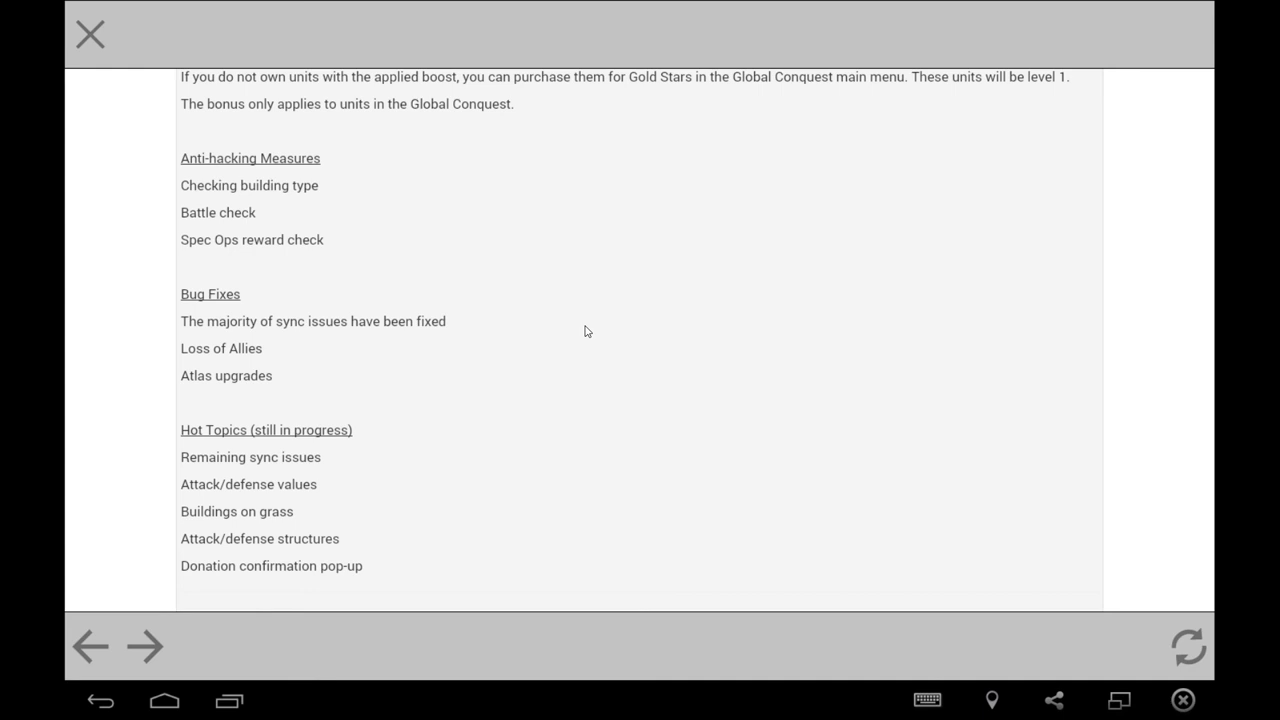
mouse_move(112, 304)
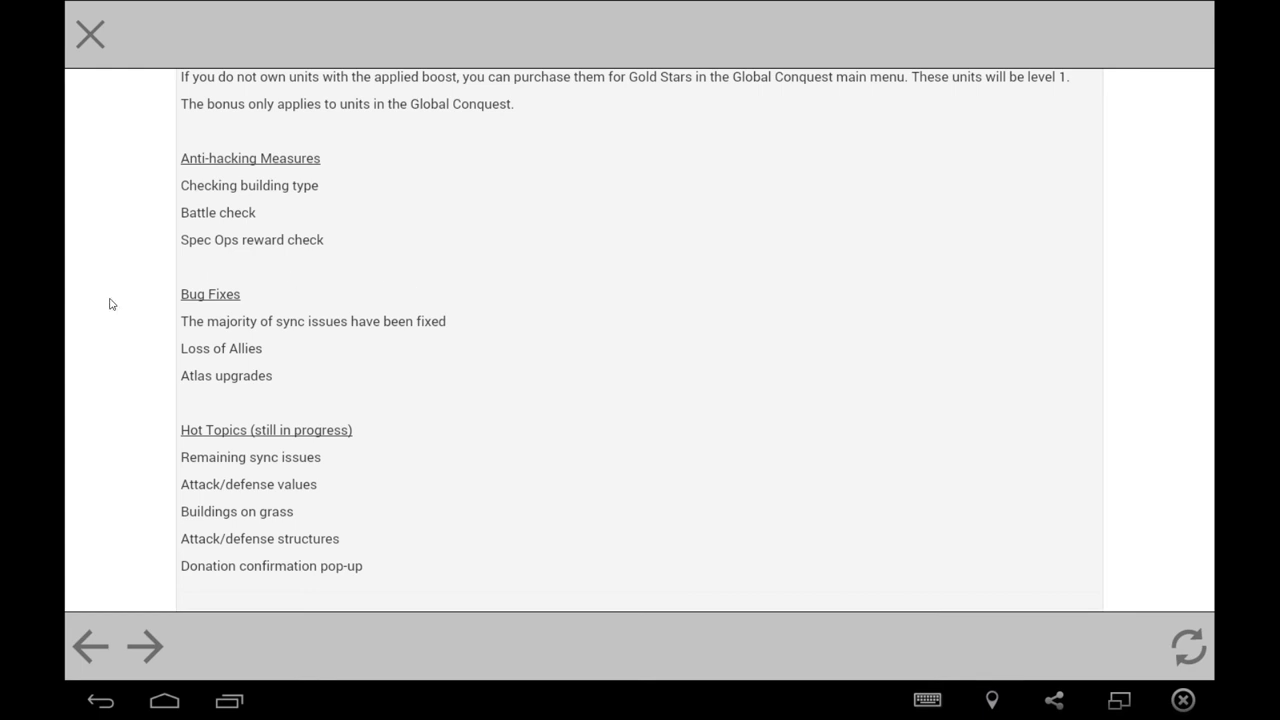
mouse_move(252, 347)
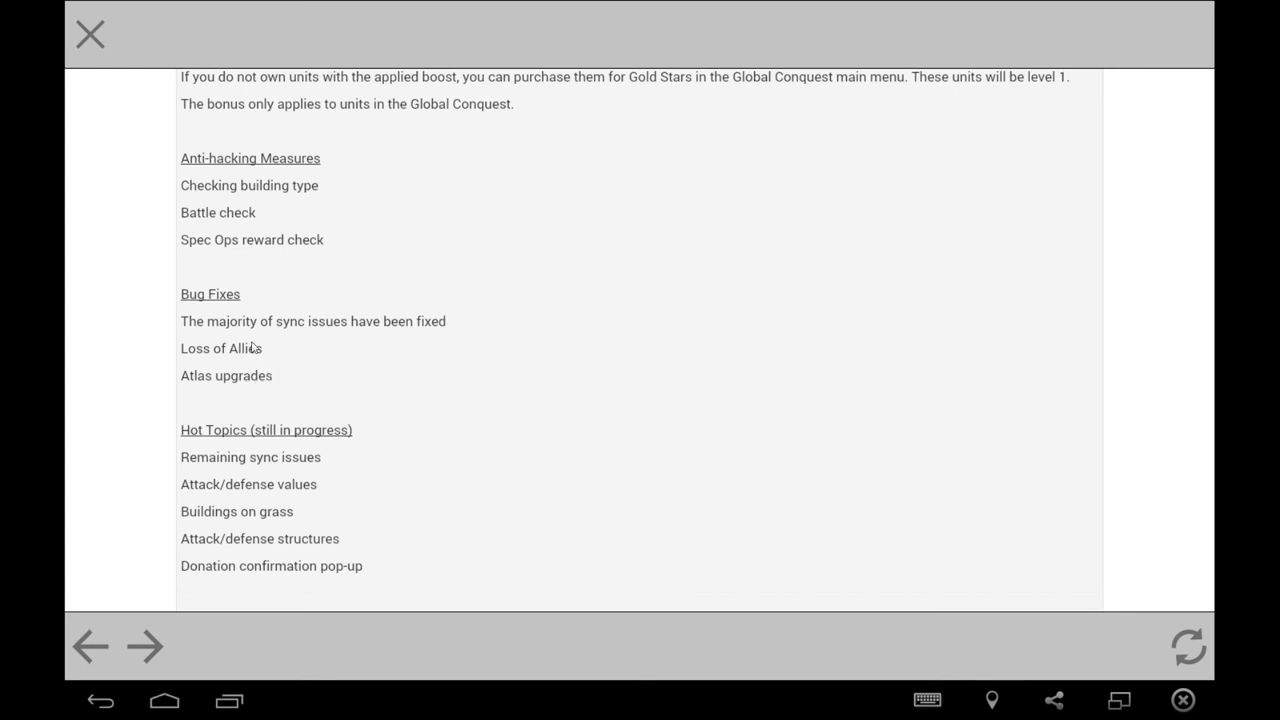
mouse_move(231, 360)
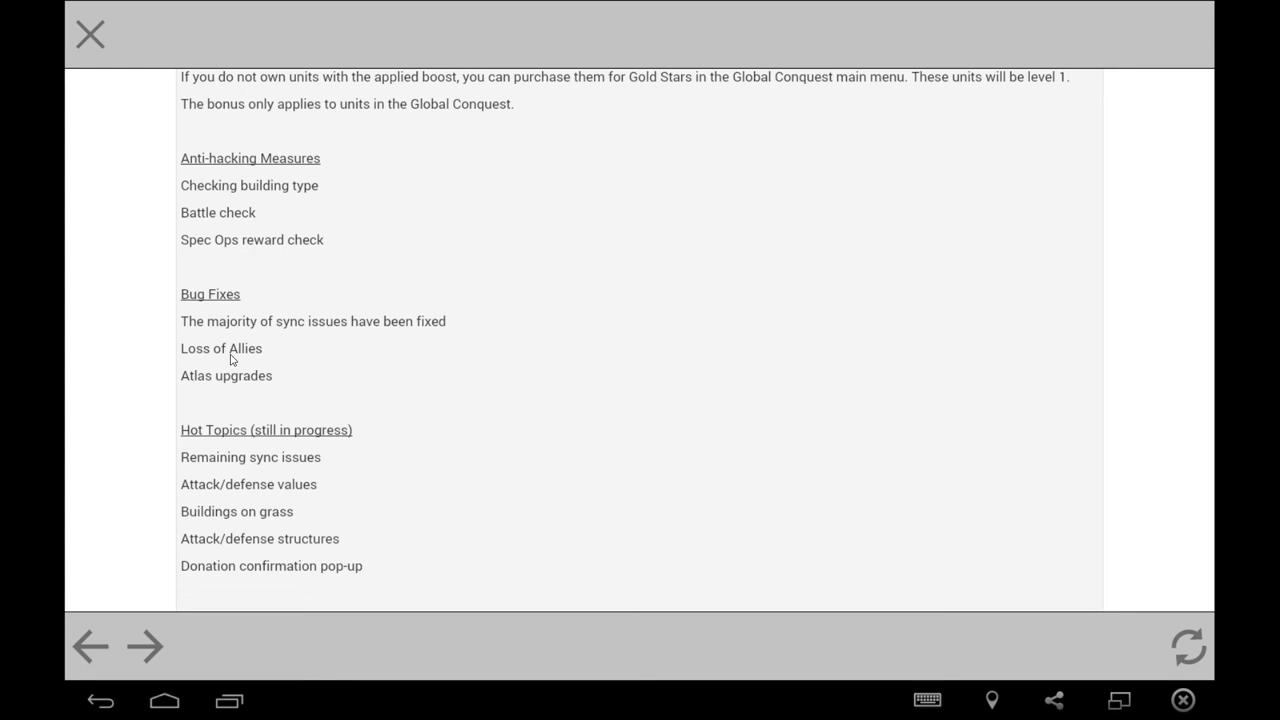
mouse_move(222, 355)
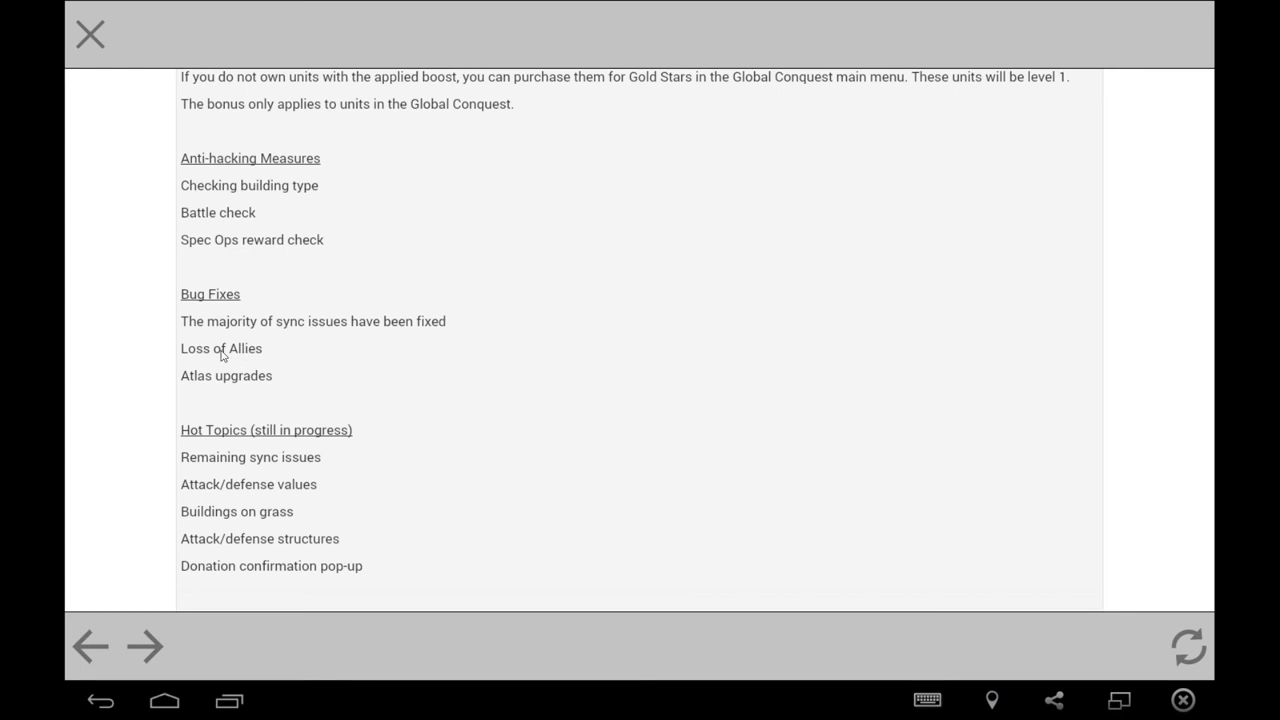
mouse_move(249, 352)
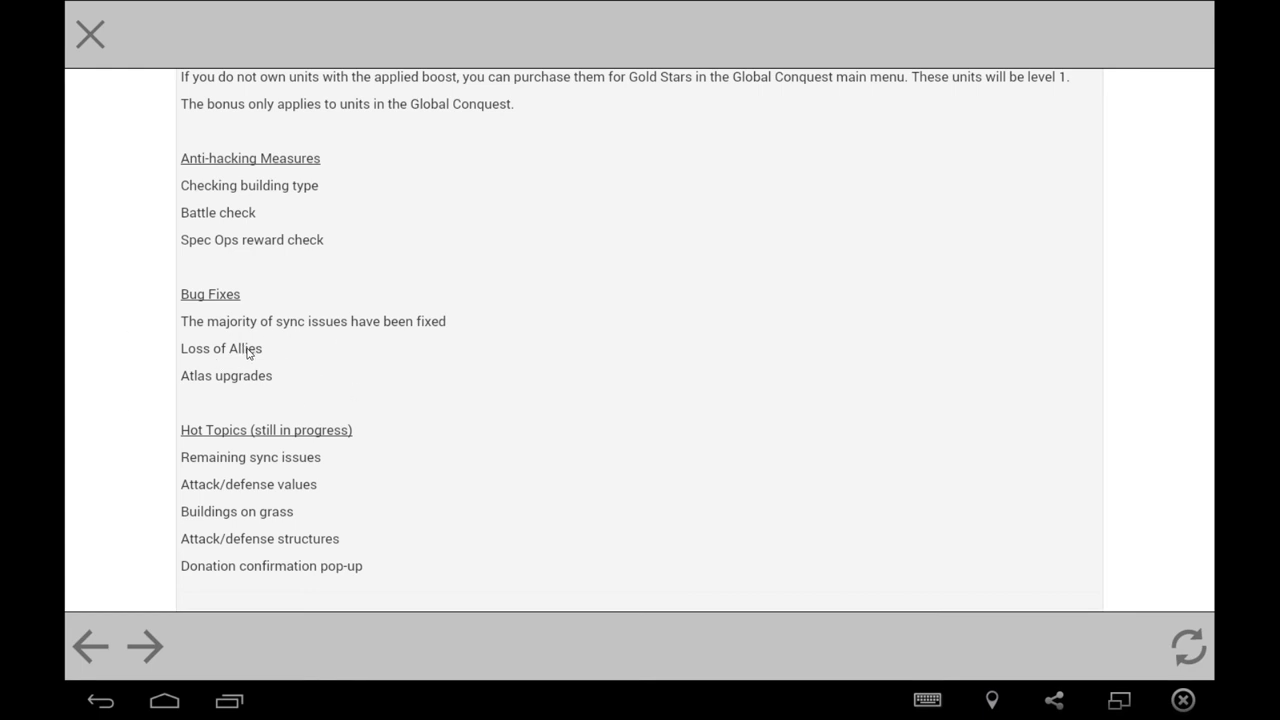
mouse_move(295, 371)
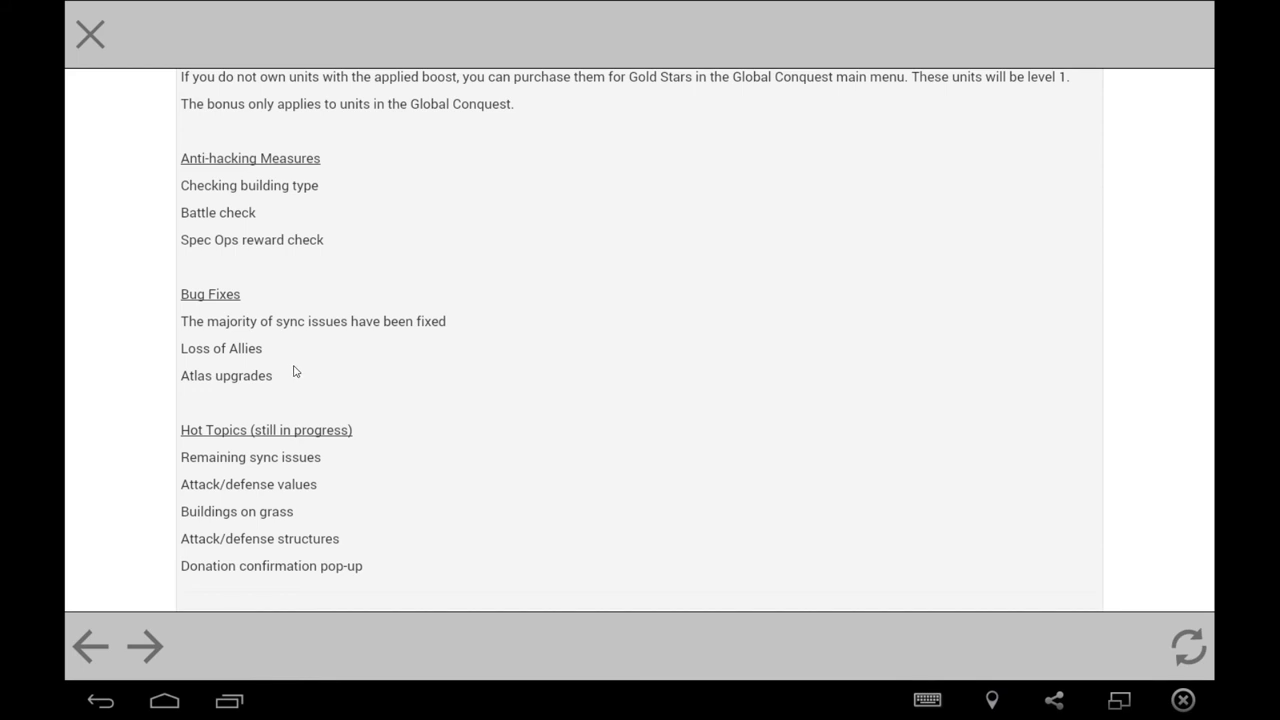
mouse_move(156, 373)
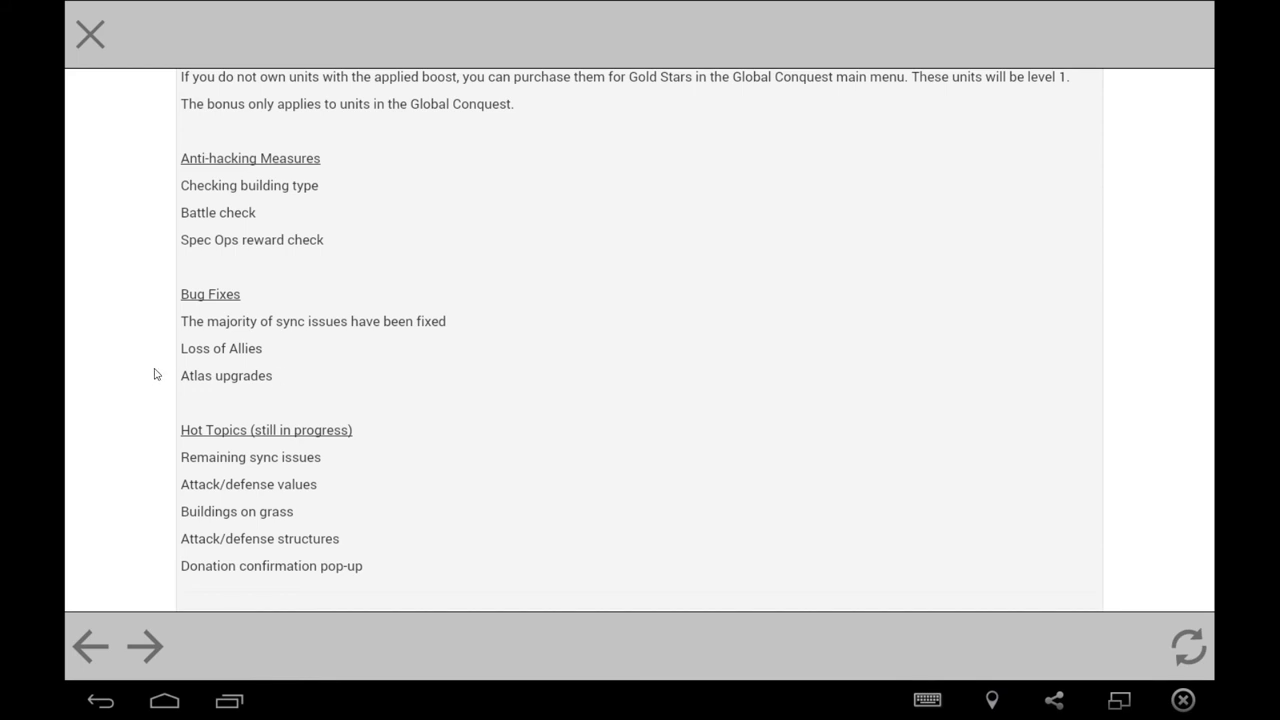
mouse_move(325, 362)
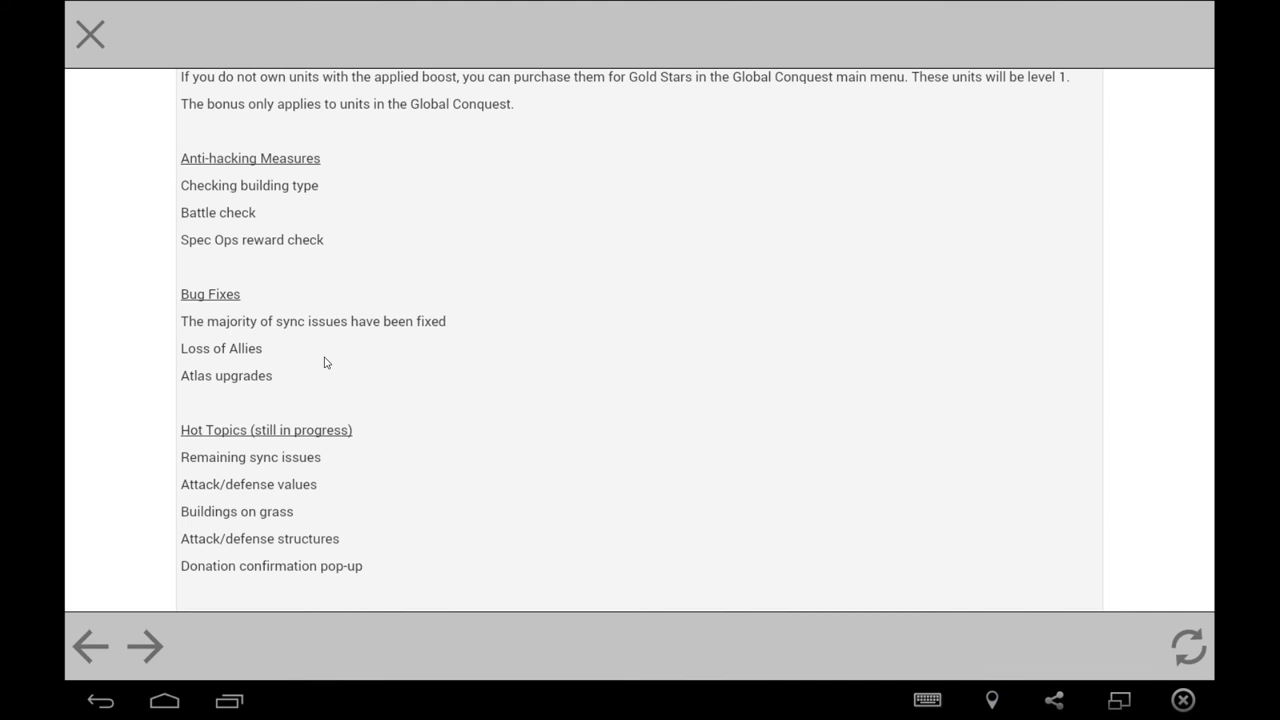
mouse_move(313, 355)
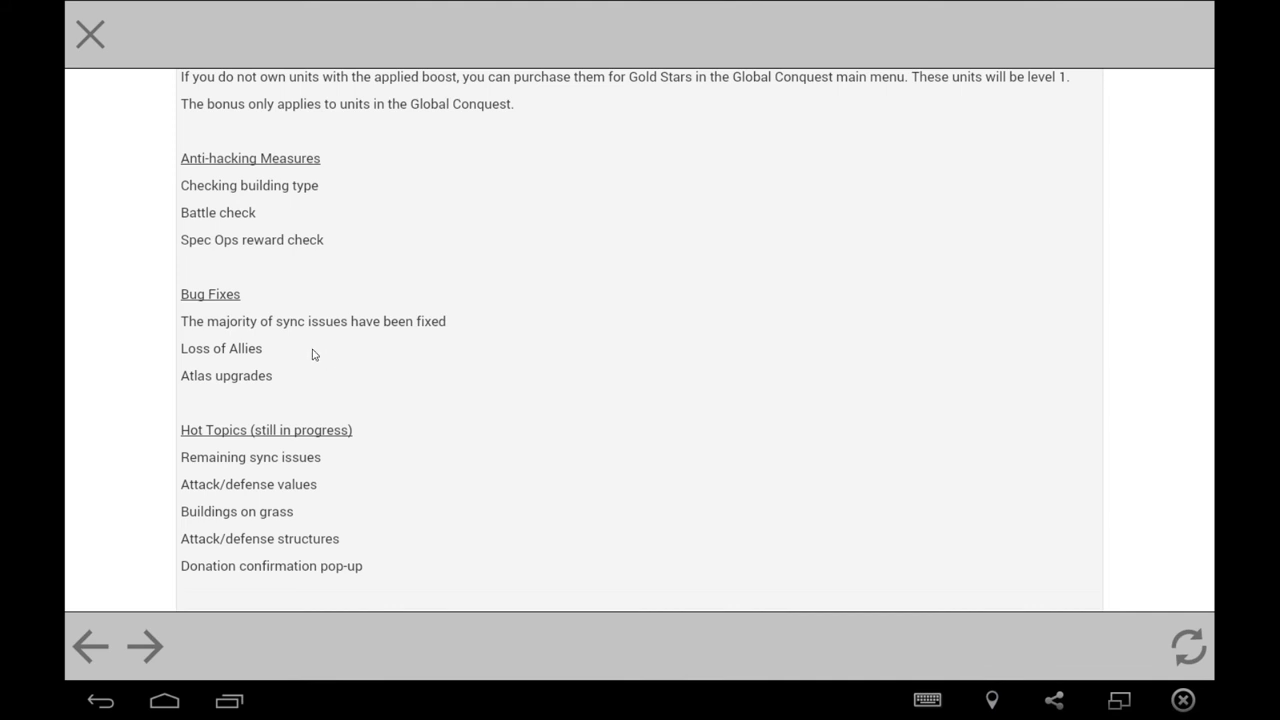
Scroll to the article's bottom and close the news panel to the base map.
scroll("down", 3)
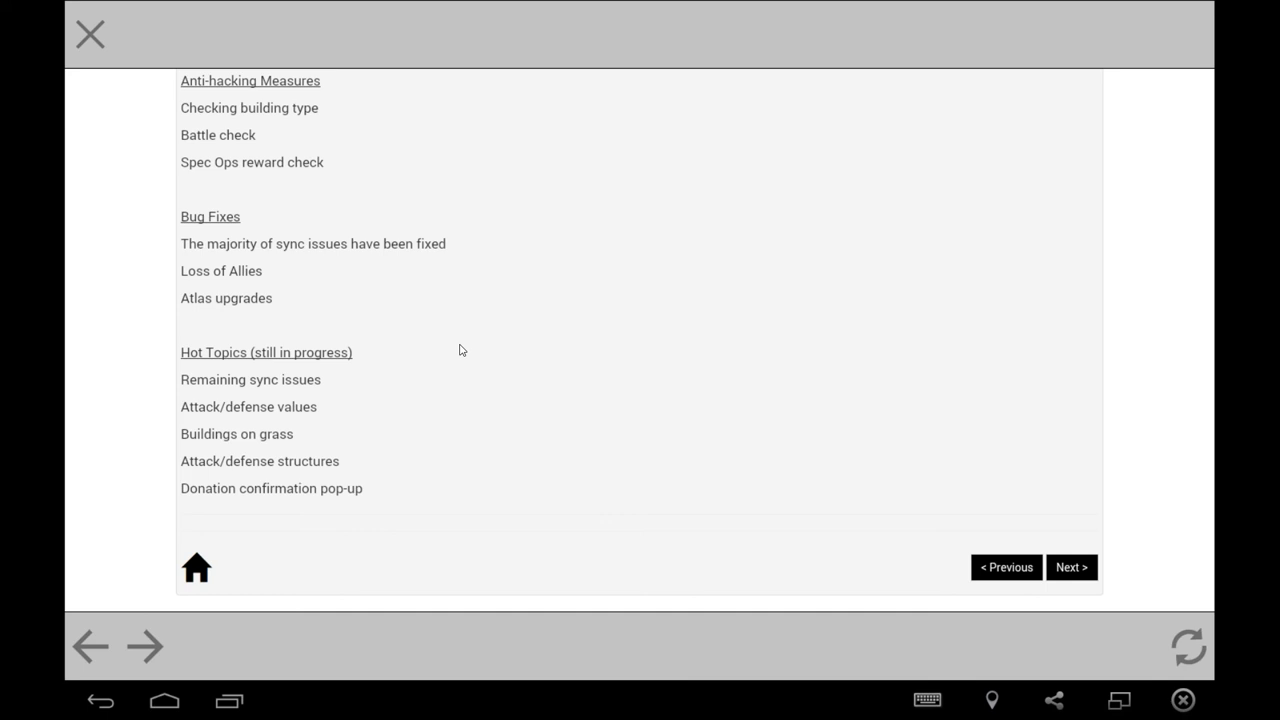
mouse_move(365, 470)
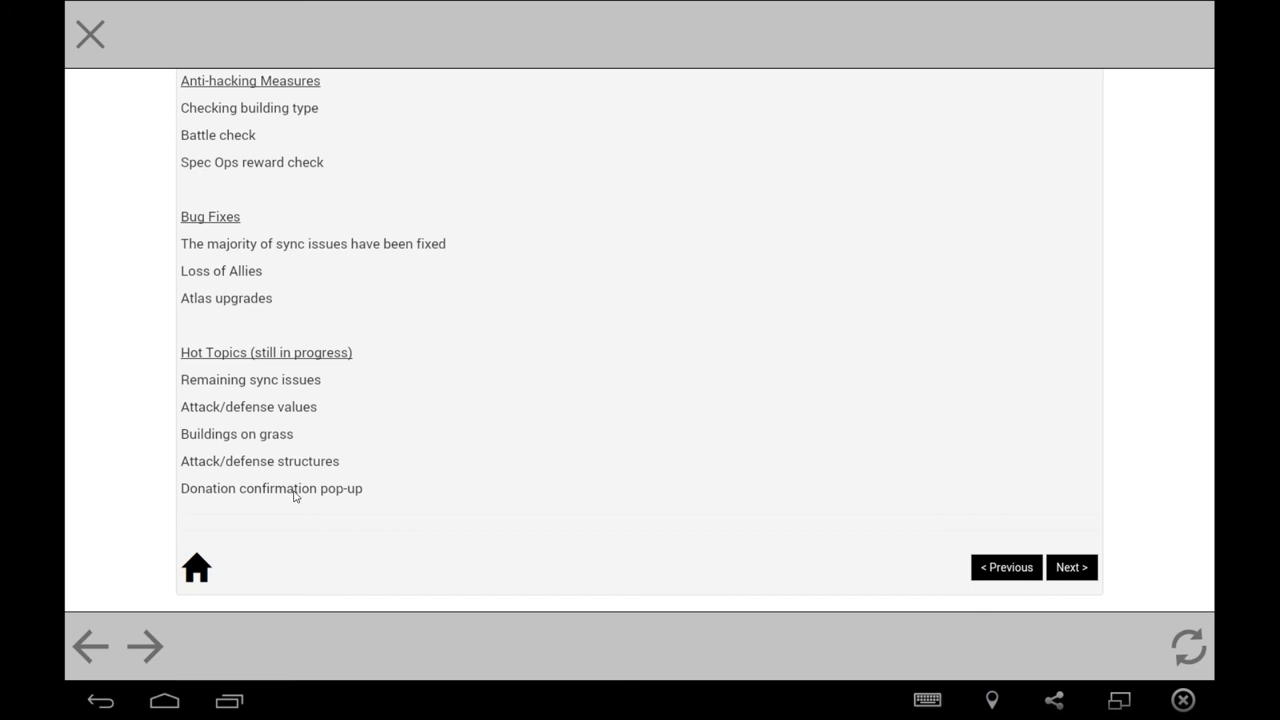
mouse_move(360, 499)
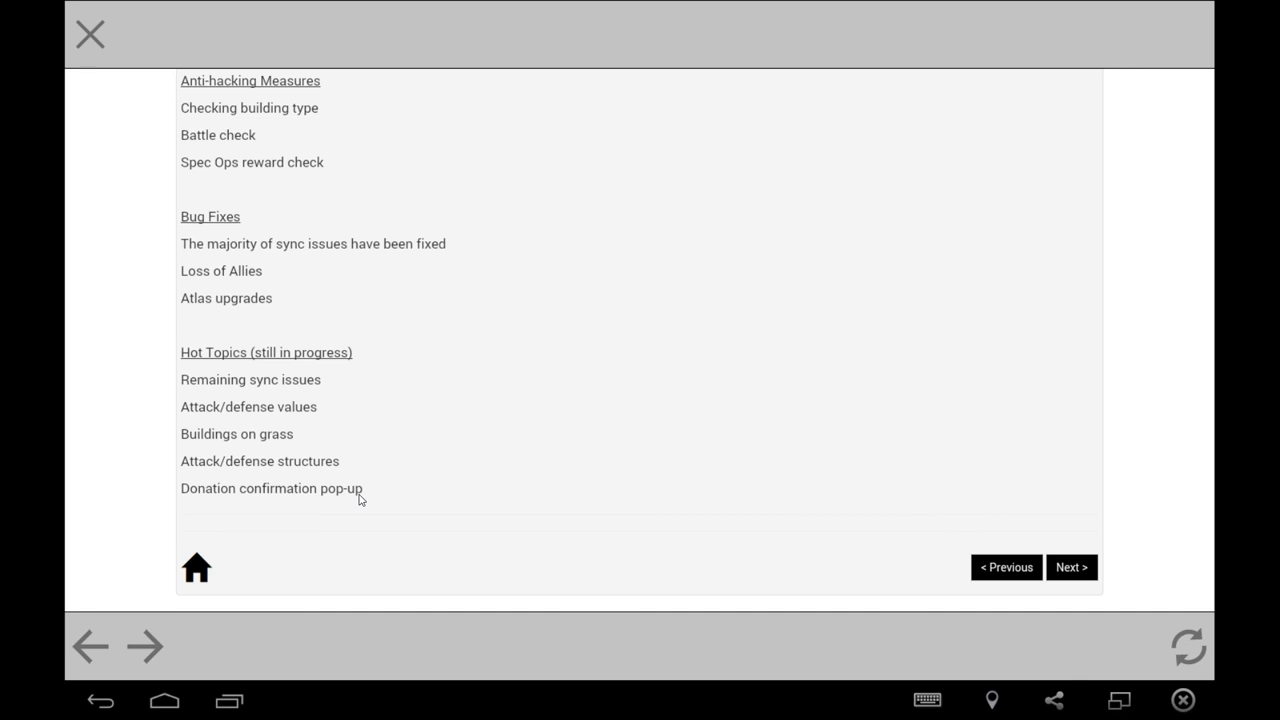
mouse_move(347, 481)
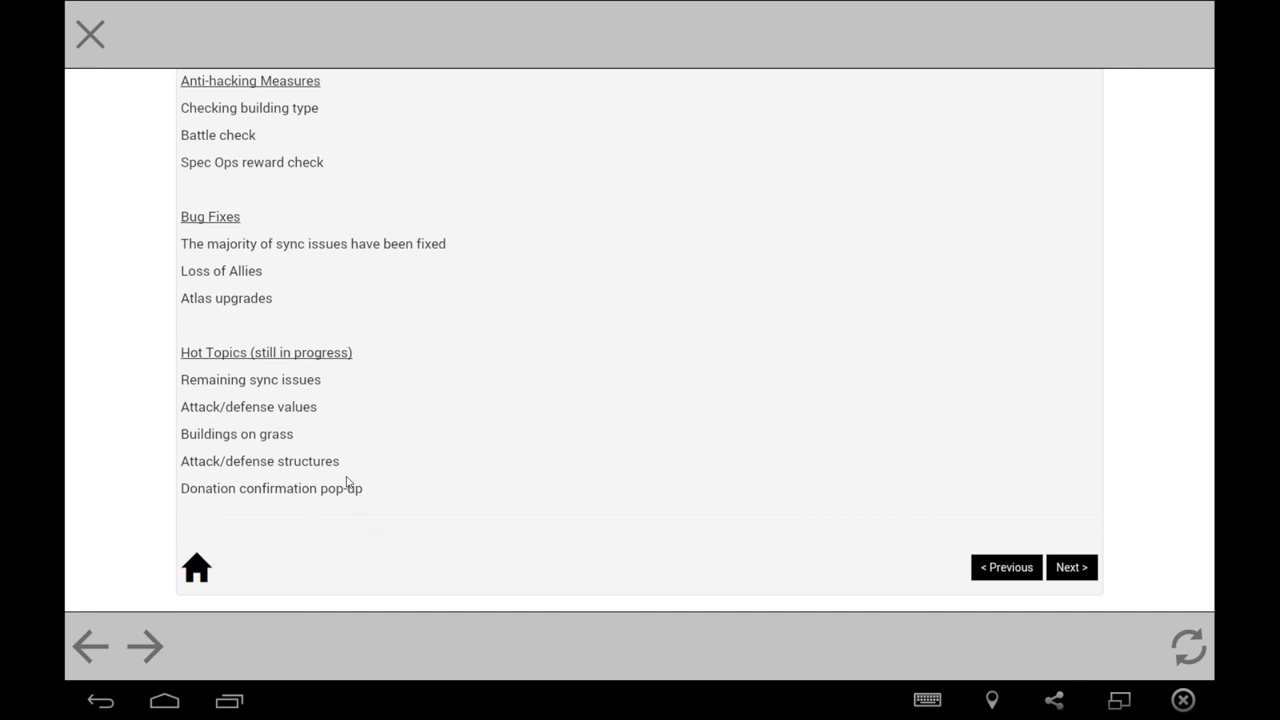
mouse_move(1099, 171)
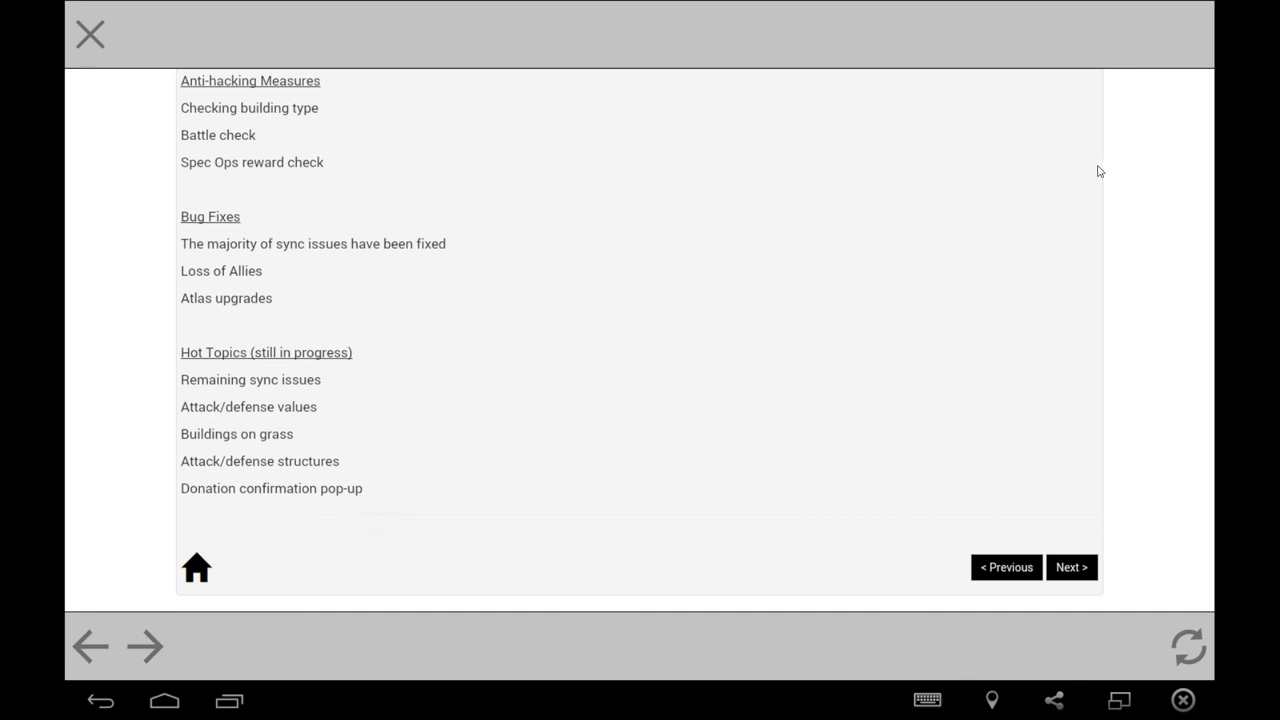
mouse_move(10, 37)
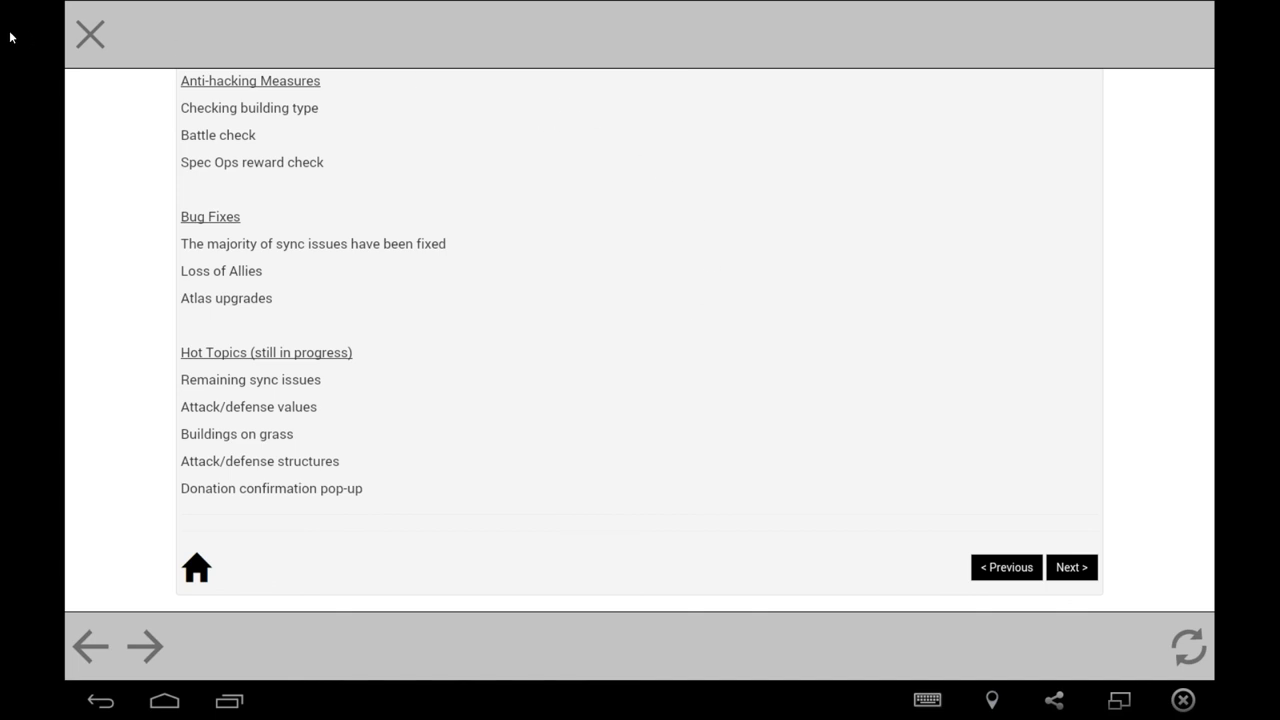
mouse_move(82, 40)
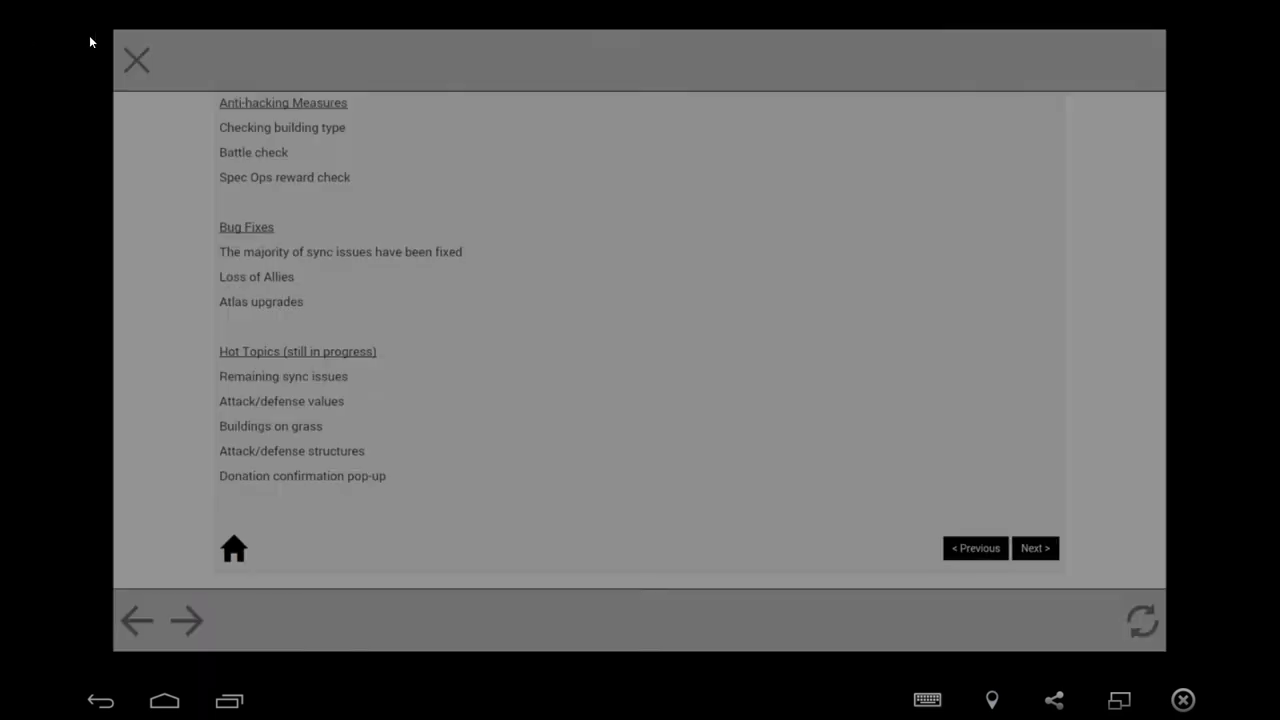
left_click(136, 60)
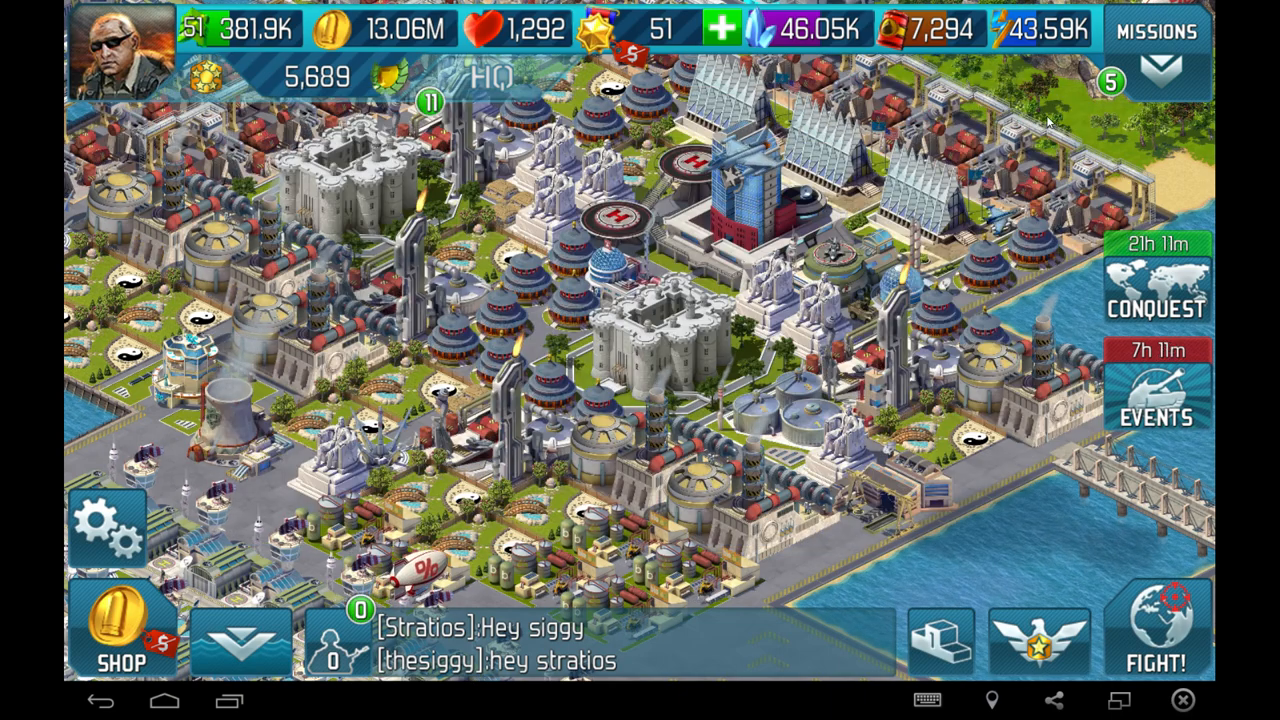